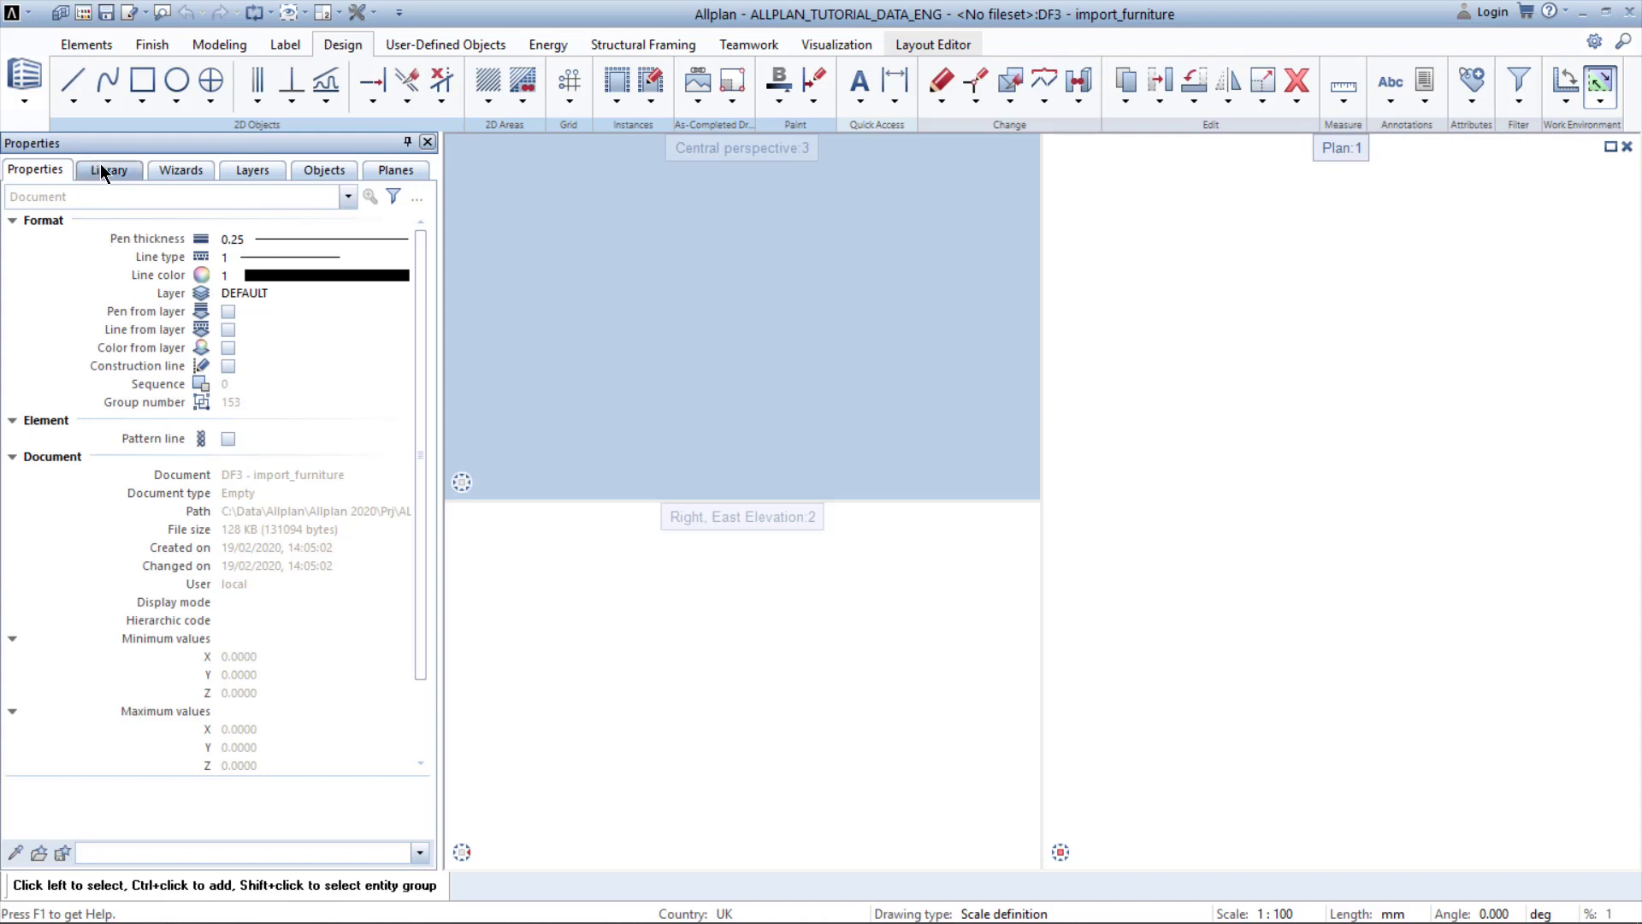
# Browse the Default library into Furniture › Living room, previewing Armchair K
pyautogui.click(107, 169)
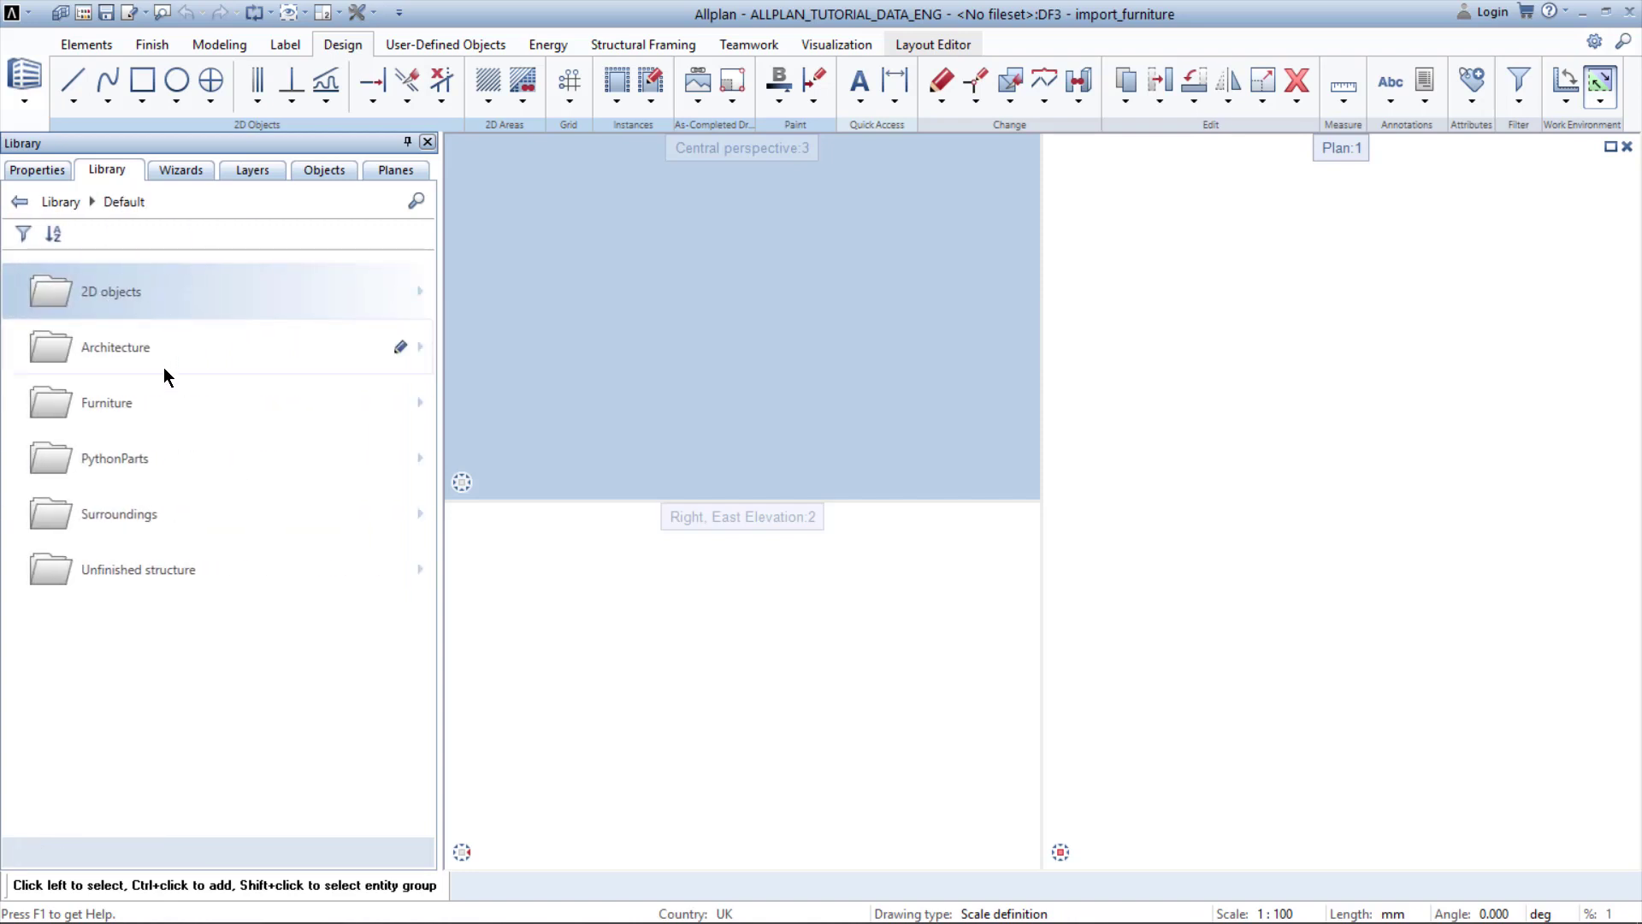
pyautogui.moveTo(131, 356)
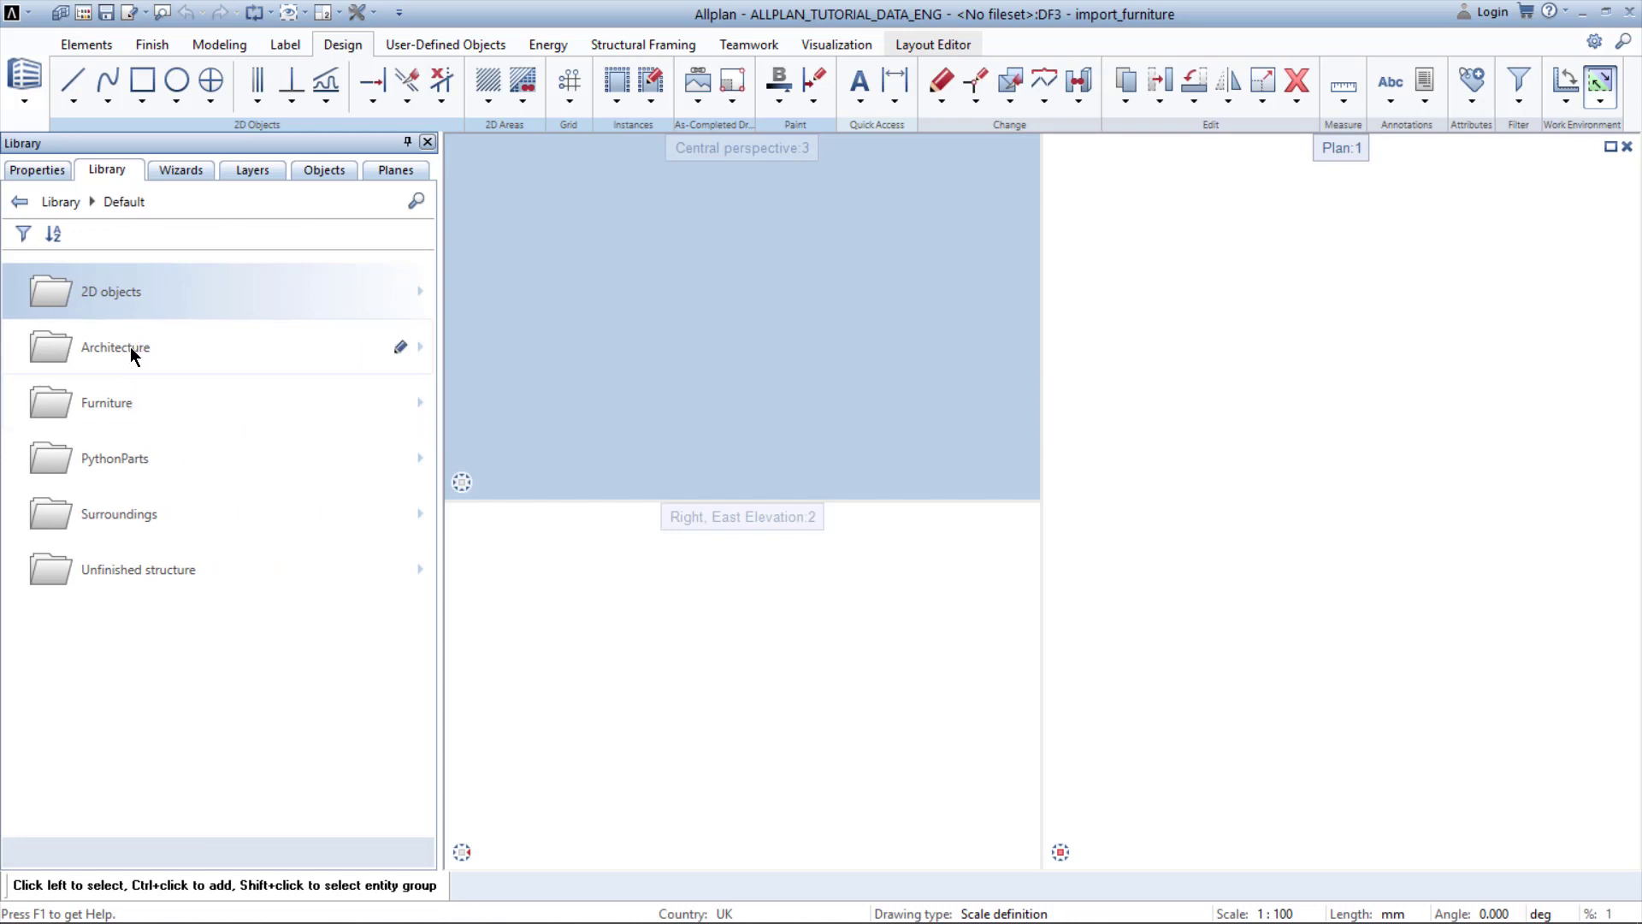
pyautogui.moveTo(118, 398)
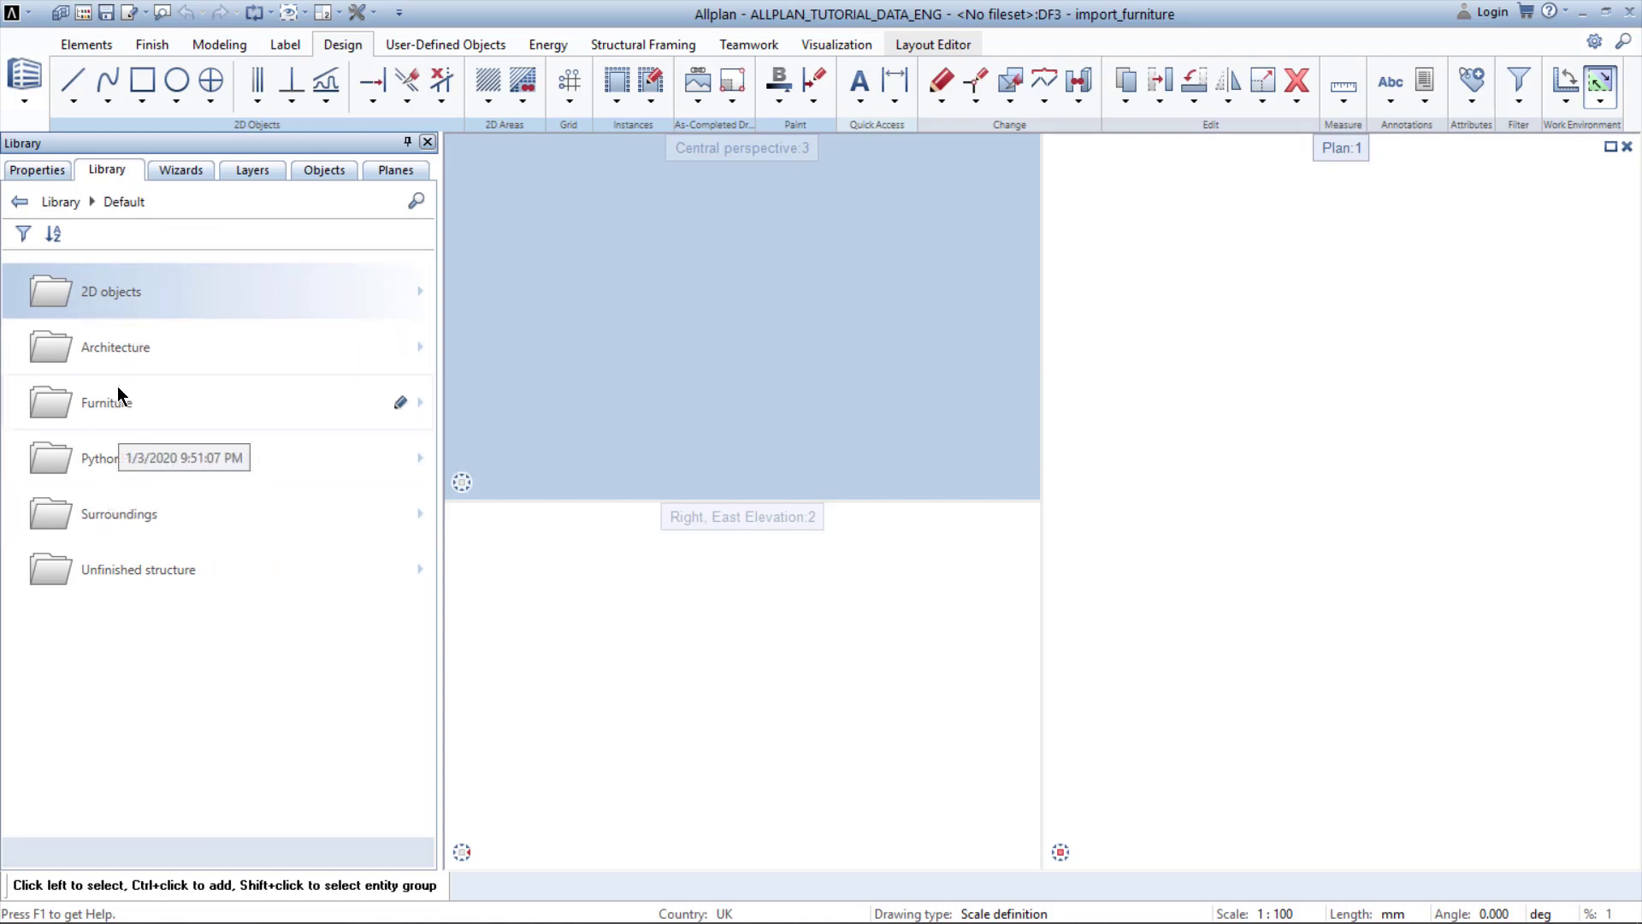
pyautogui.doubleClick(106, 402)
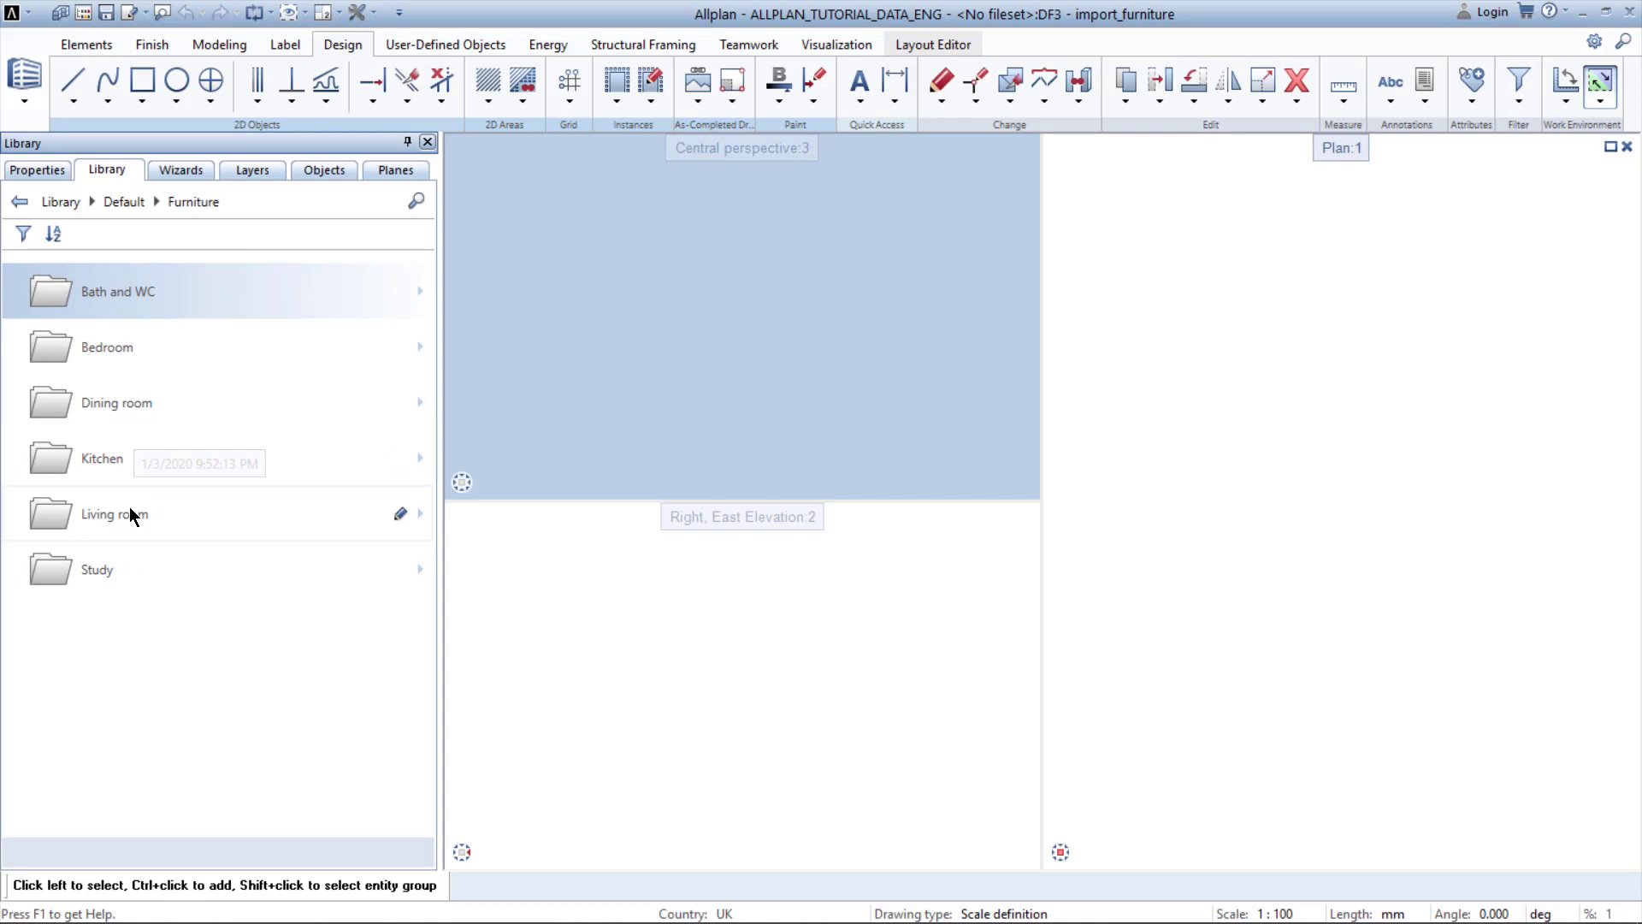
pyautogui.click(115, 513)
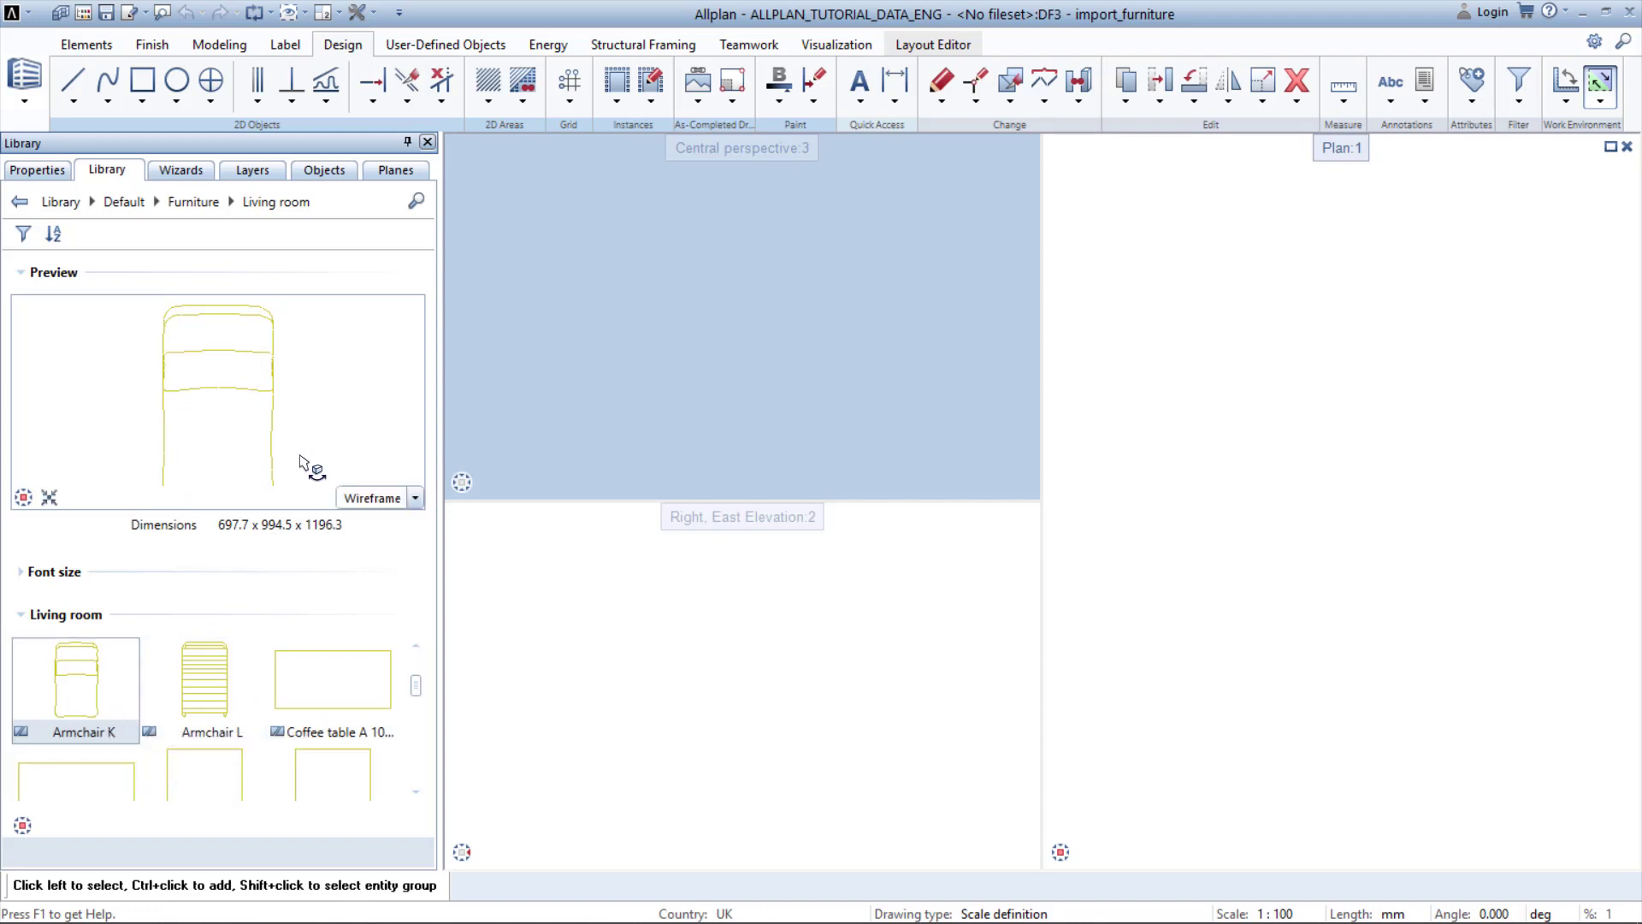
# Preview Lounger C in the Living room set and begin its placement
pyautogui.click(414, 497)
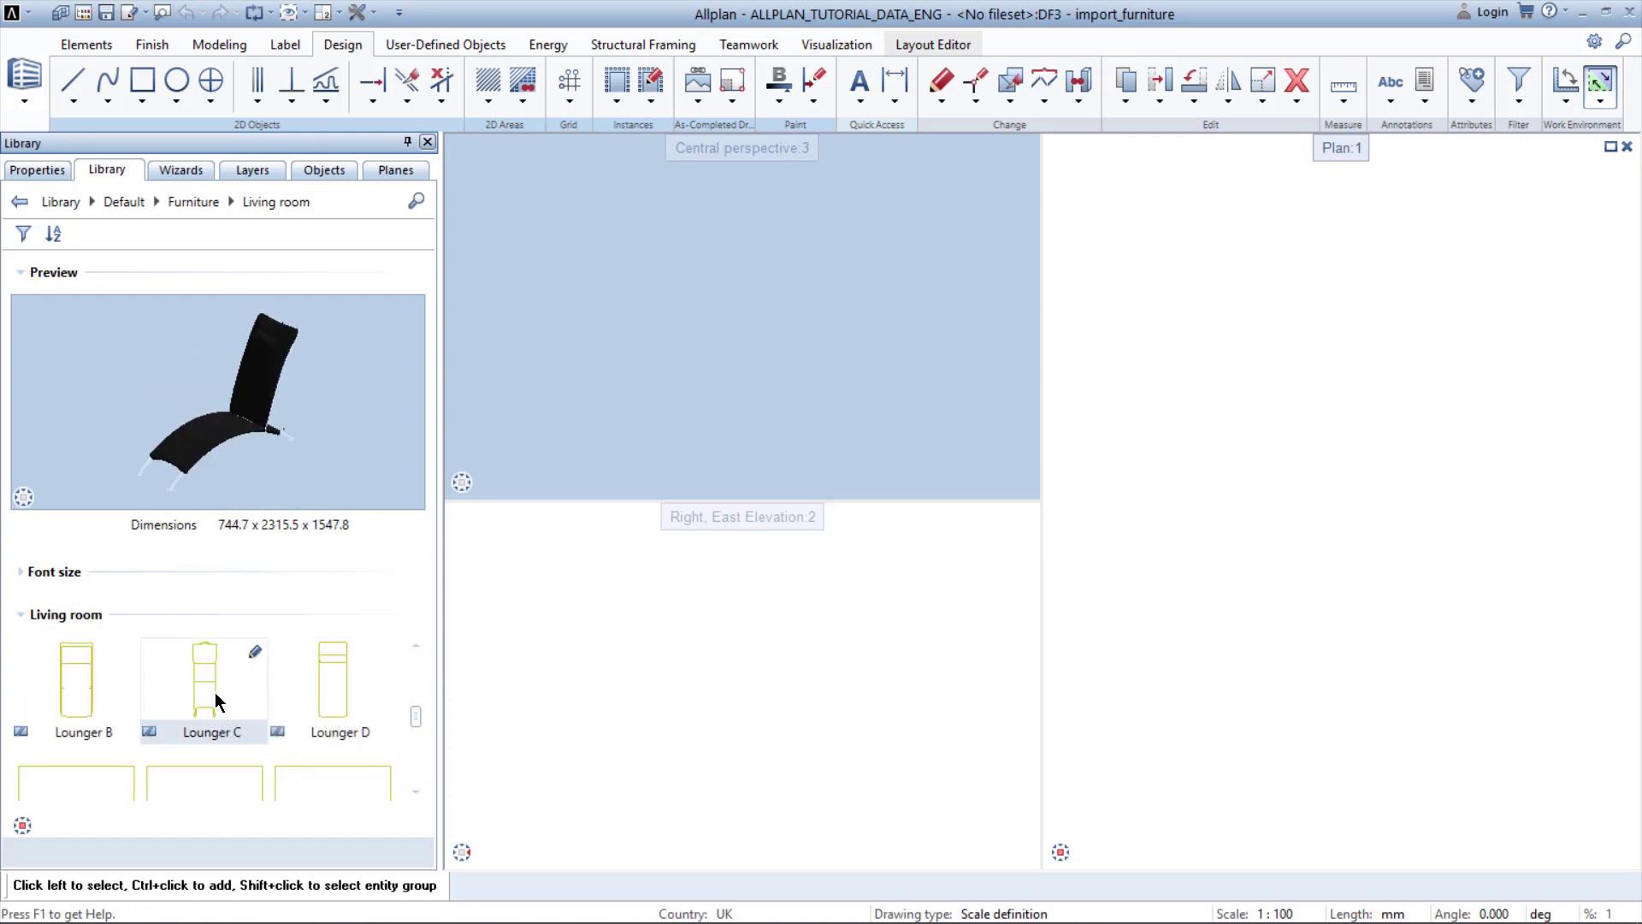
pyautogui.doubleClick(203, 686)
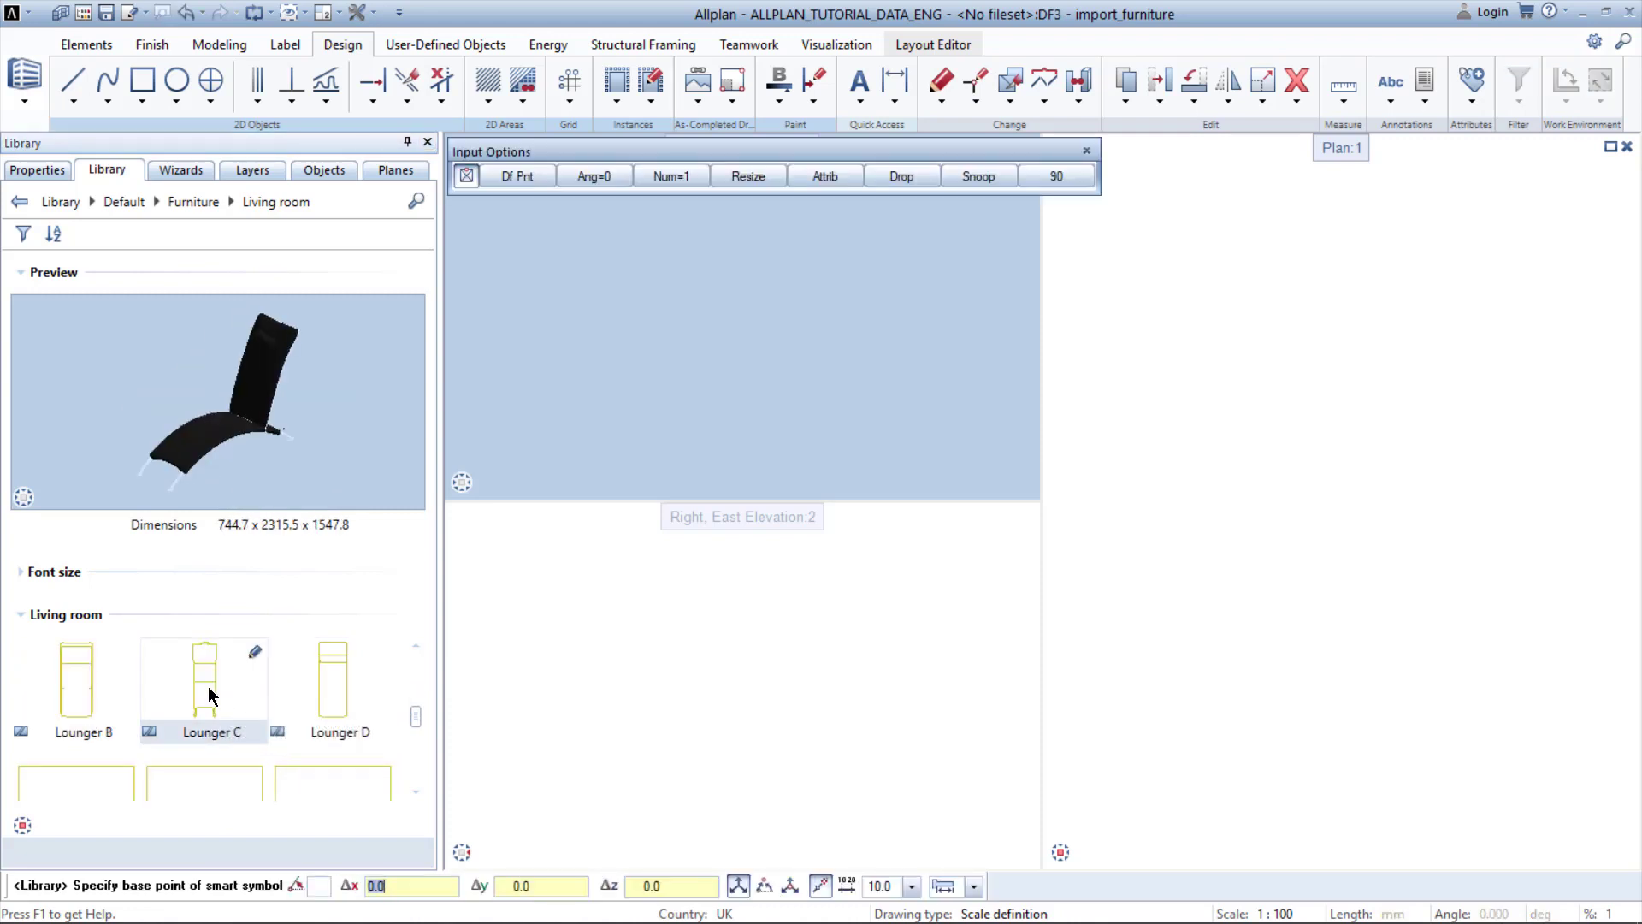
# Set Lounger C's base point in plan and fit it into all views
pyautogui.click(204, 679)
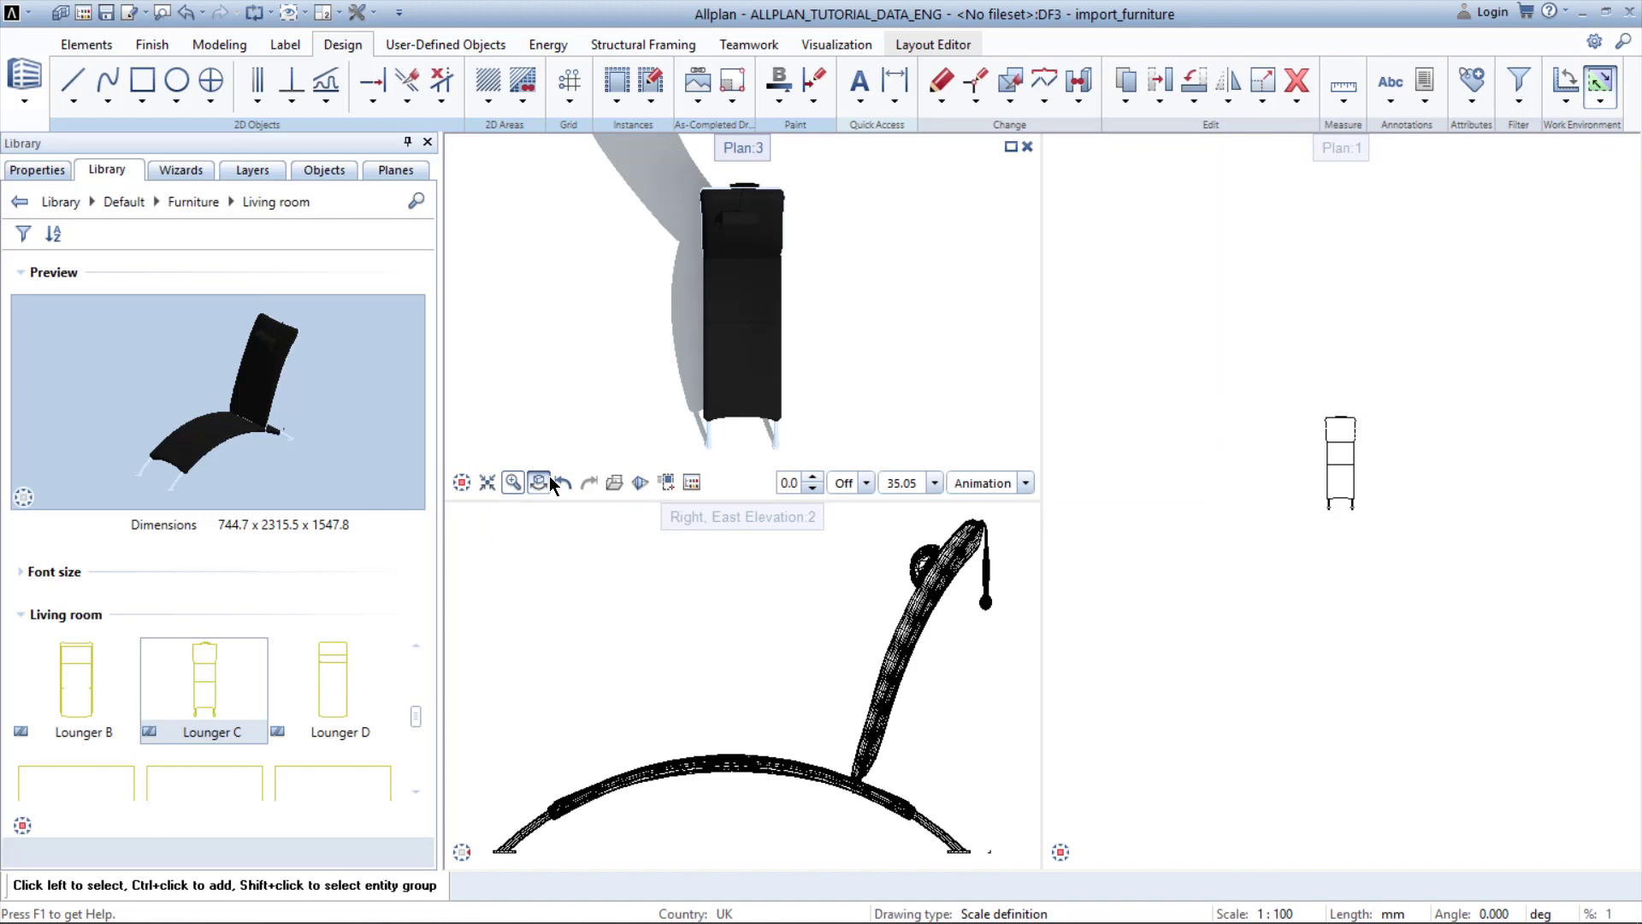
pyautogui.click(537, 483)
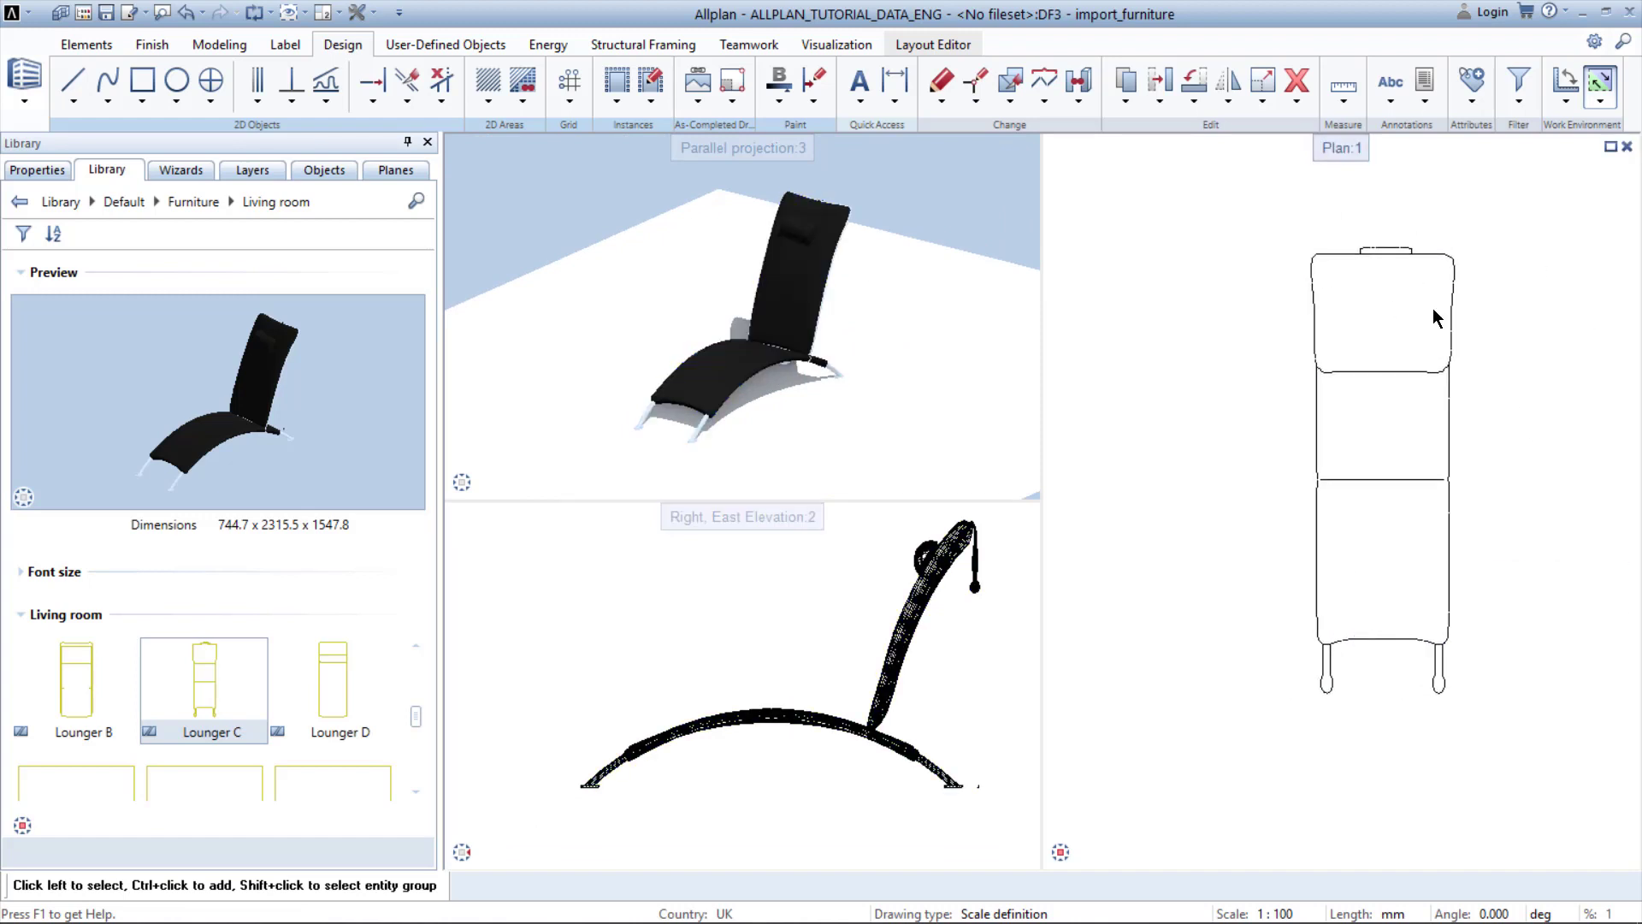
pyautogui.click(22, 498)
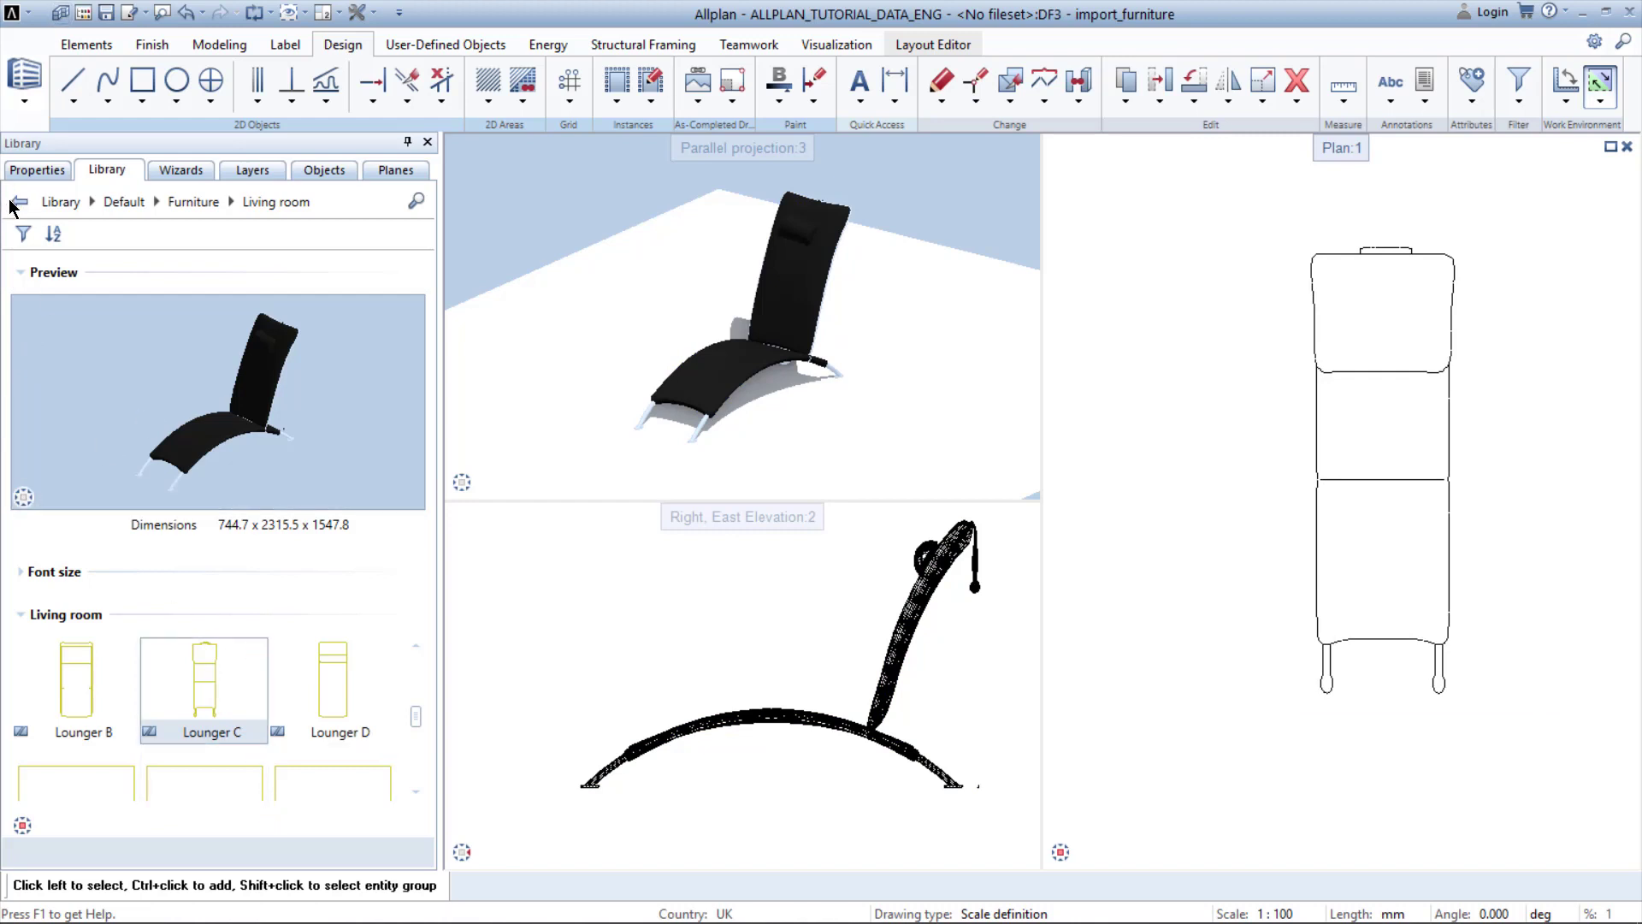
# Navigate back to the library root listing Default, Office, Project, Private and External path
pyautogui.click(17, 202)
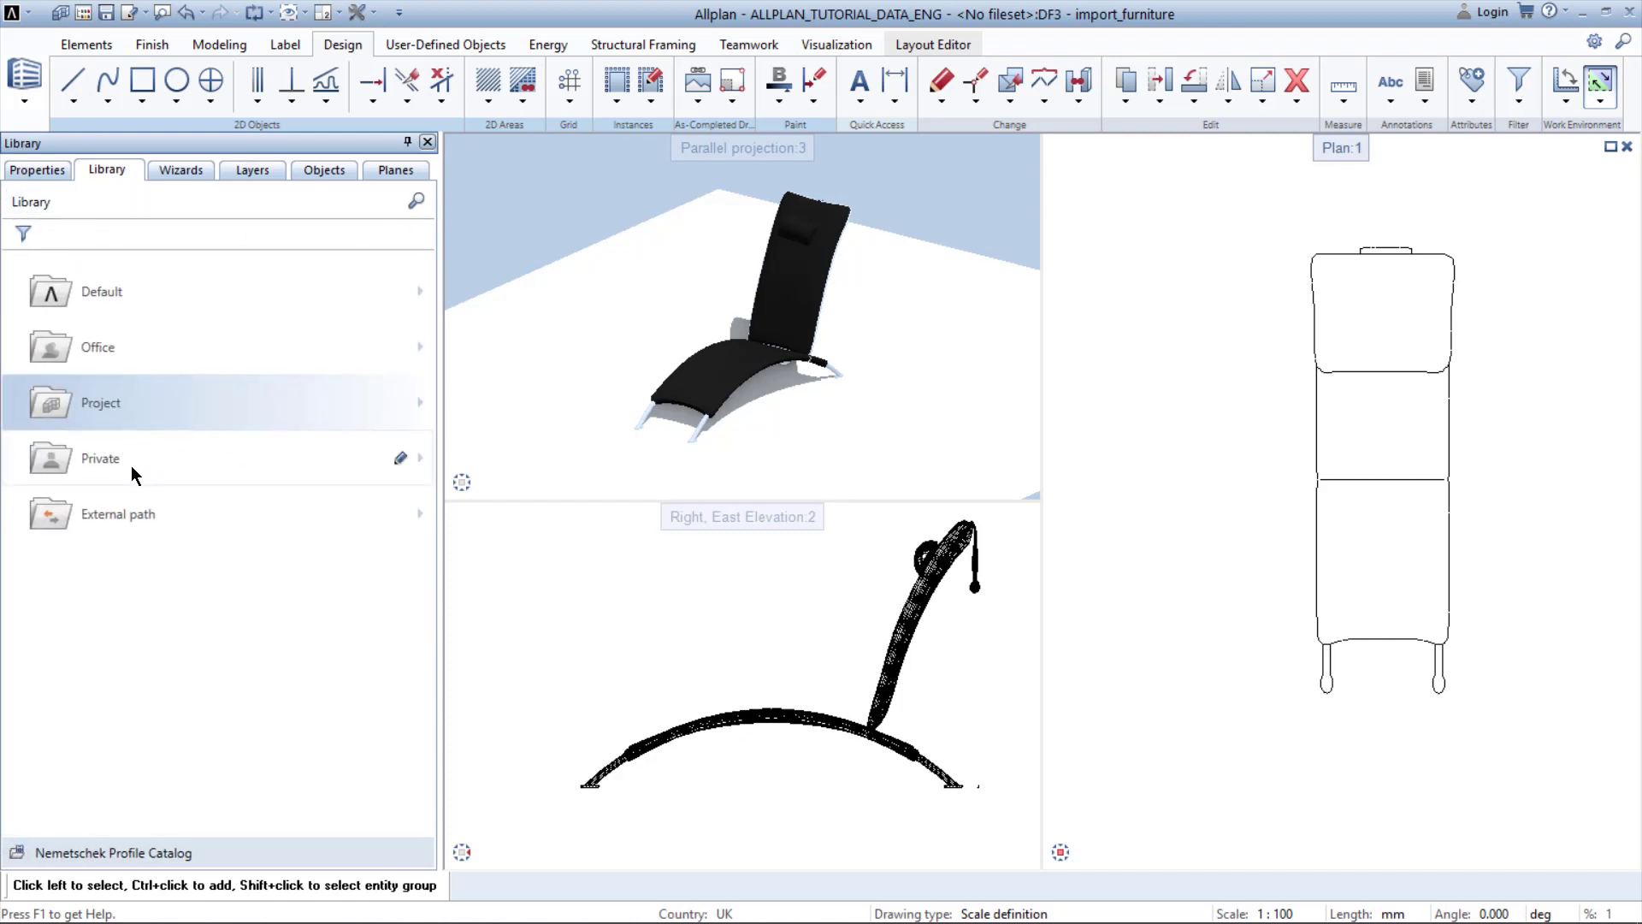
pyautogui.moveTo(123, 510)
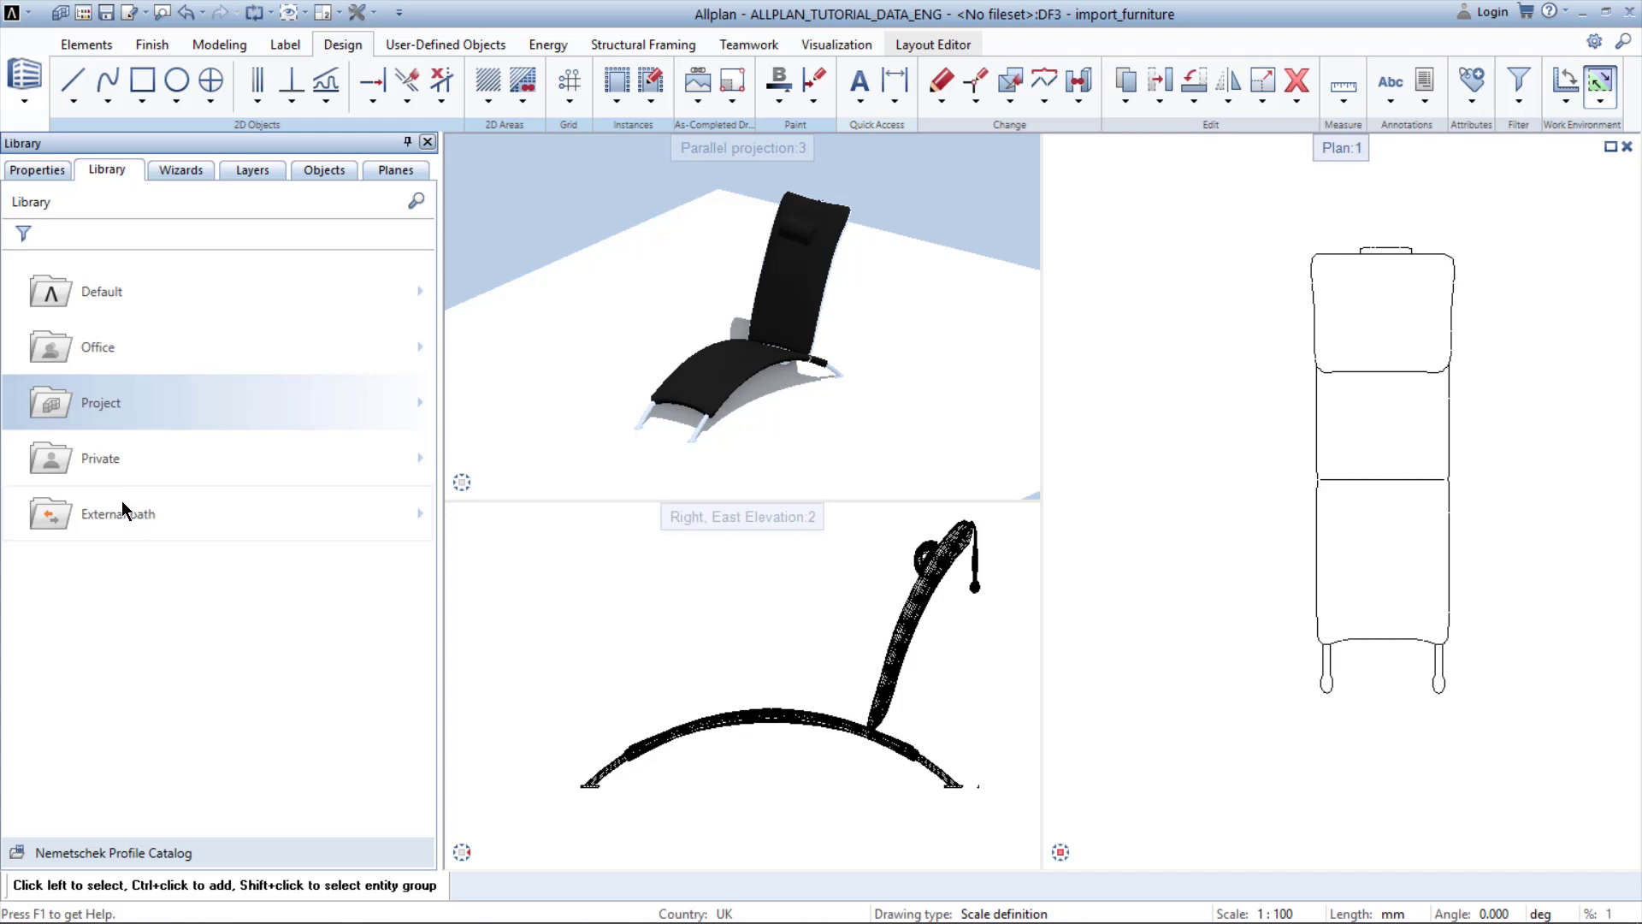
pyautogui.moveTo(185, 524)
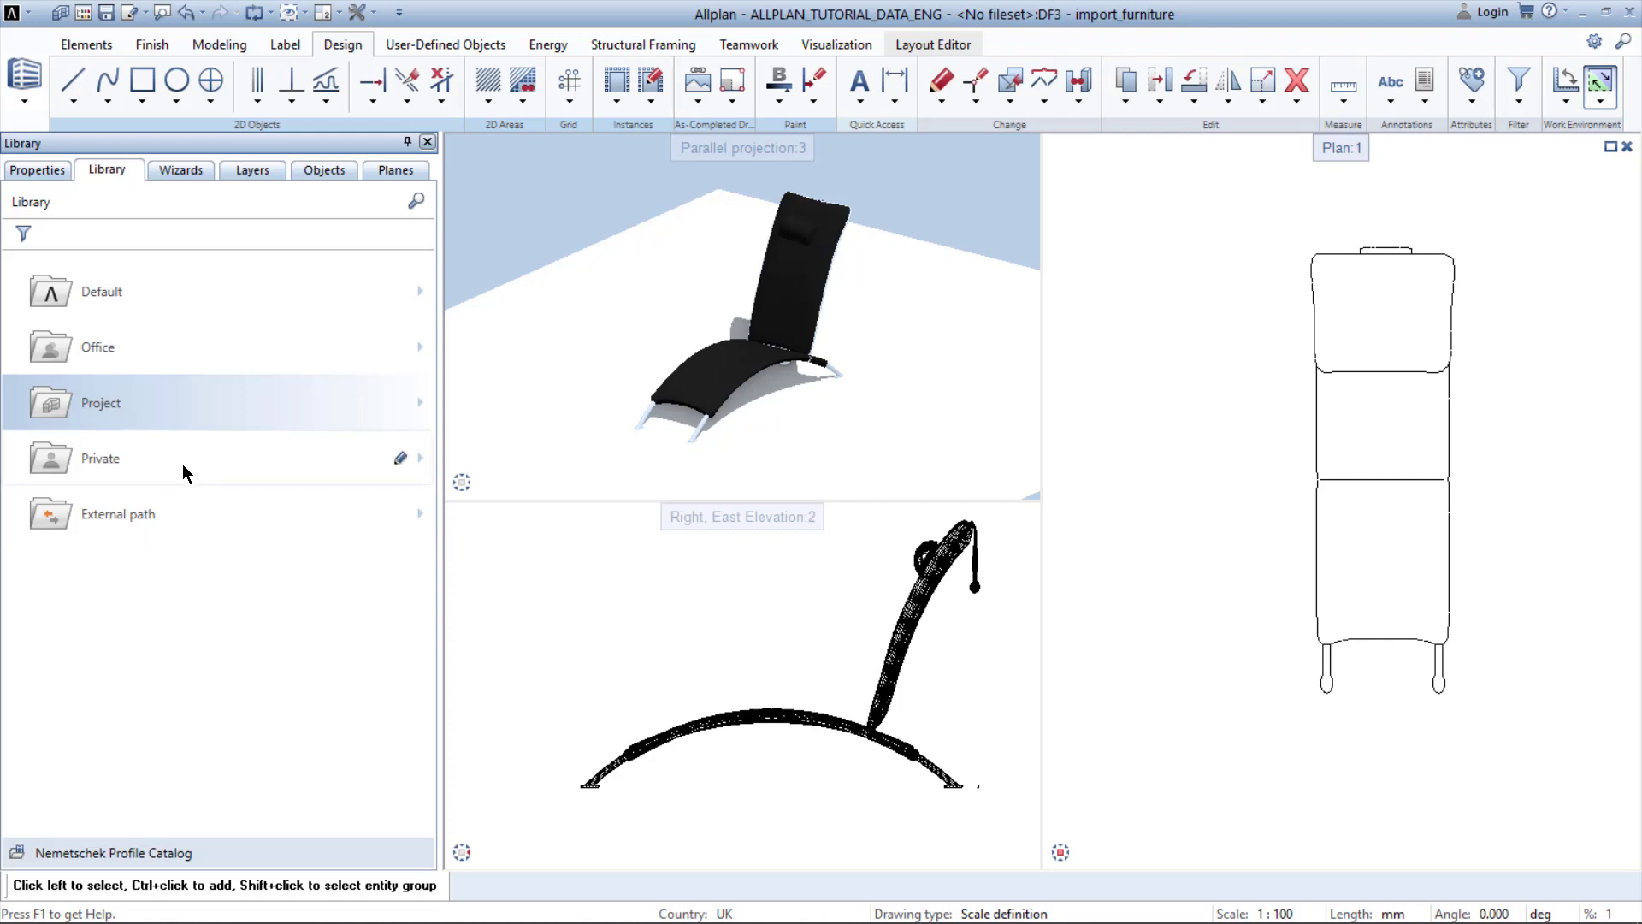
# Create a group named 'furniture' in the Private library and open it
pyautogui.click(99, 458)
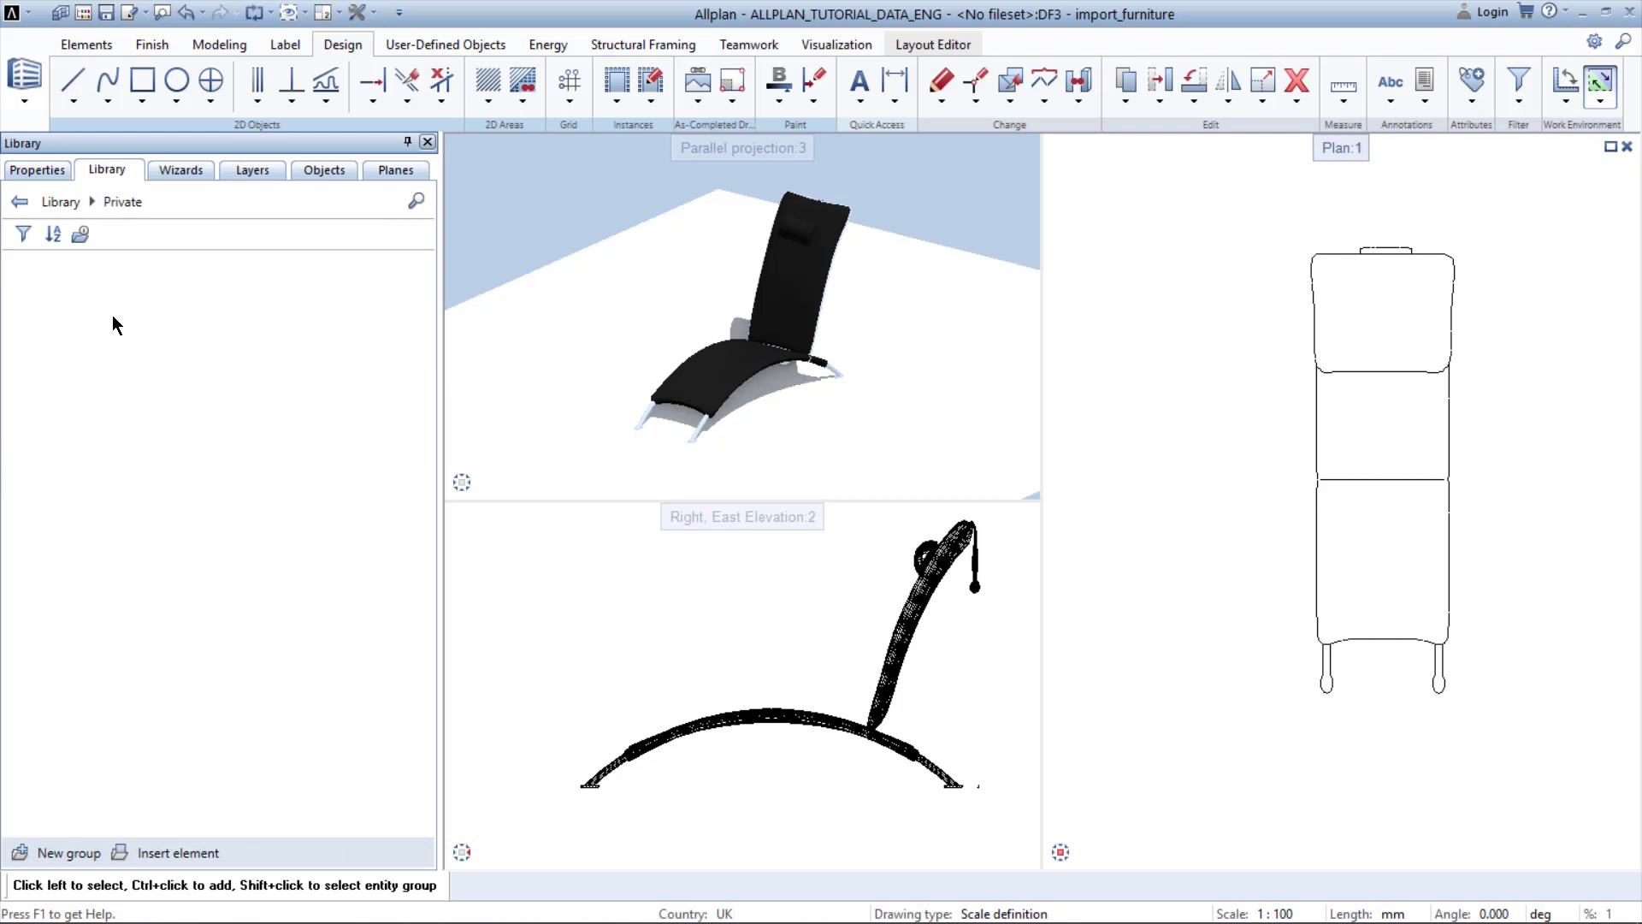
pyautogui.moveTo(171, 604)
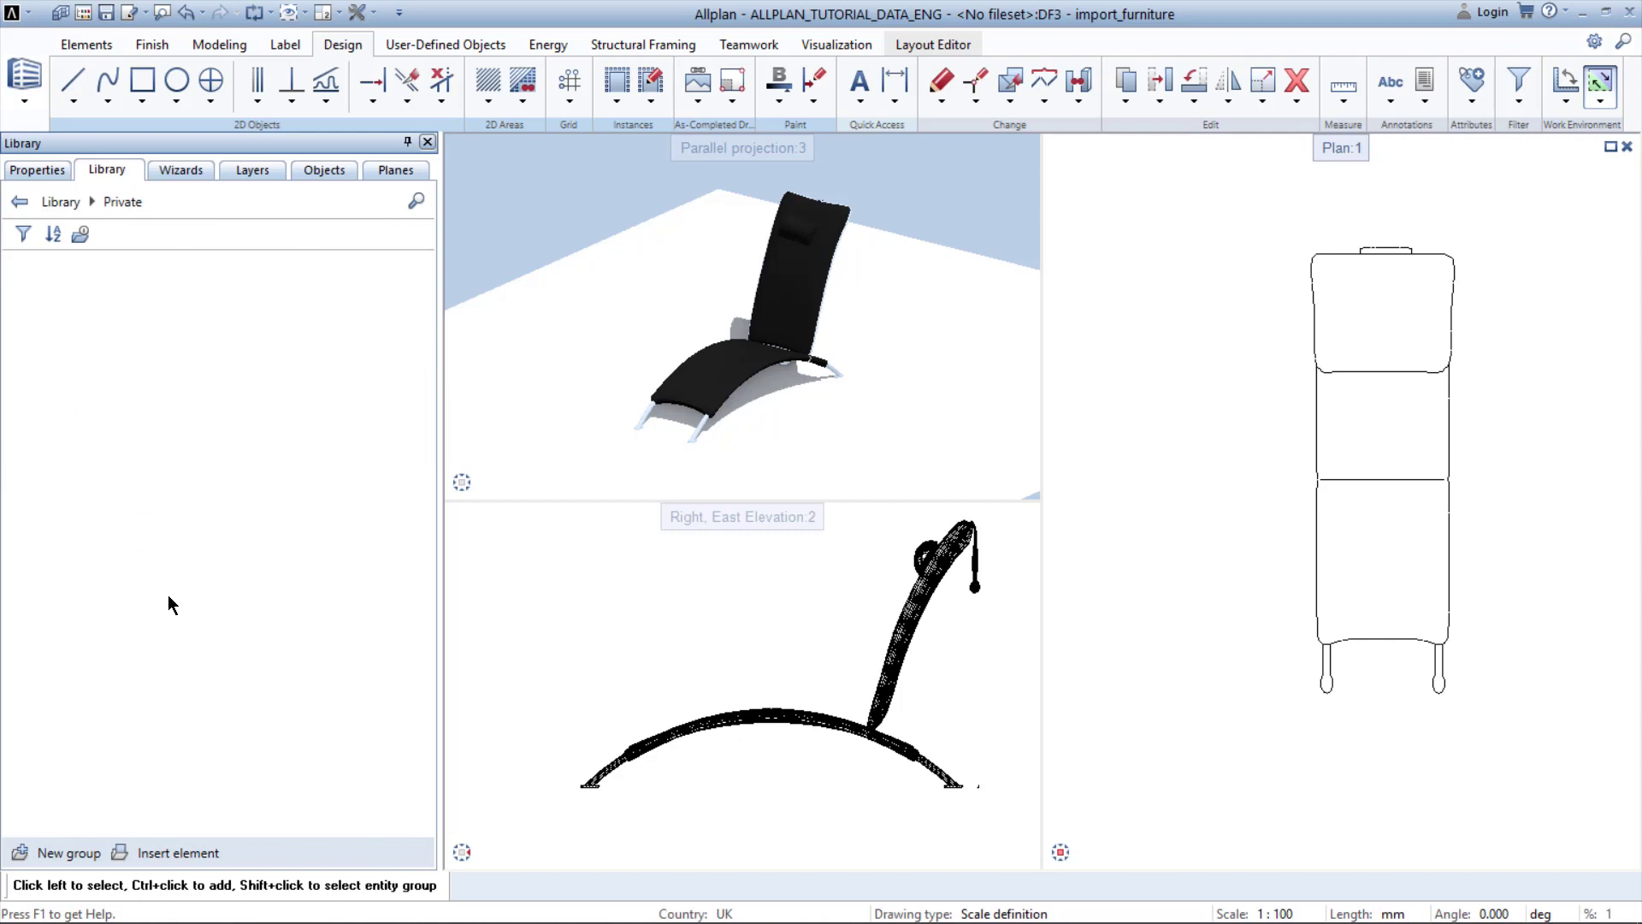
pyautogui.moveTo(66, 862)
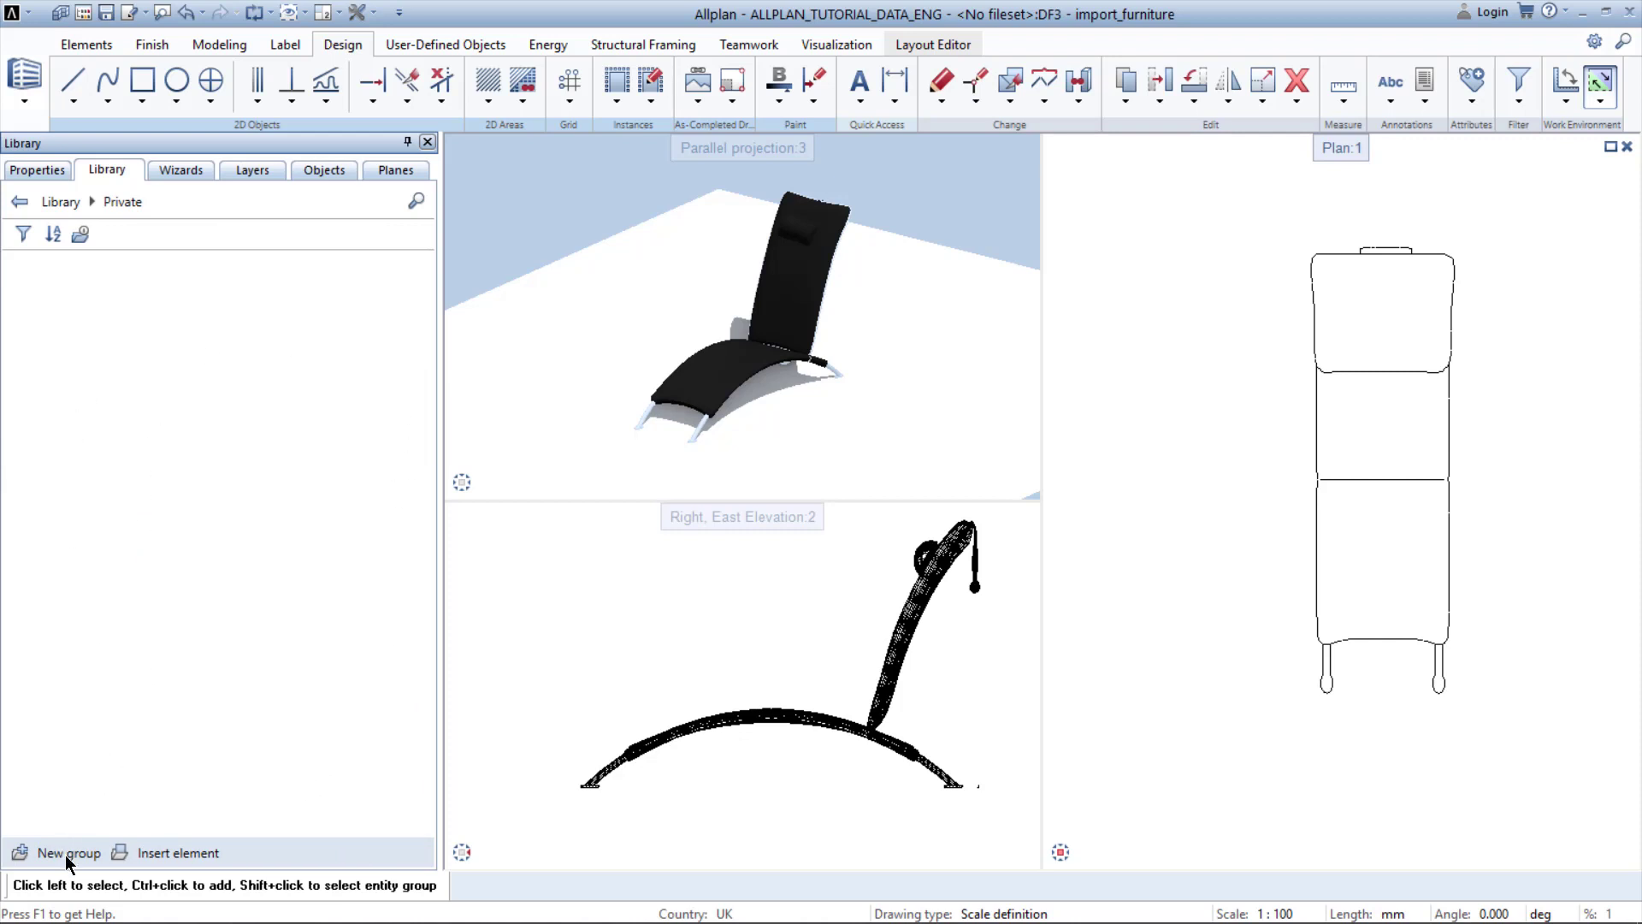
pyautogui.write('furniture')
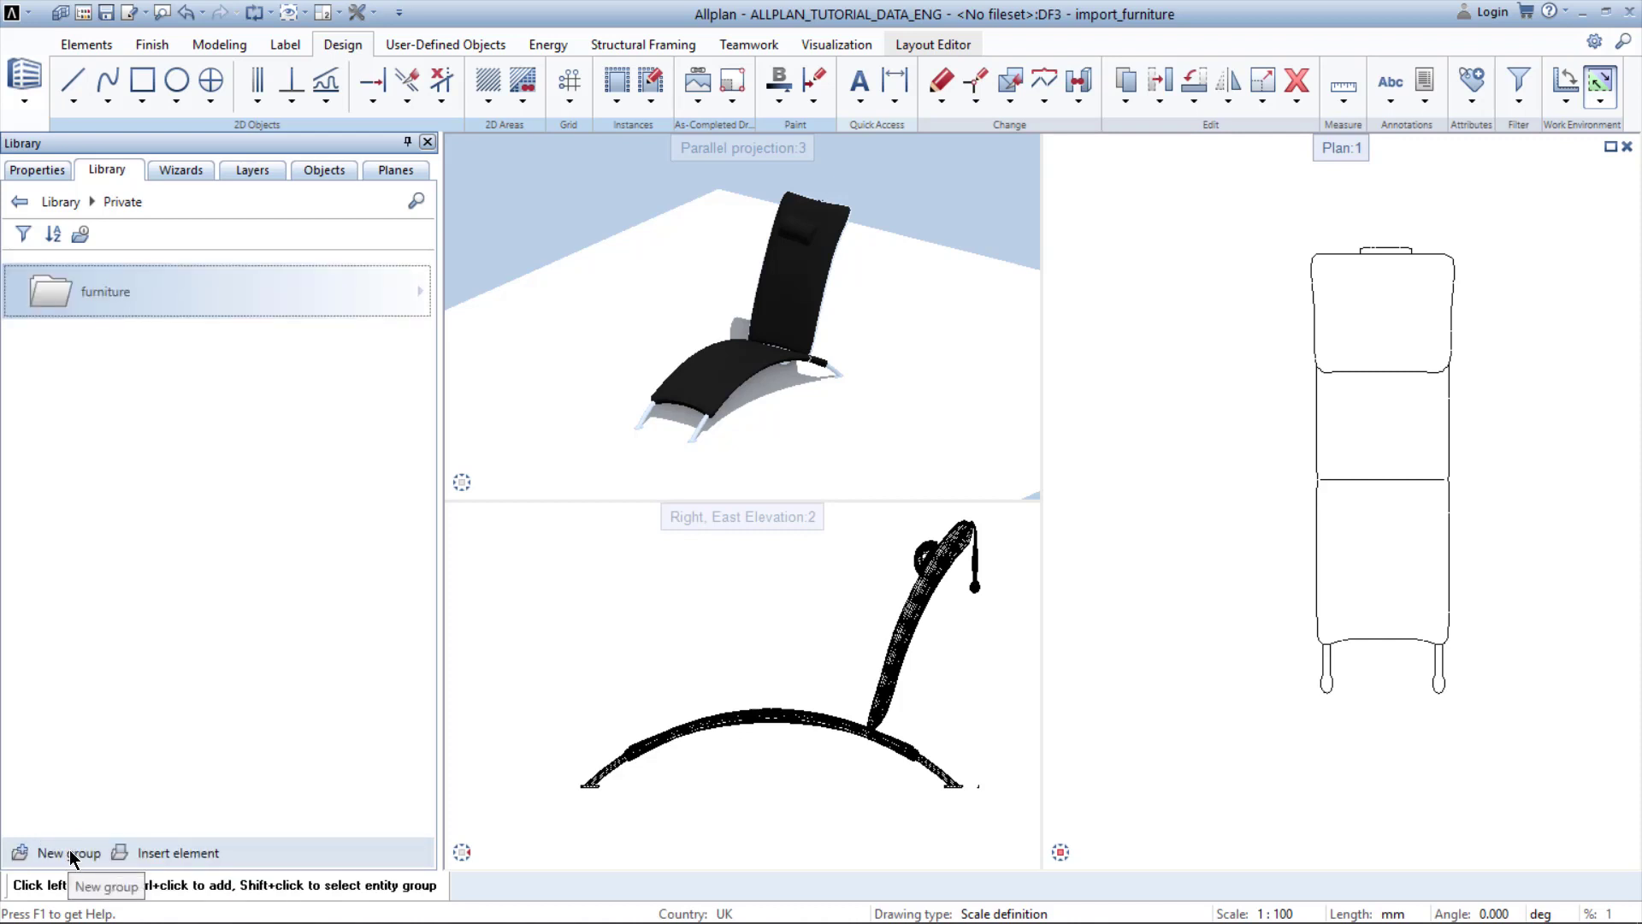
pyautogui.doubleClick(104, 291)
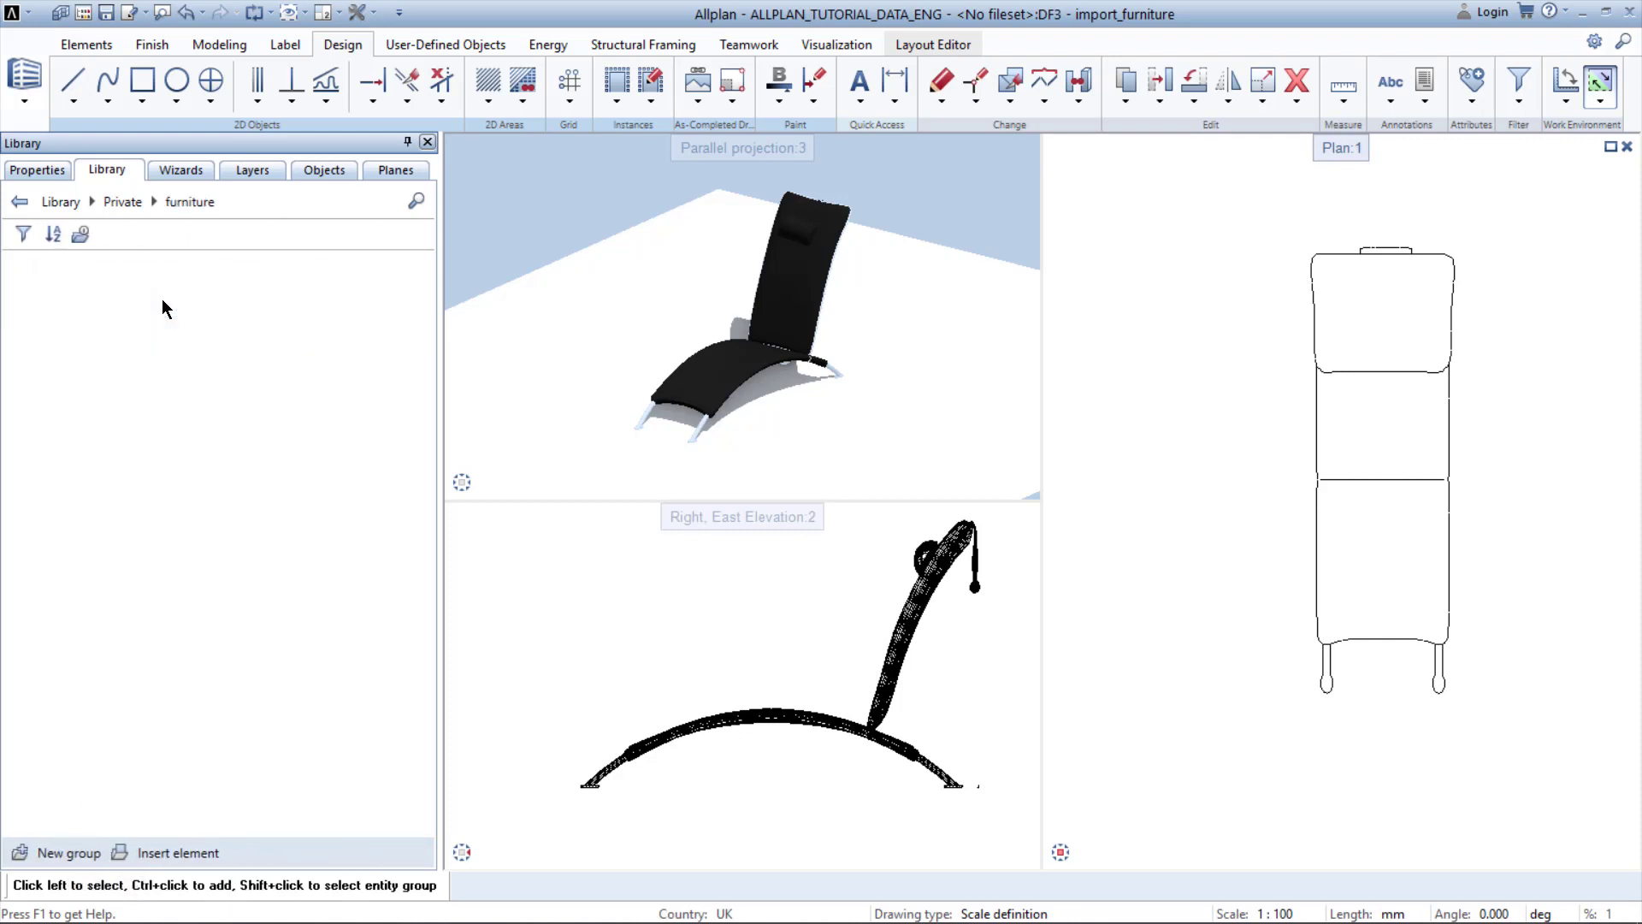
pyautogui.click(176, 852)
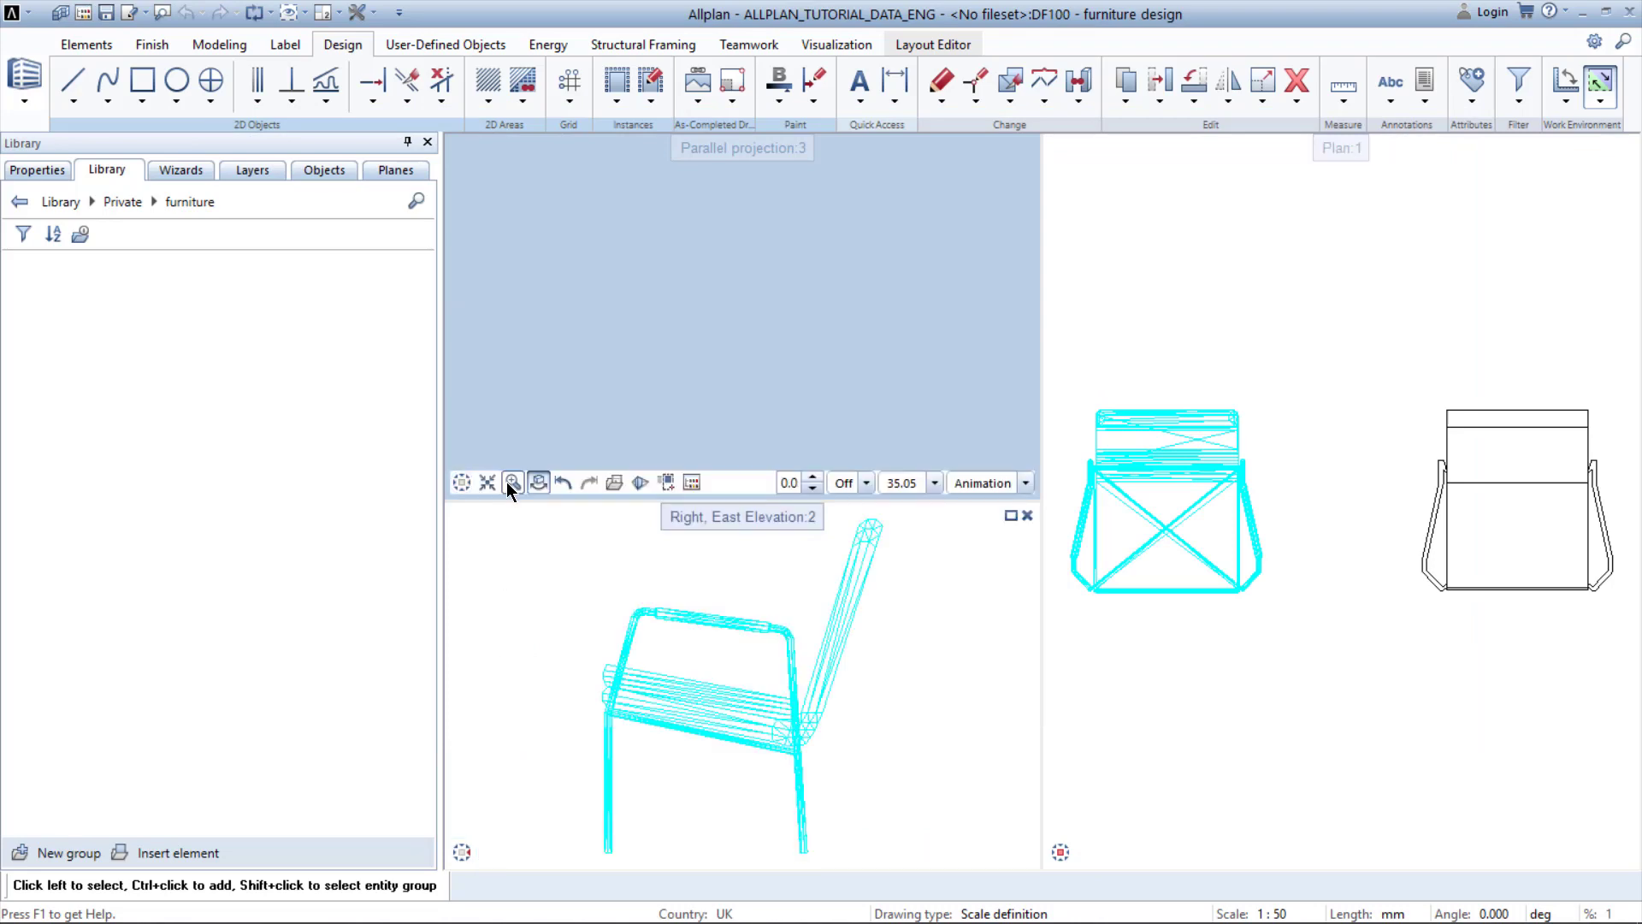
# Fit the chair of drawing DF100 in 3D and bring up the Insert element choices
pyautogui.click(537, 482)
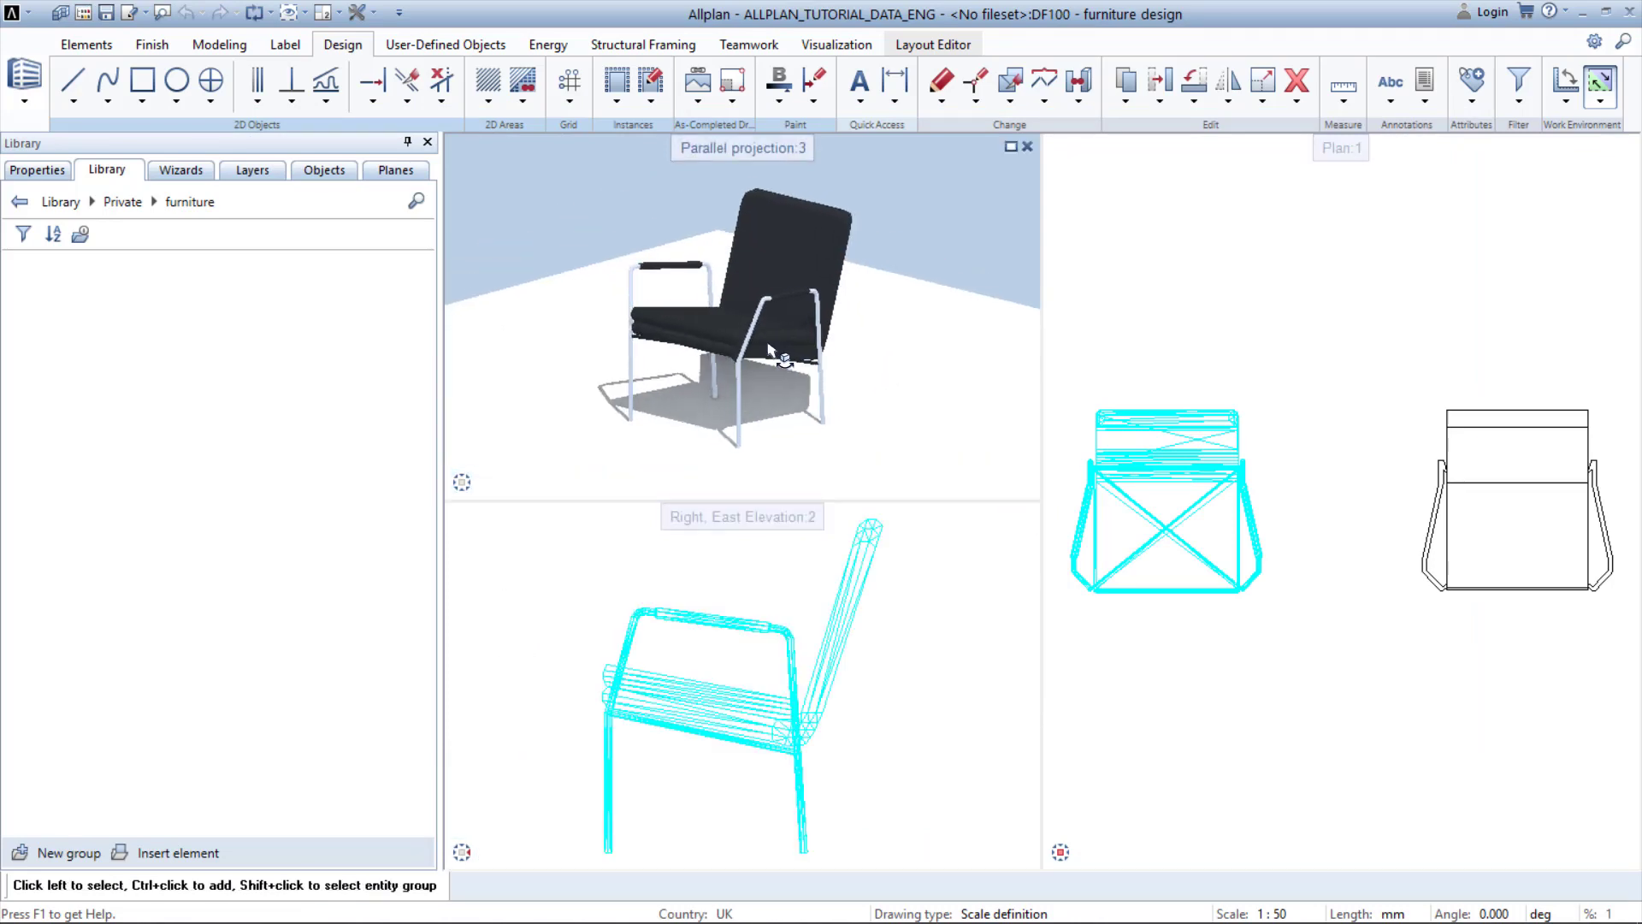
pyautogui.click(1164, 499)
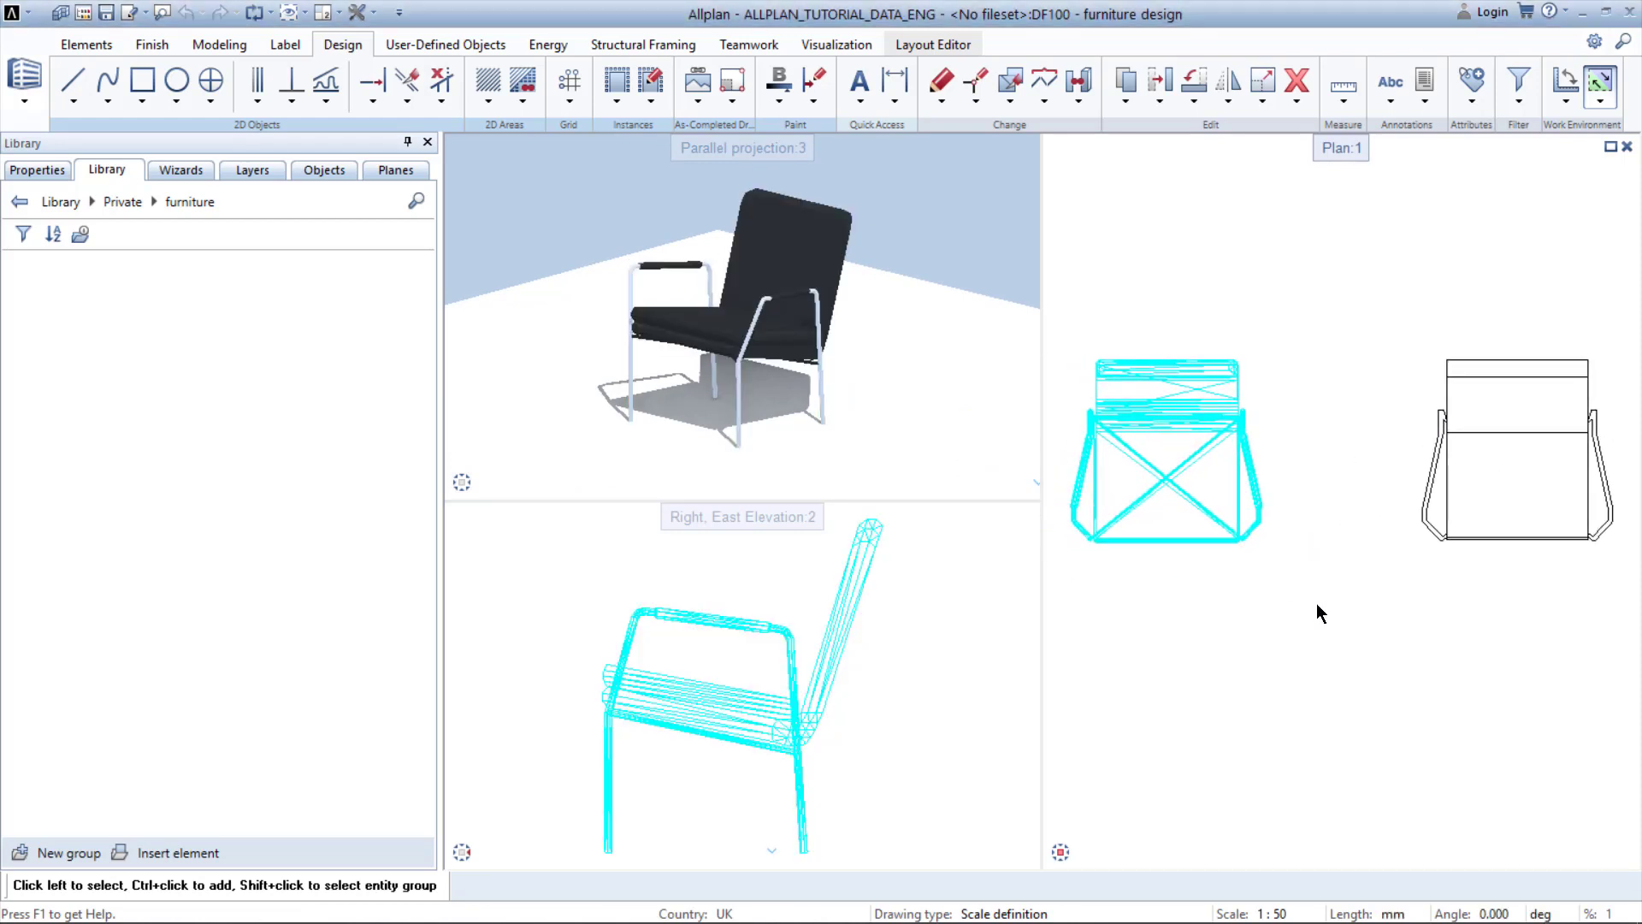
pyautogui.click(176, 851)
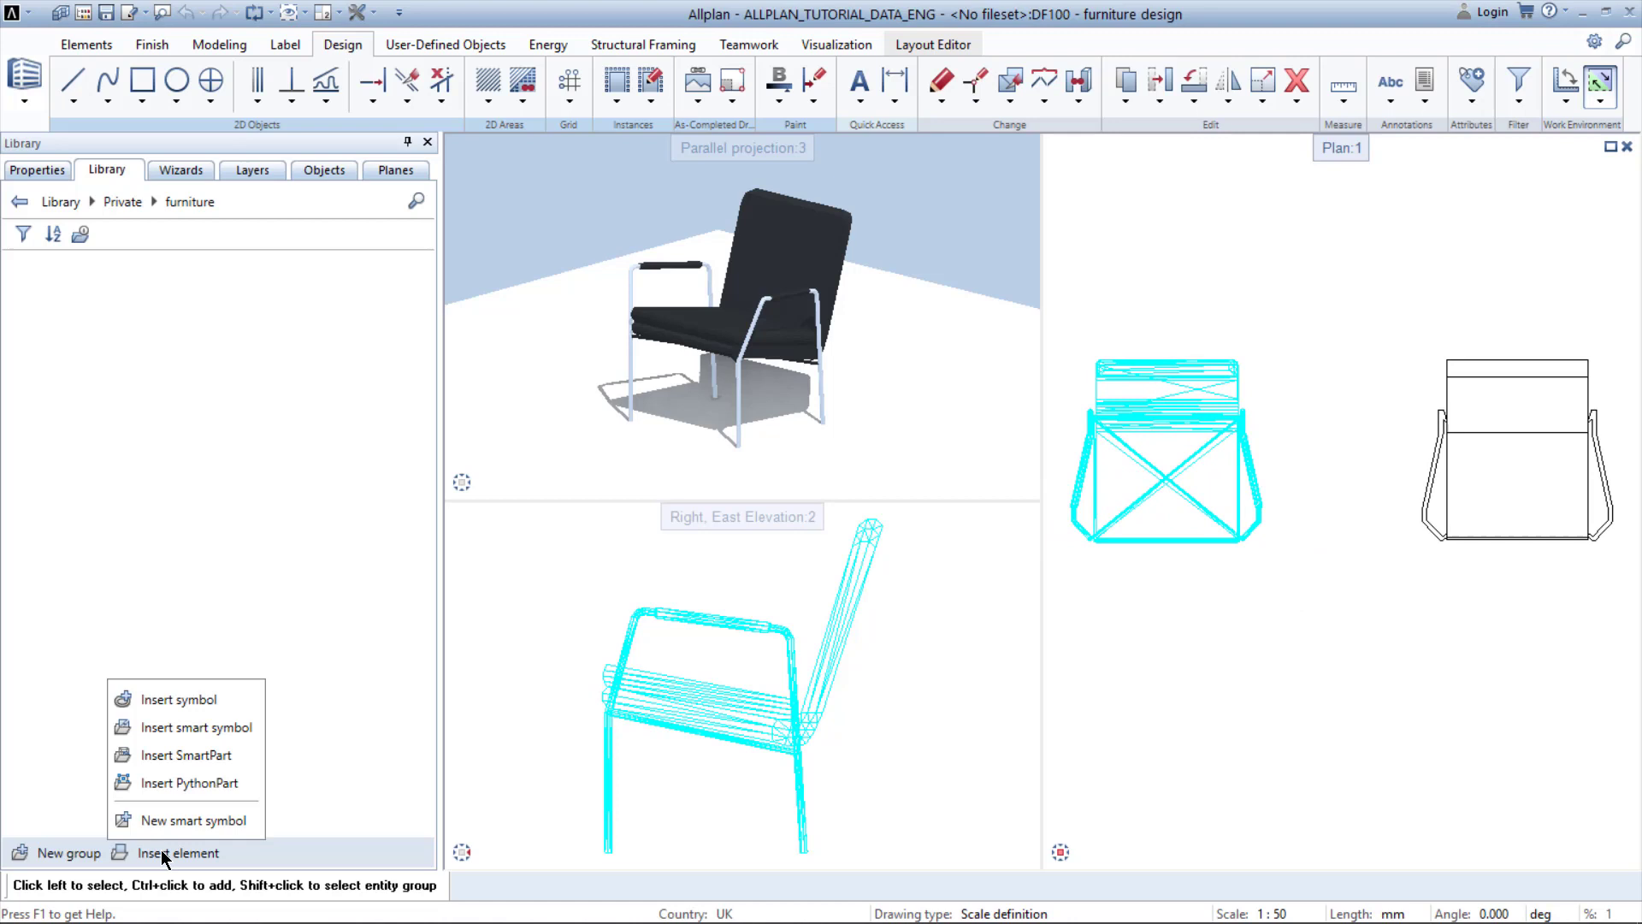
pyautogui.moveTo(179, 699)
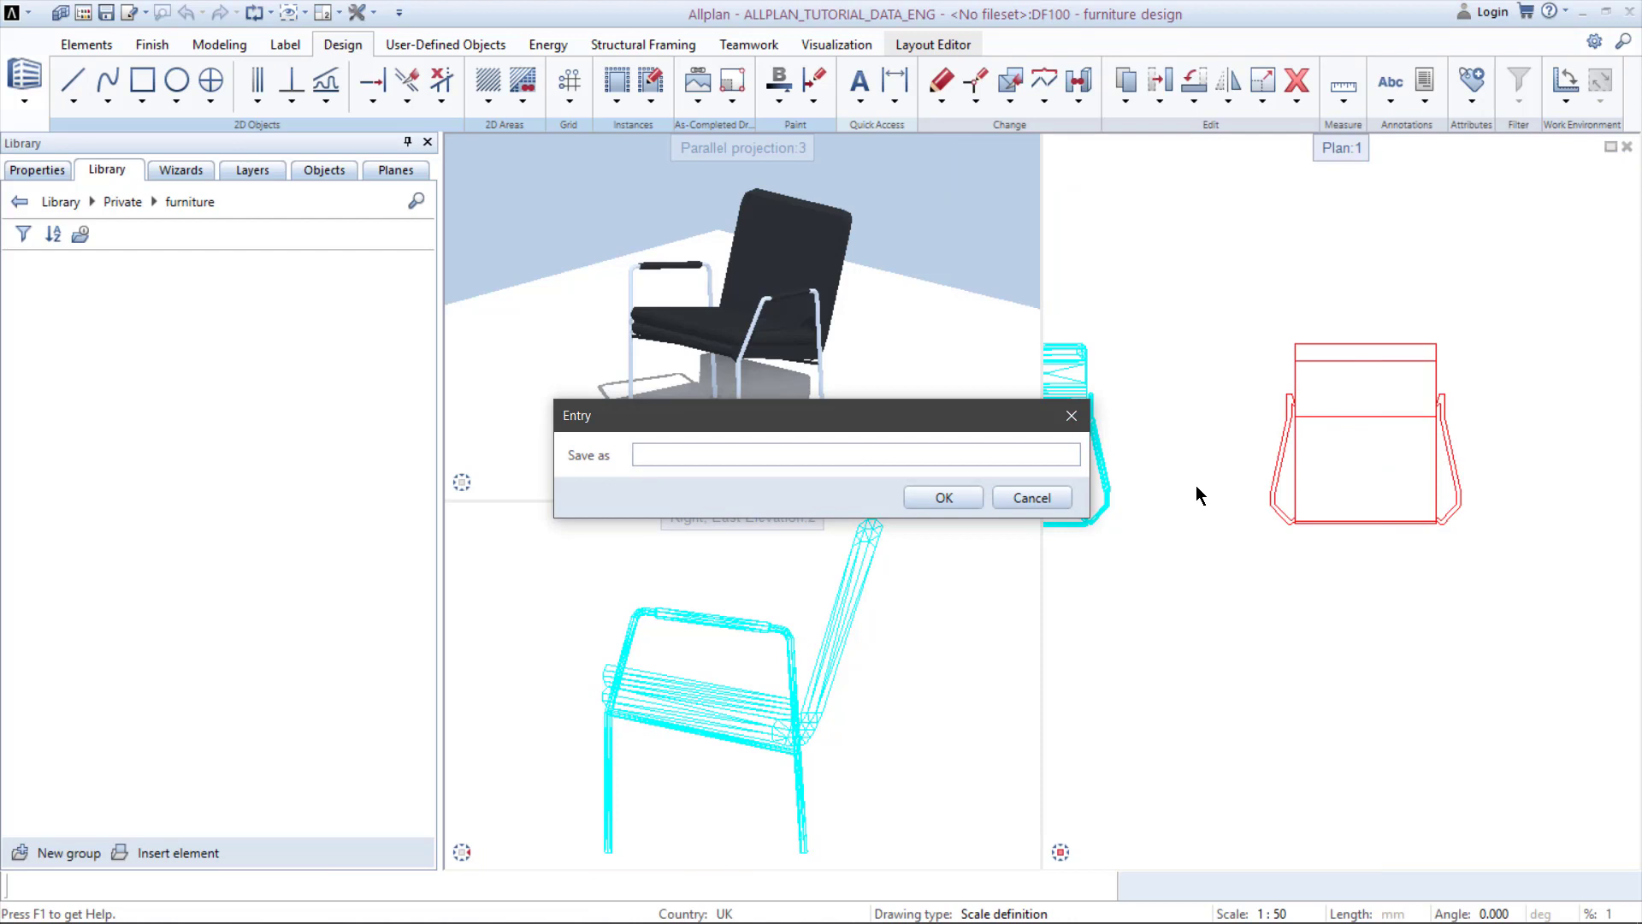
pyautogui.moveTo(755, 547)
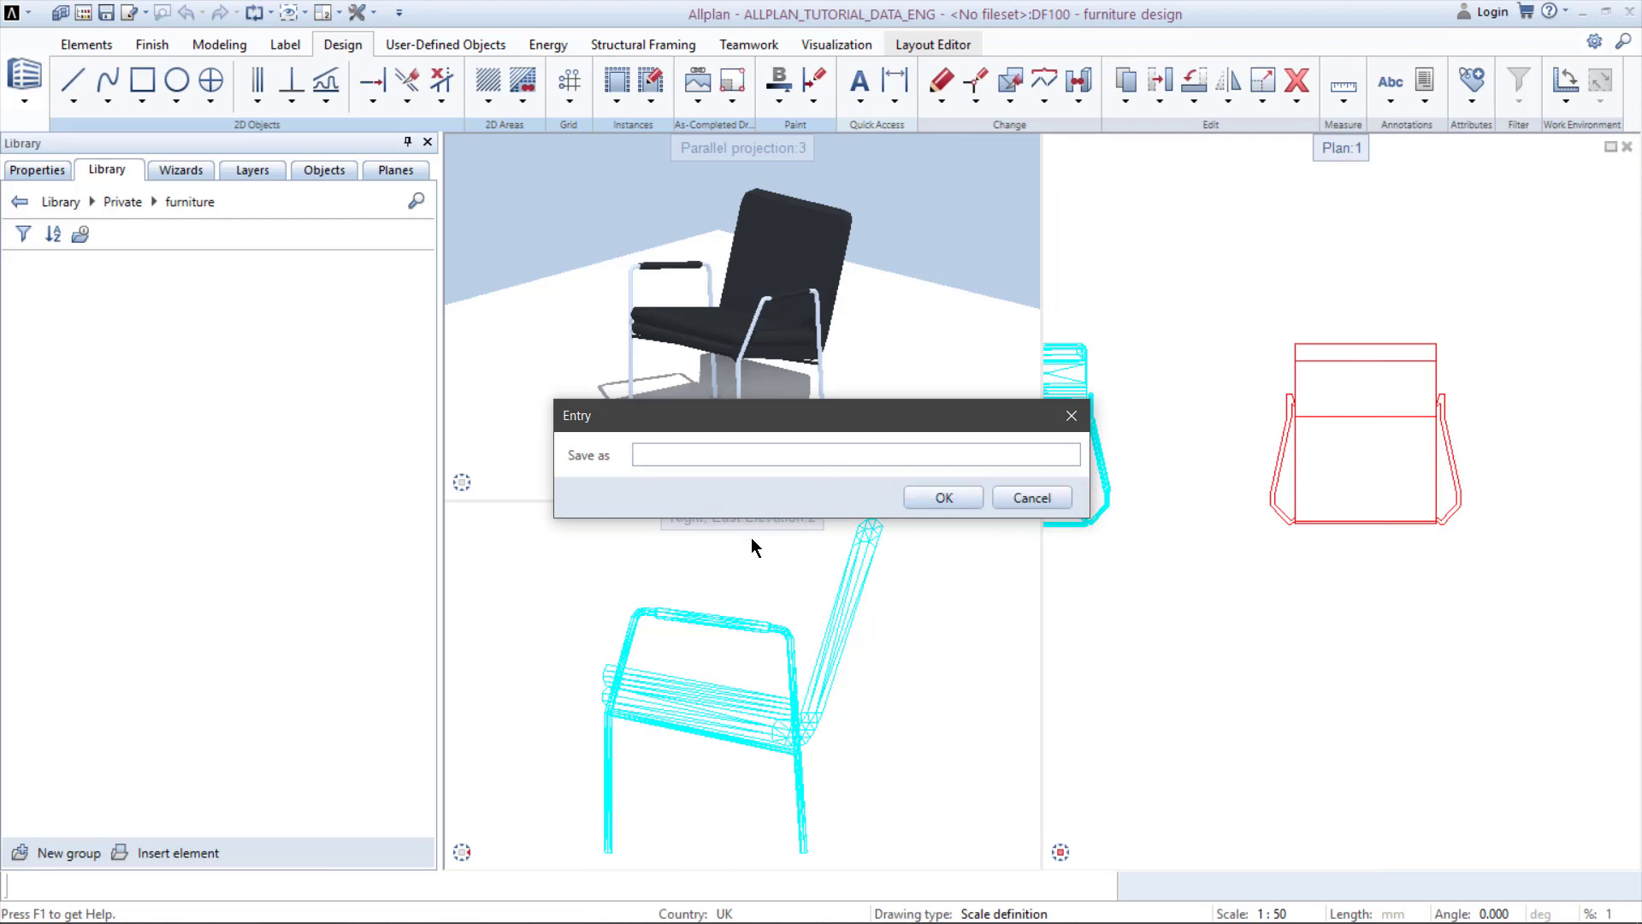
# Save the 2D chair drawing as symbol 'chair_2D_livingroom' in the furniture group
pyautogui.write('chair_2D_')
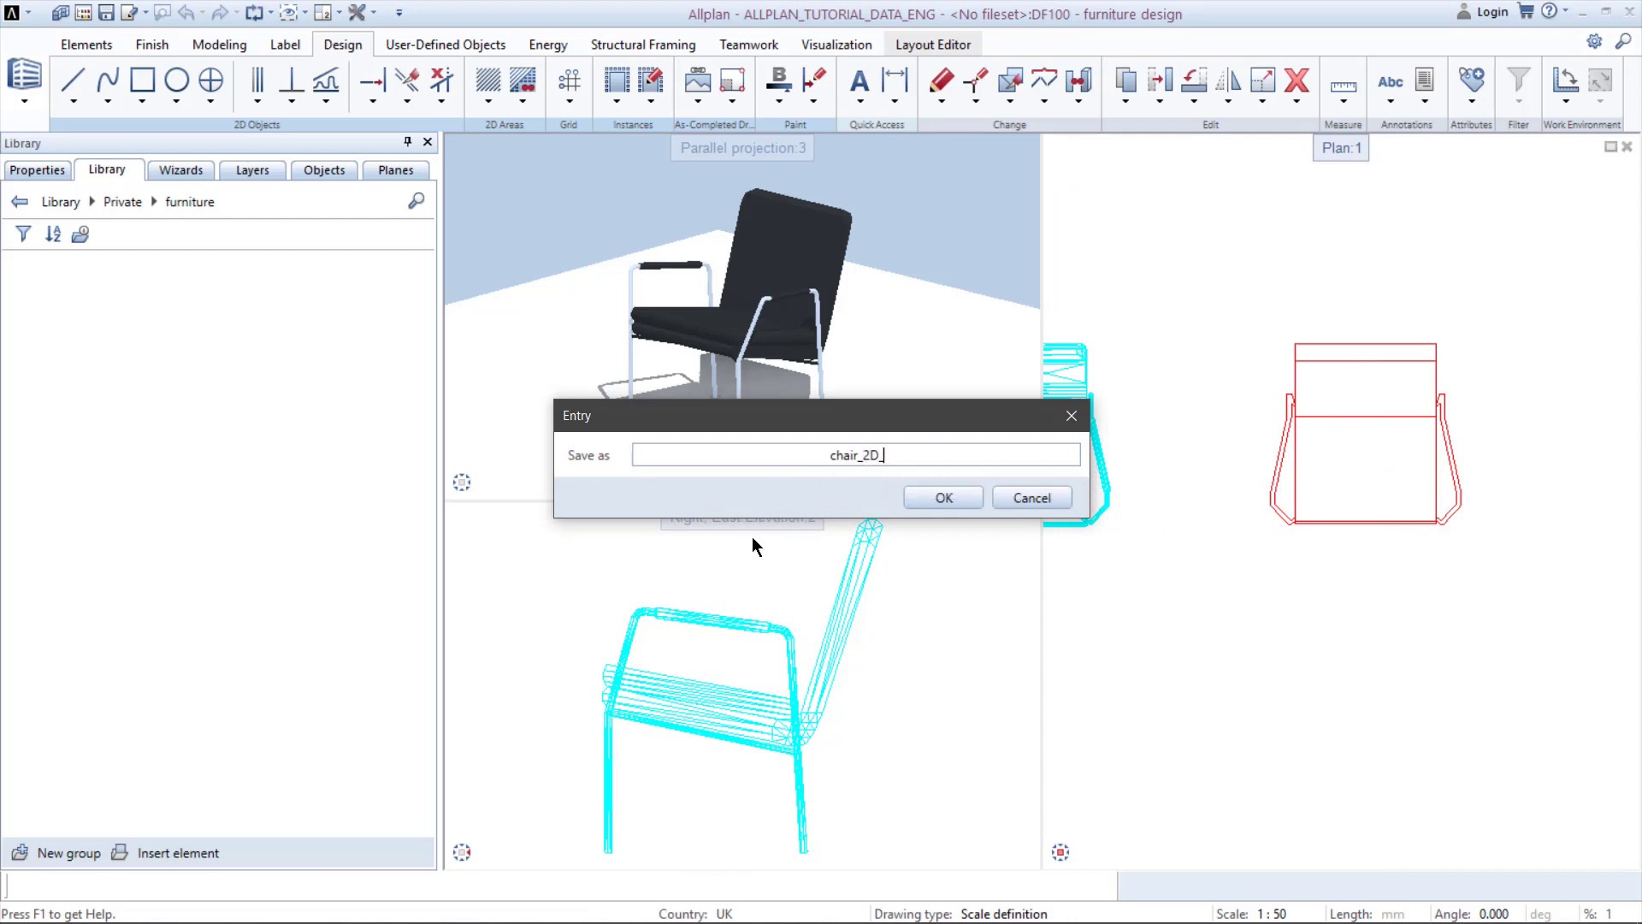
pyautogui.click(939, 496)
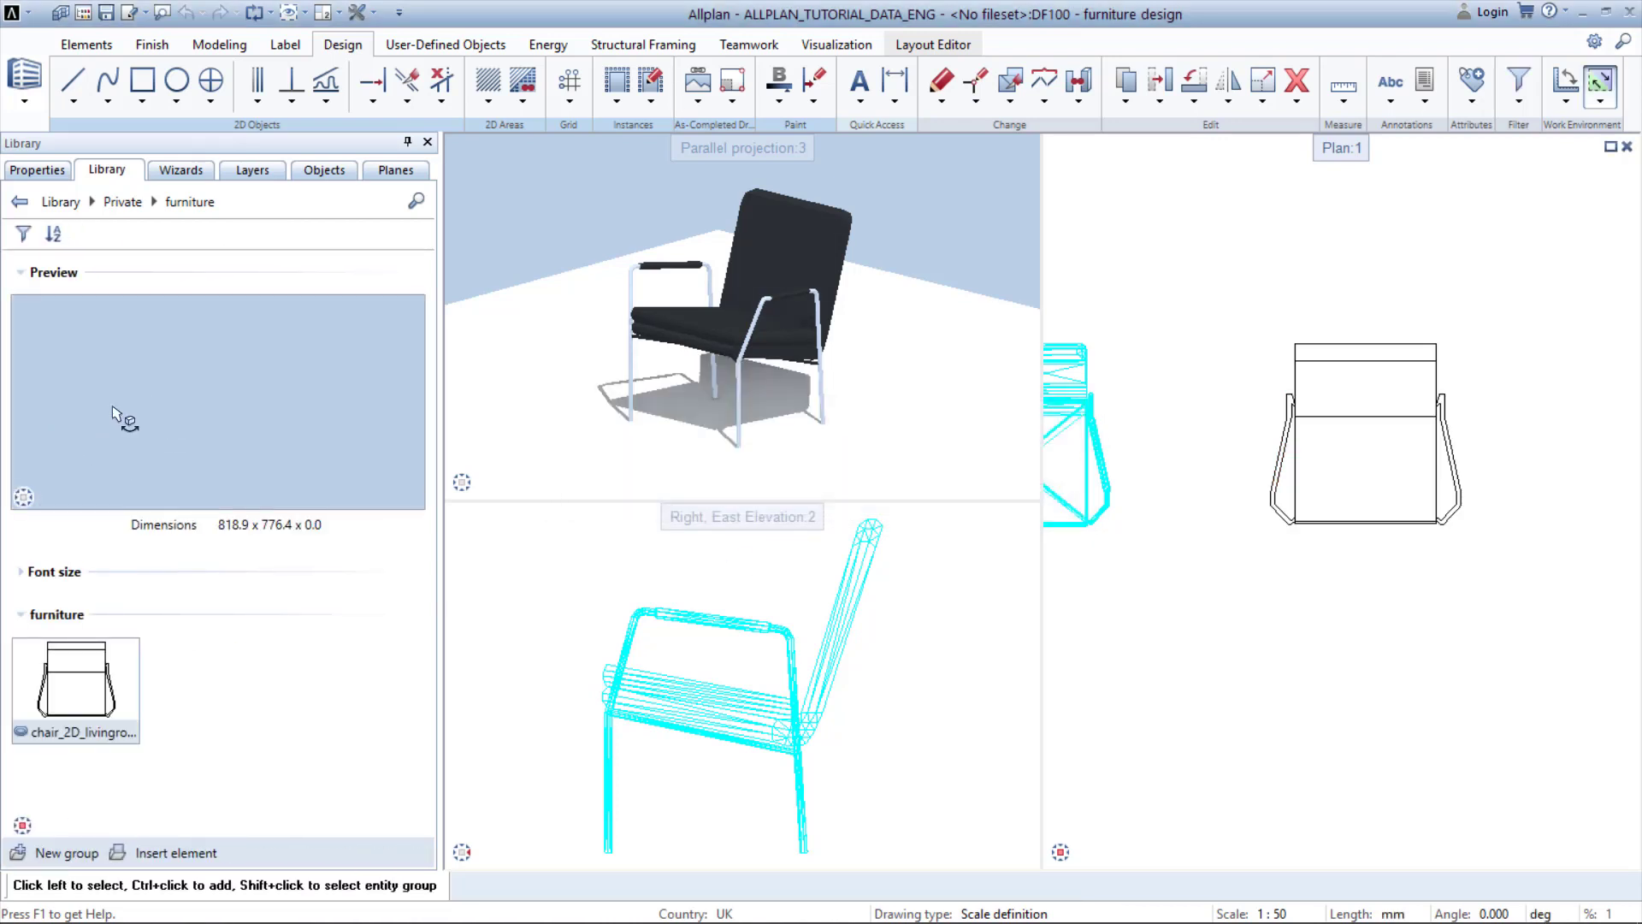
# Show the chair_2D_livingroom symbol as a fitted wireframe preview and start inserting it
pyautogui.click(414, 497)
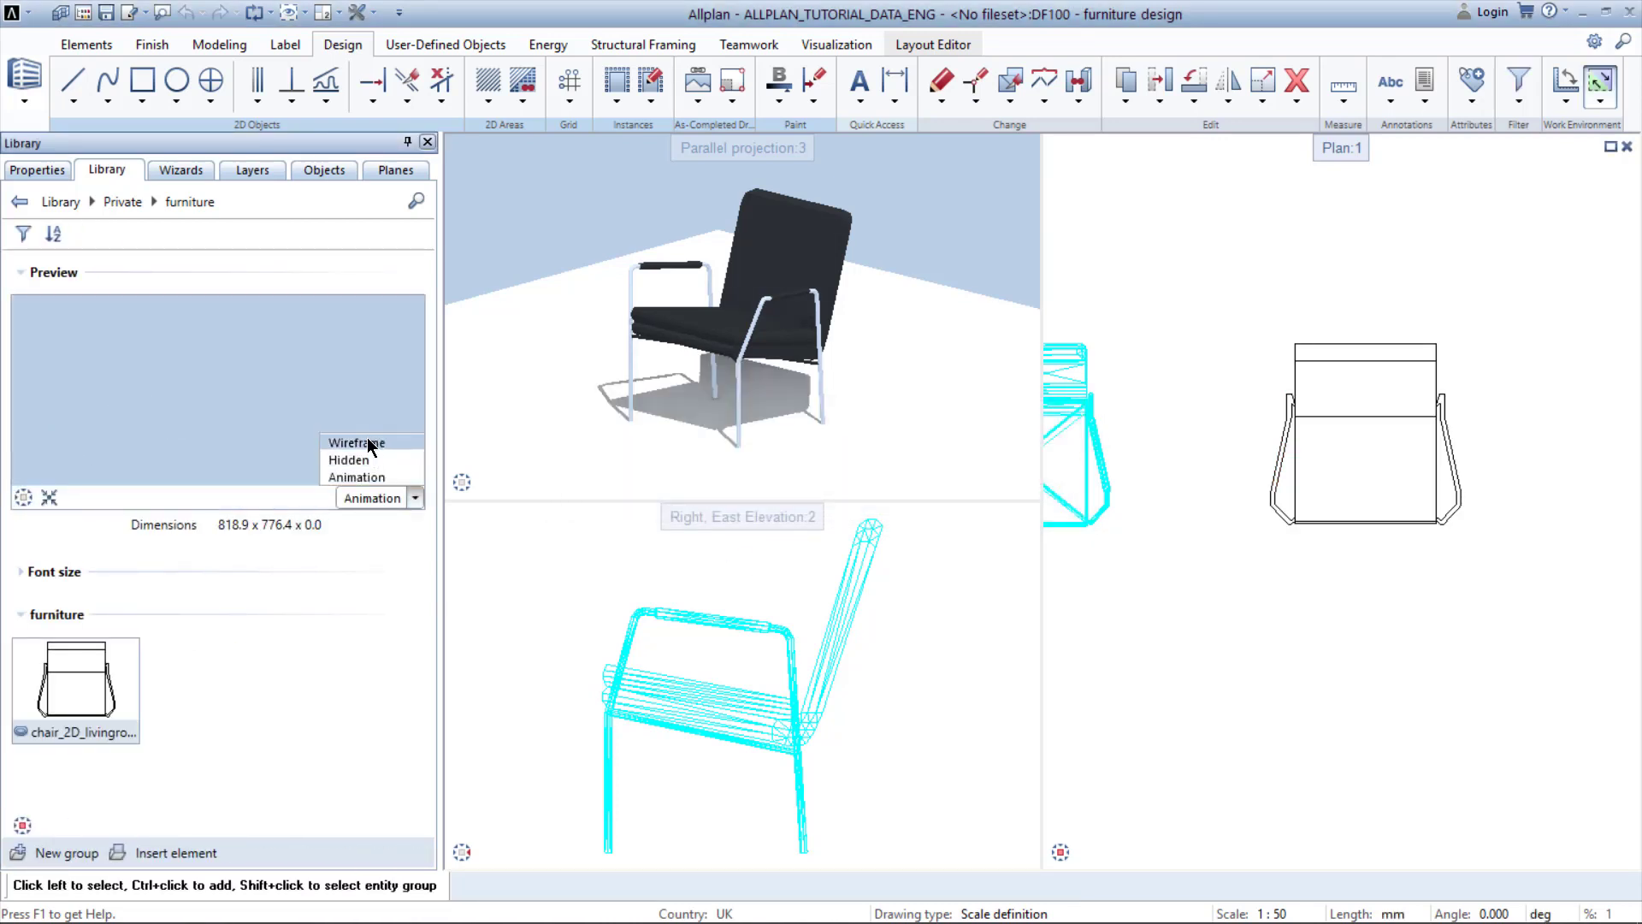
pyautogui.click(356, 441)
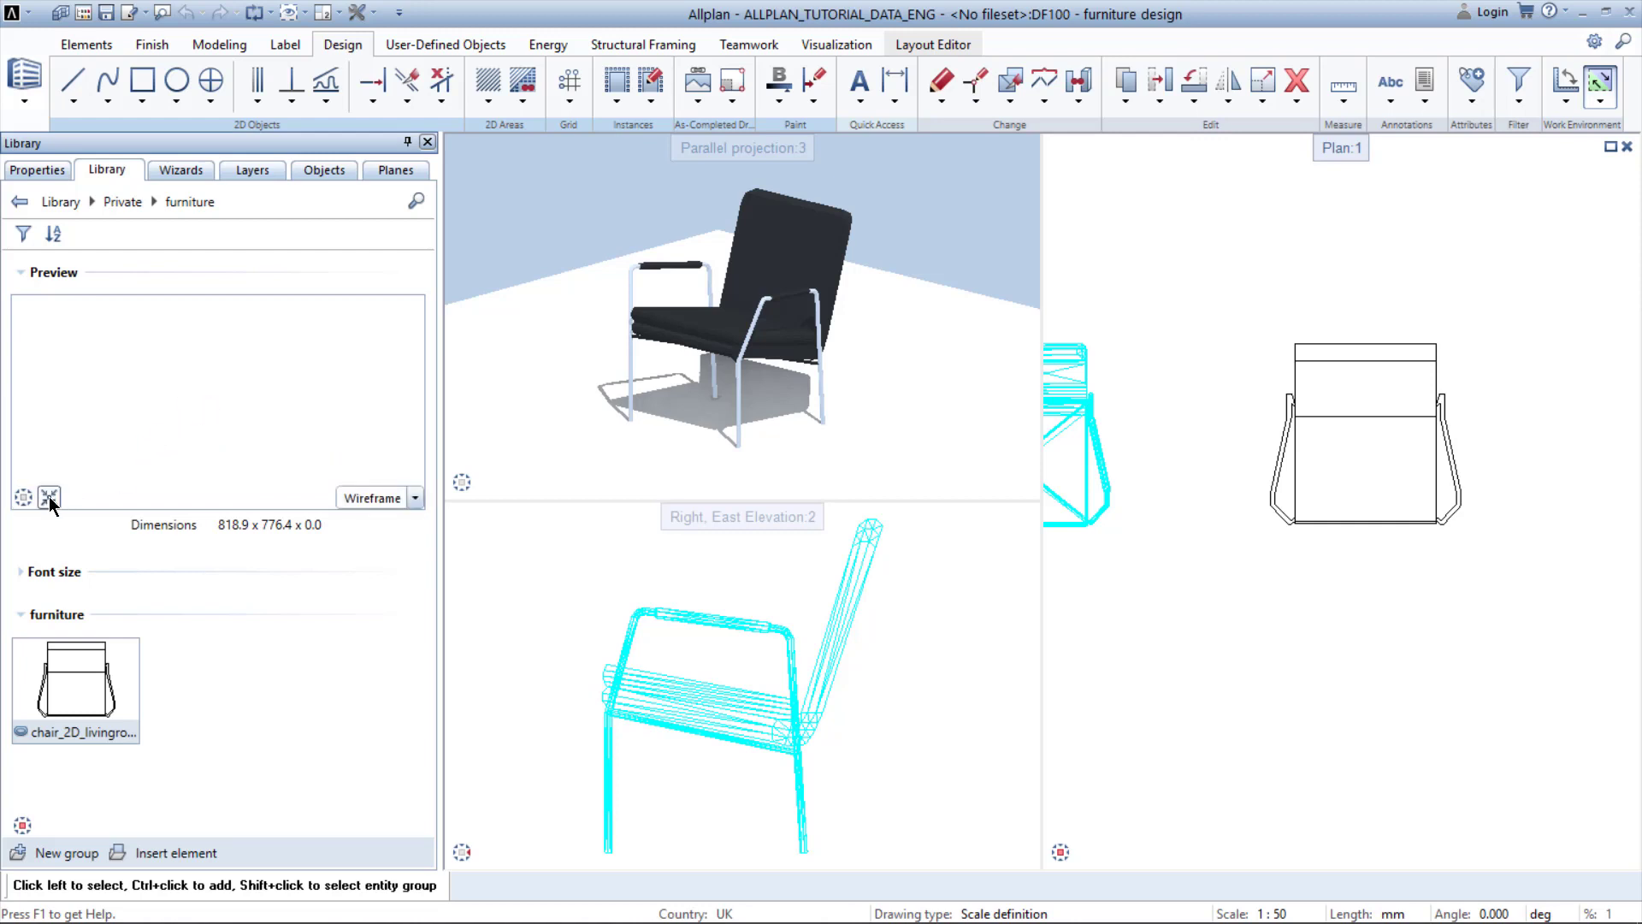
pyautogui.click(47, 496)
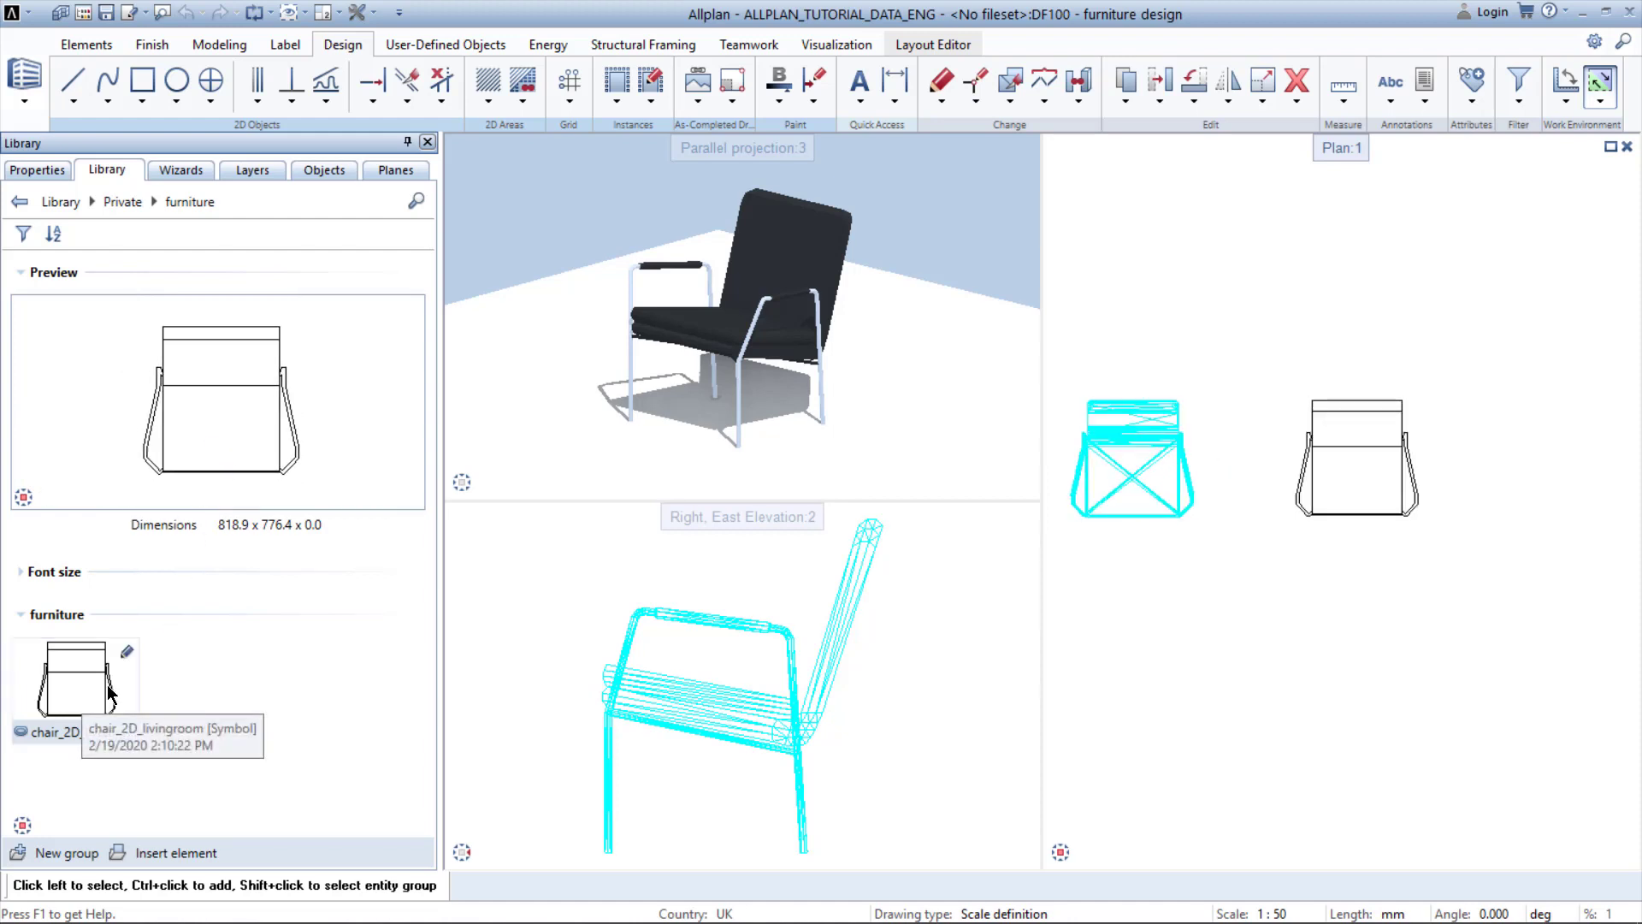
pyautogui.doubleClick(75, 676)
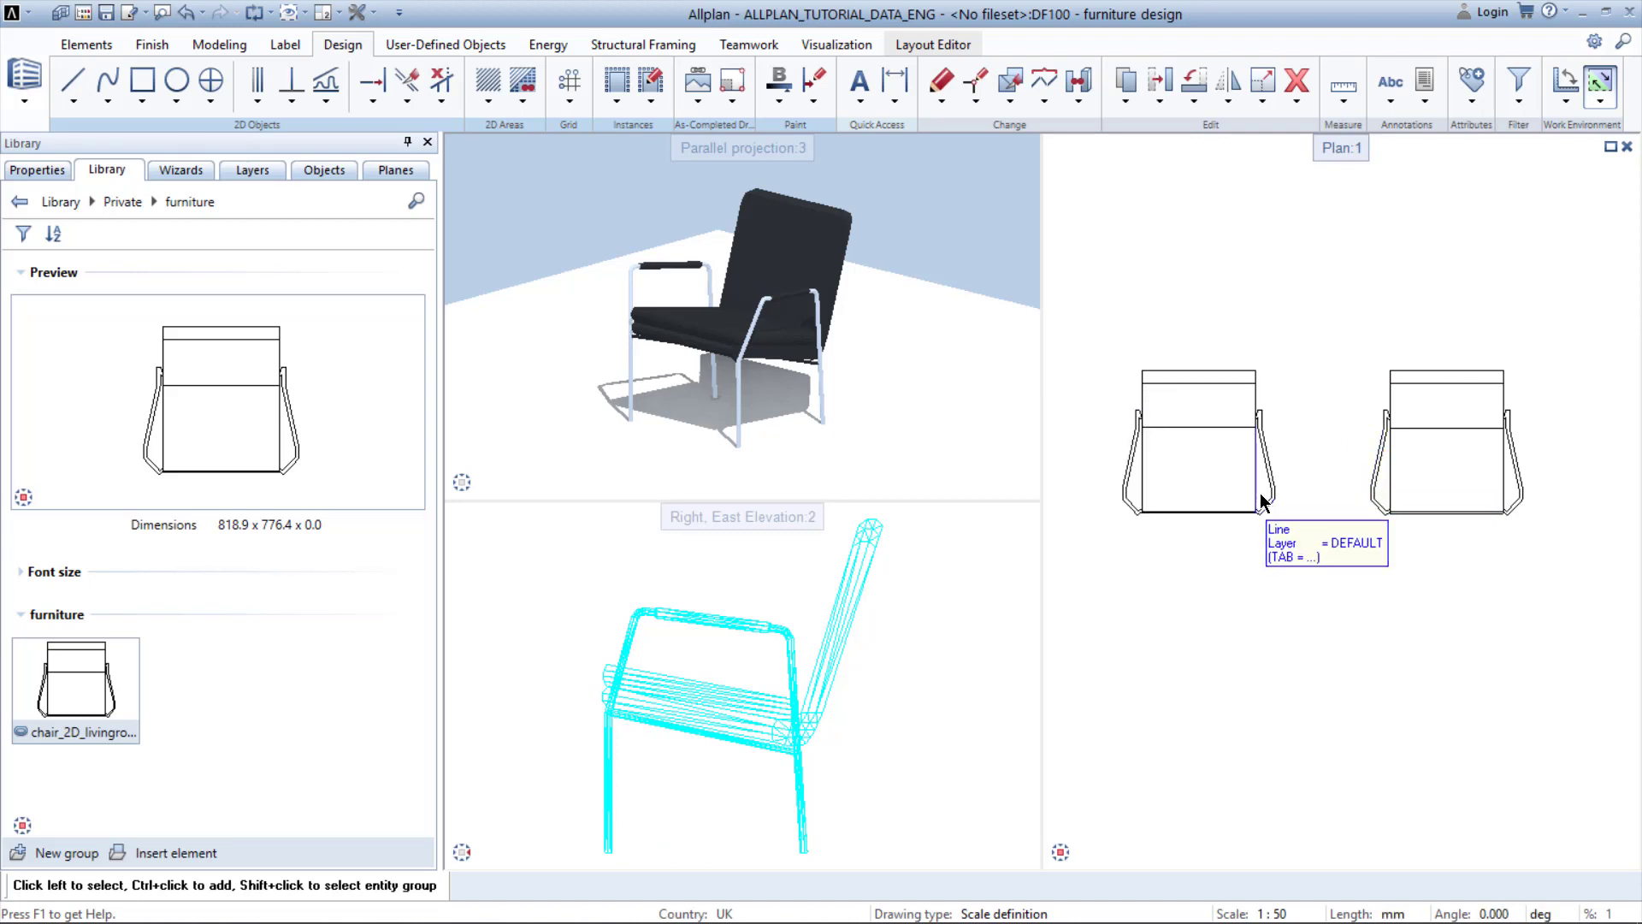
pyautogui.moveTo(1260, 521)
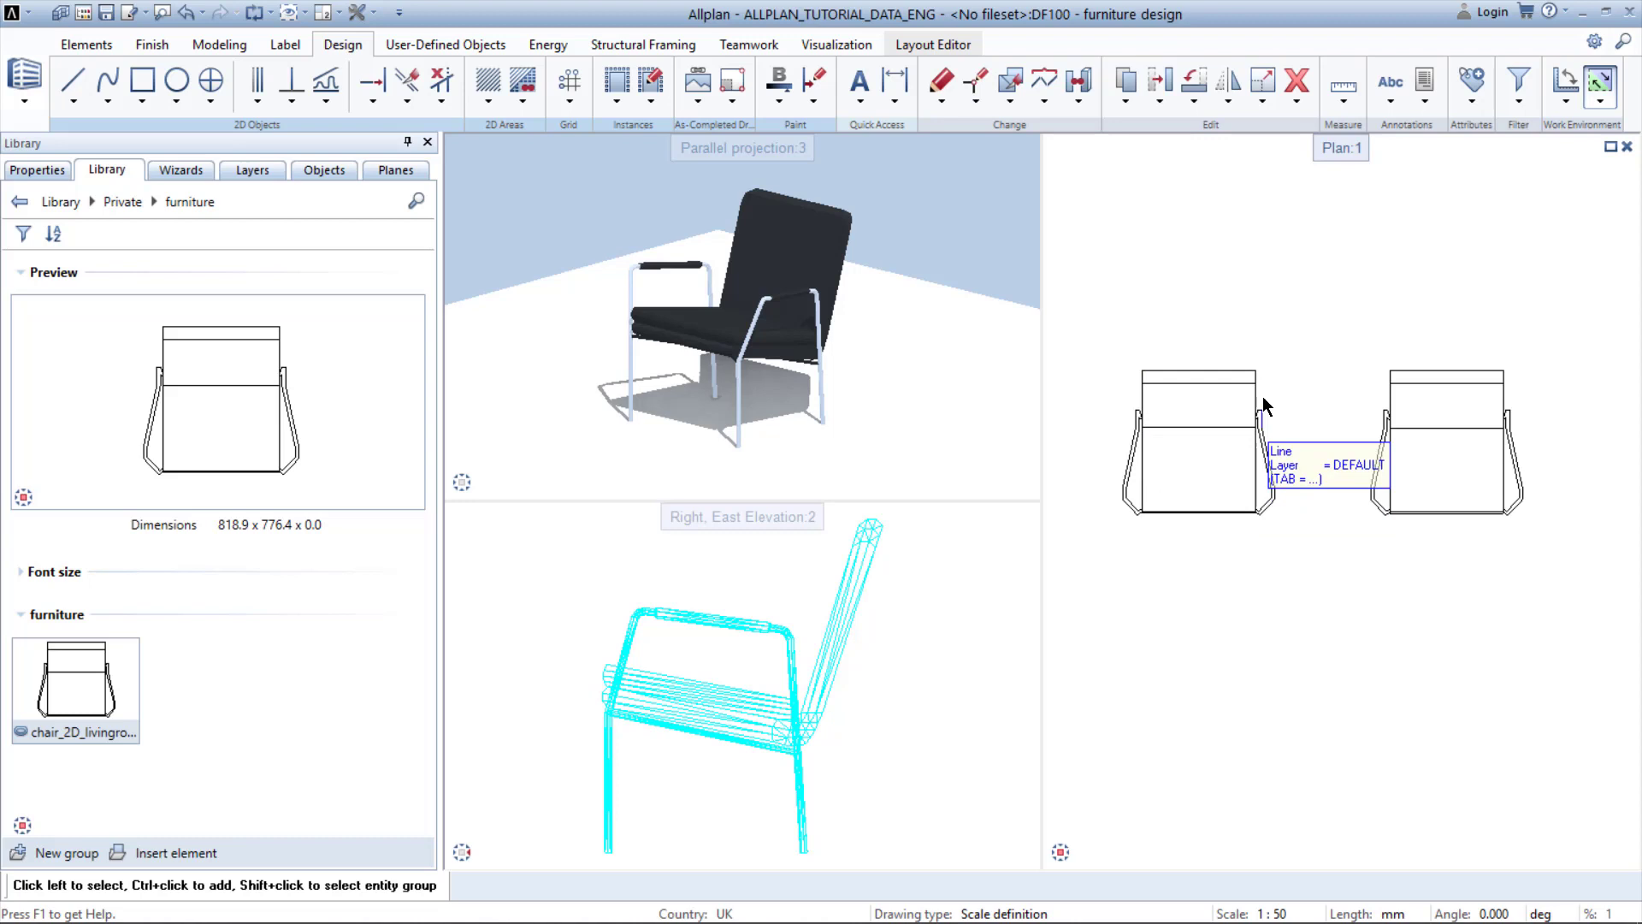
pyautogui.moveTo(1332, 347)
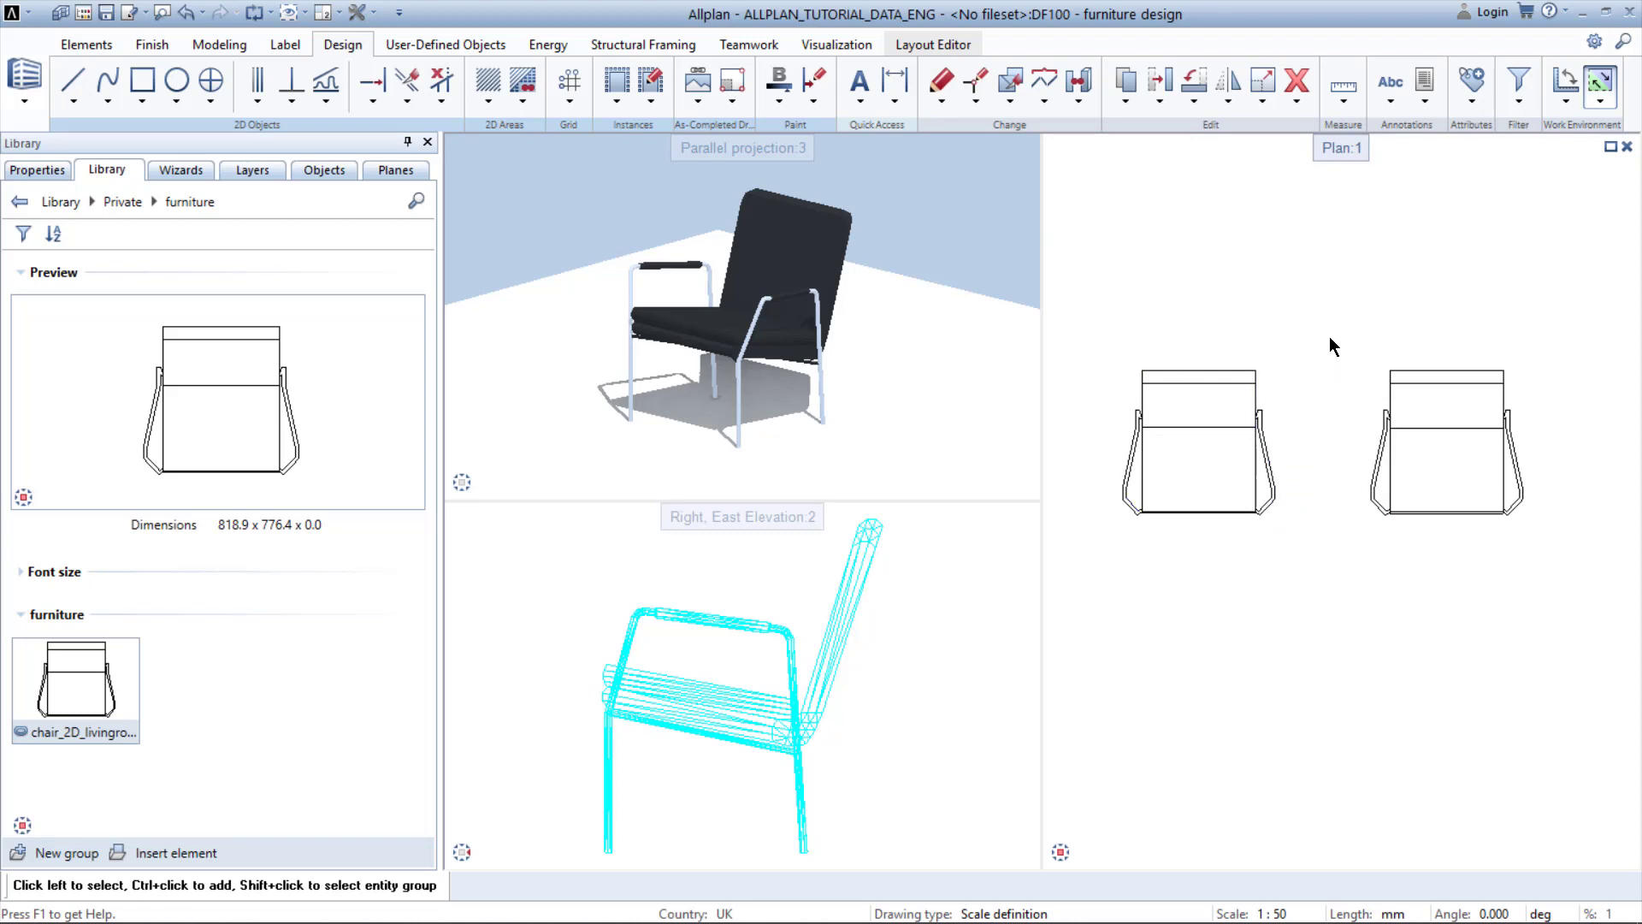
# Select the lines of the right-hand chair copy in plan
pyautogui.click(1445, 440)
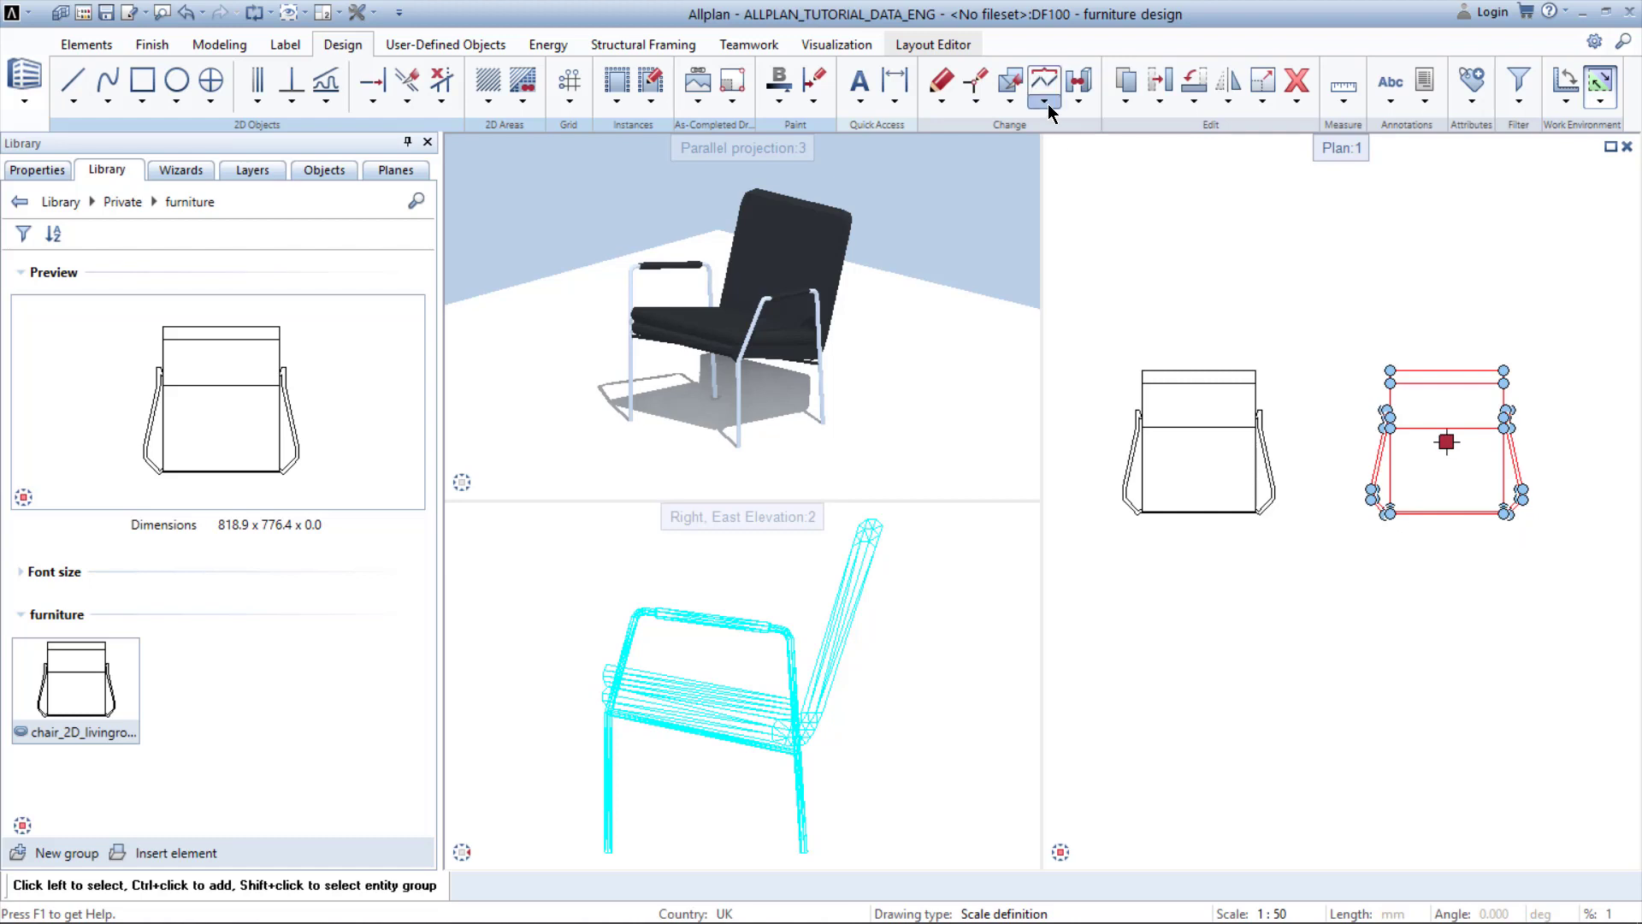
# Combine the selected chair lines into an element group named 'chair'
pyautogui.click(1043, 104)
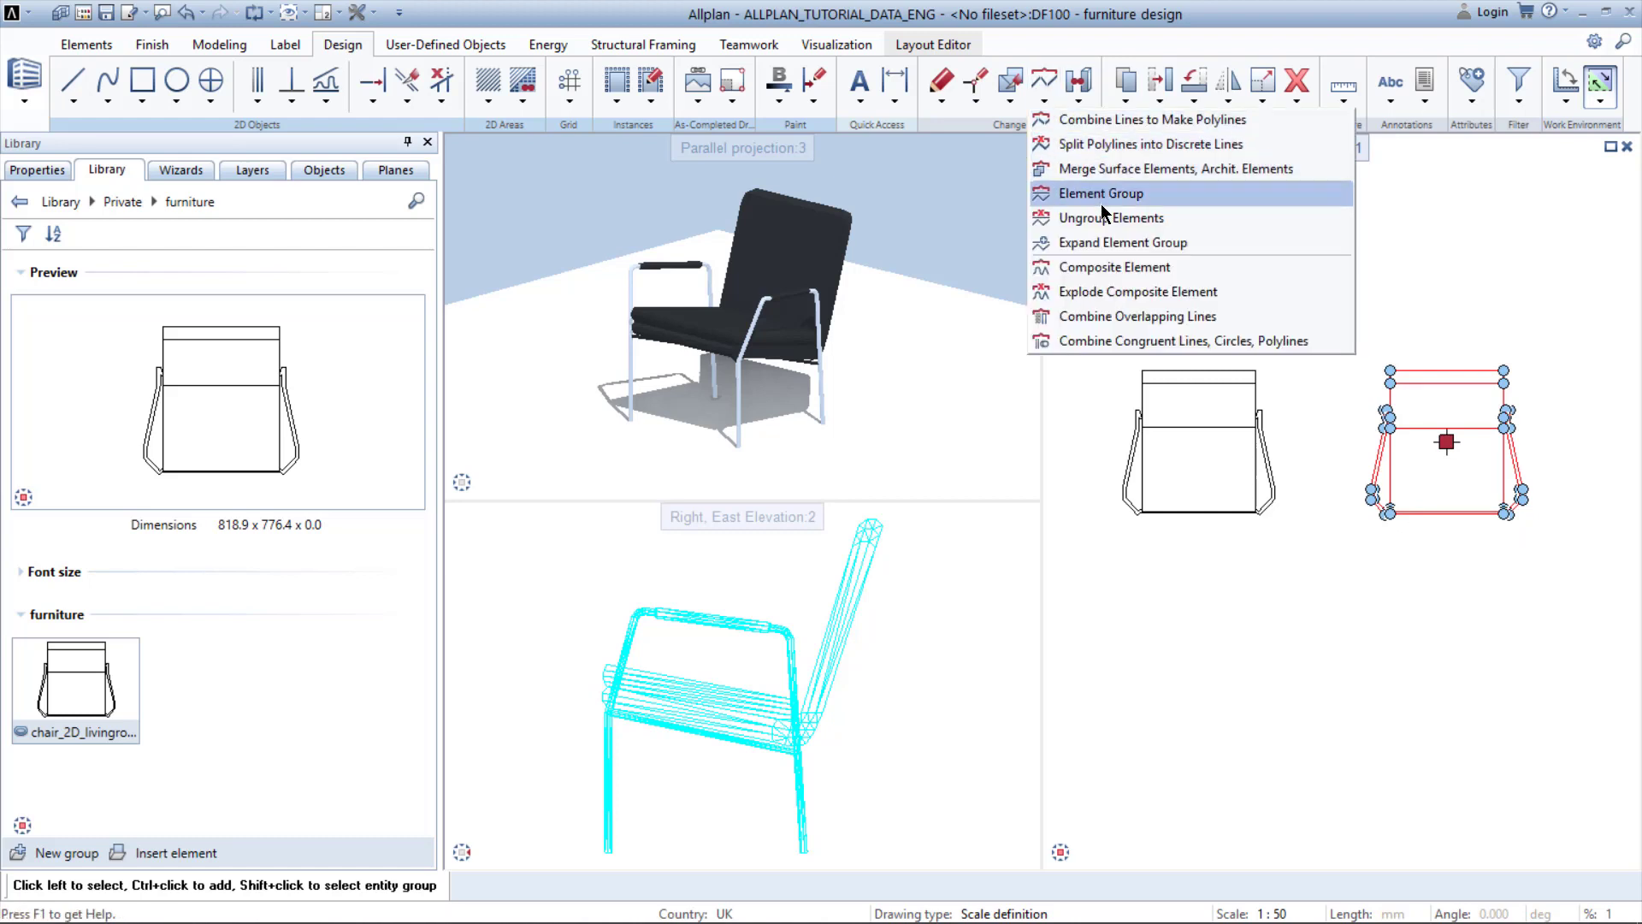
pyautogui.click(1099, 193)
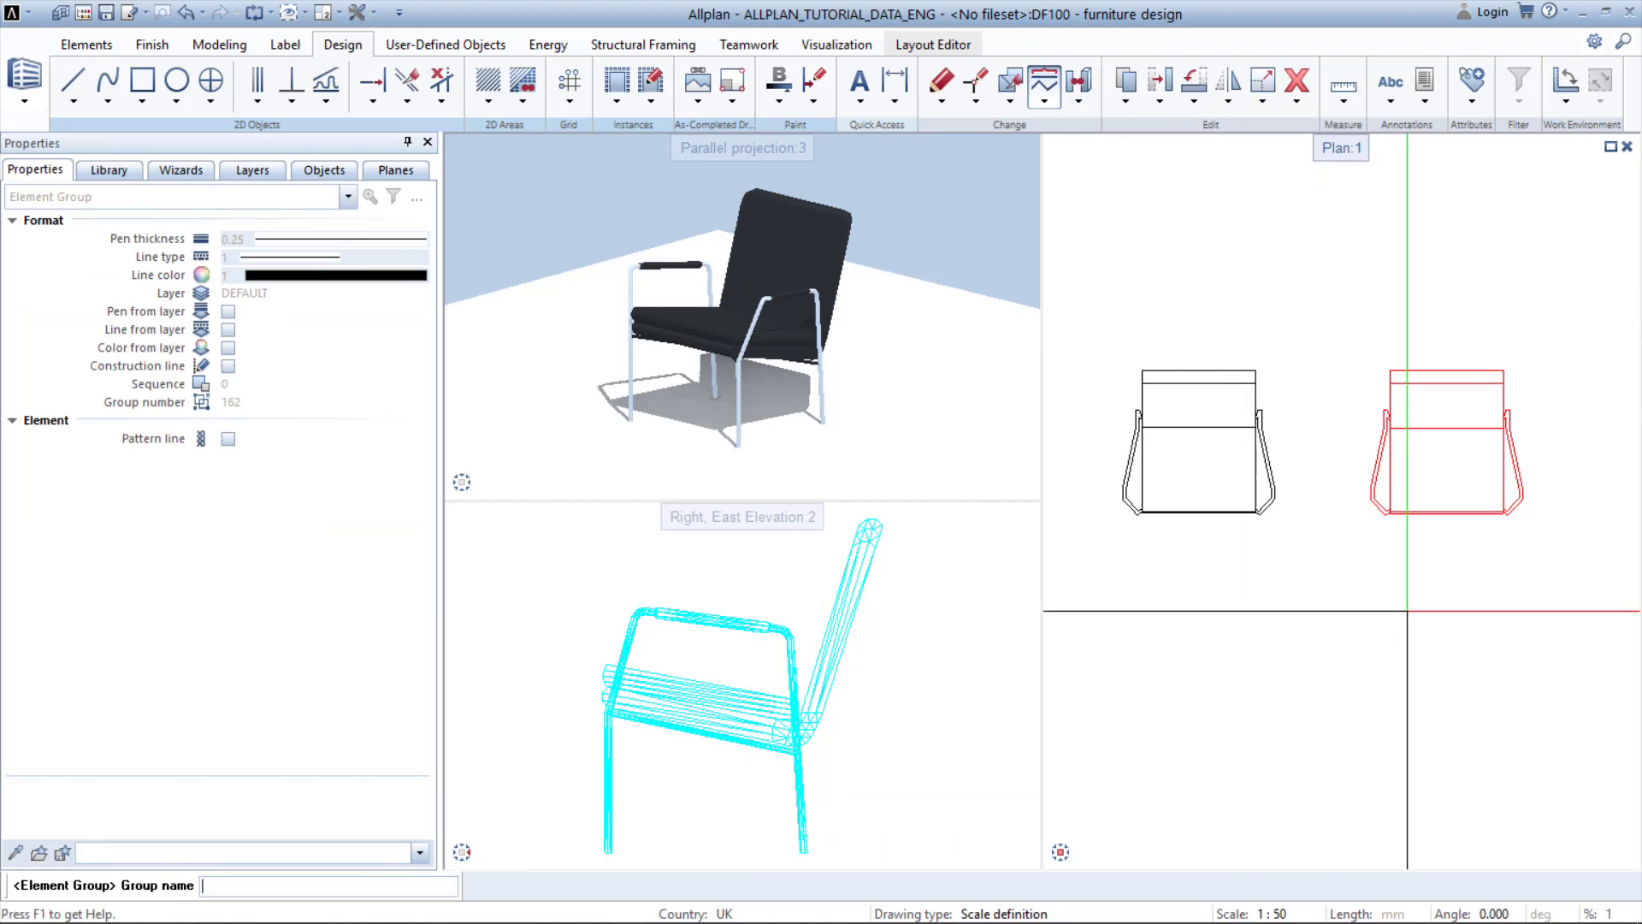
pyautogui.write('chair')
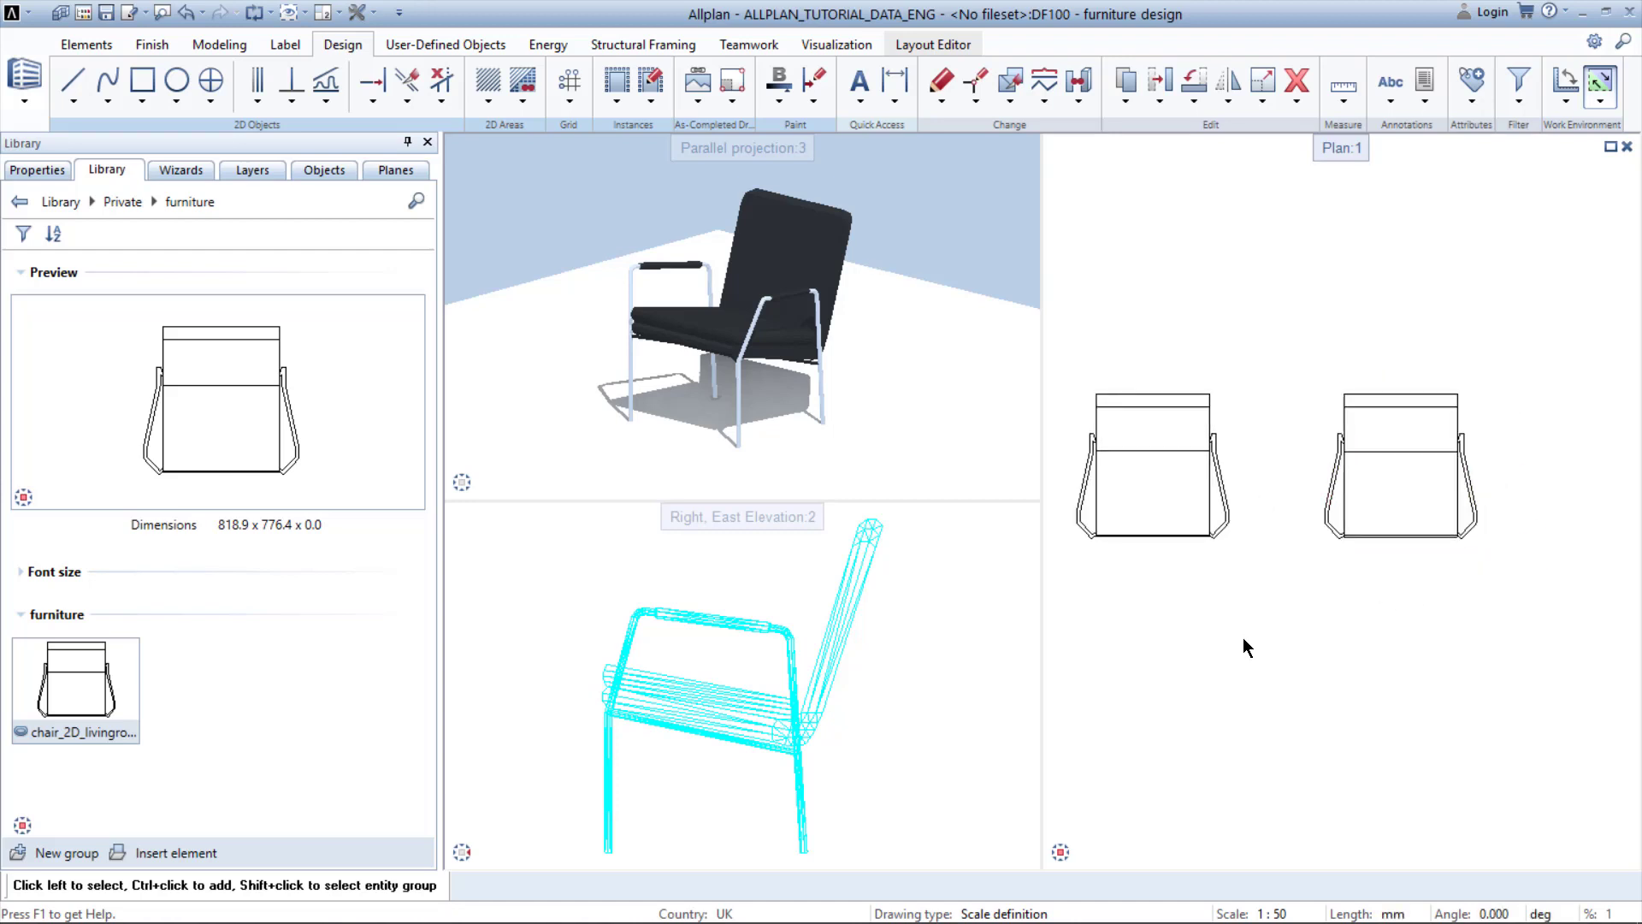
pyautogui.click(1150, 464)
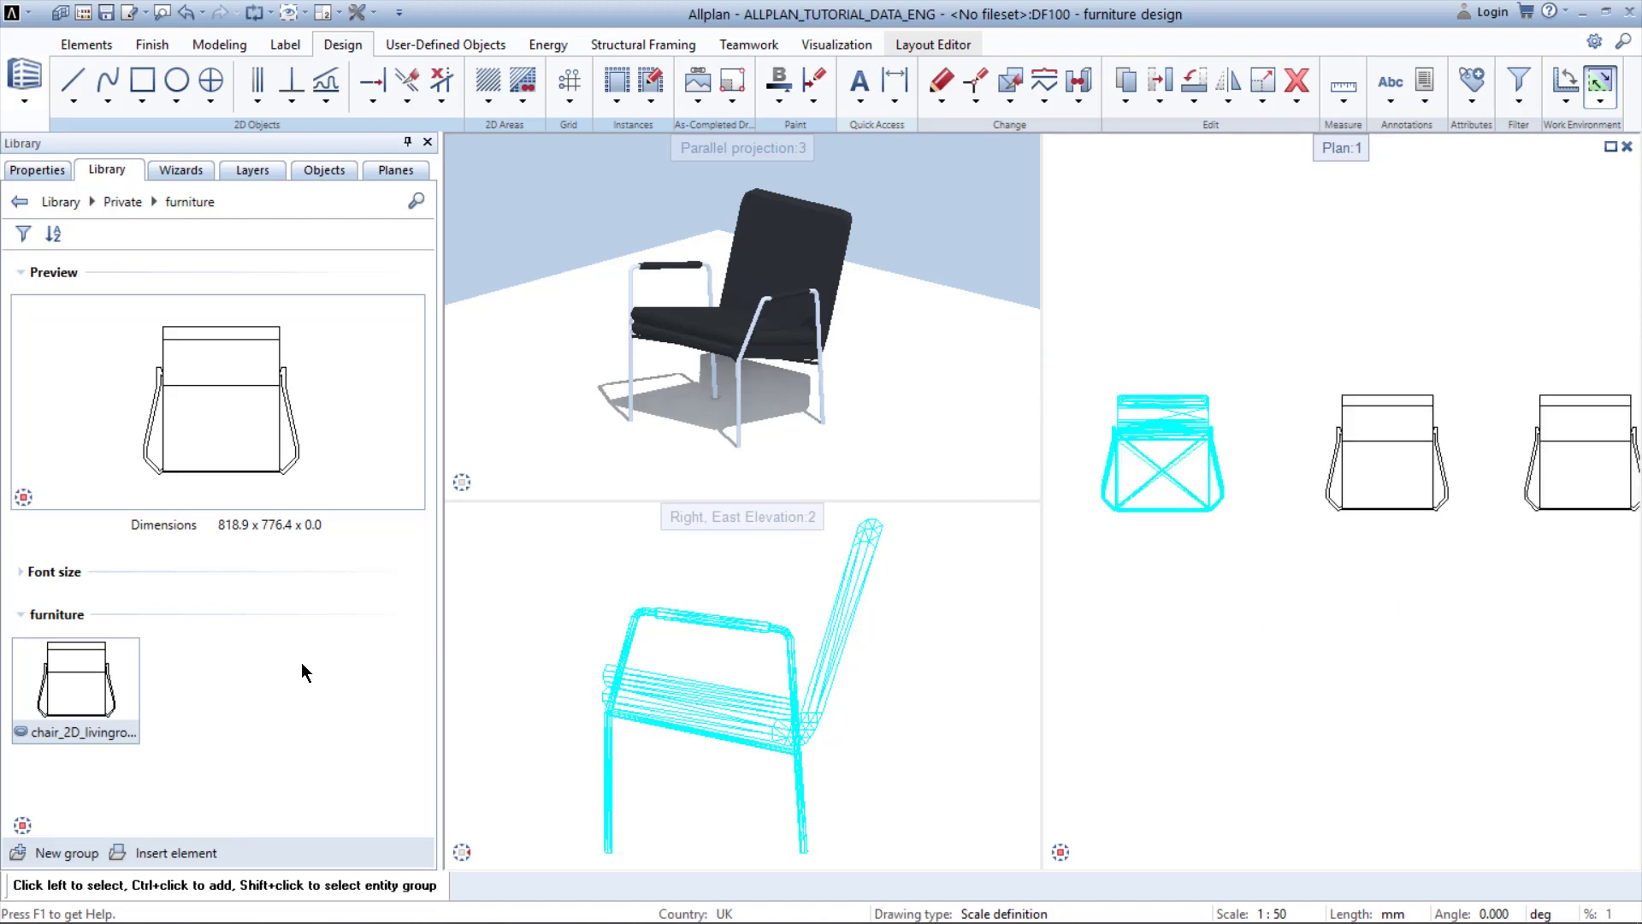
# Bring up the insertion options for the chair_2D_livingroom symbol in the Private furniture group
pyautogui.rightClick(74, 681)
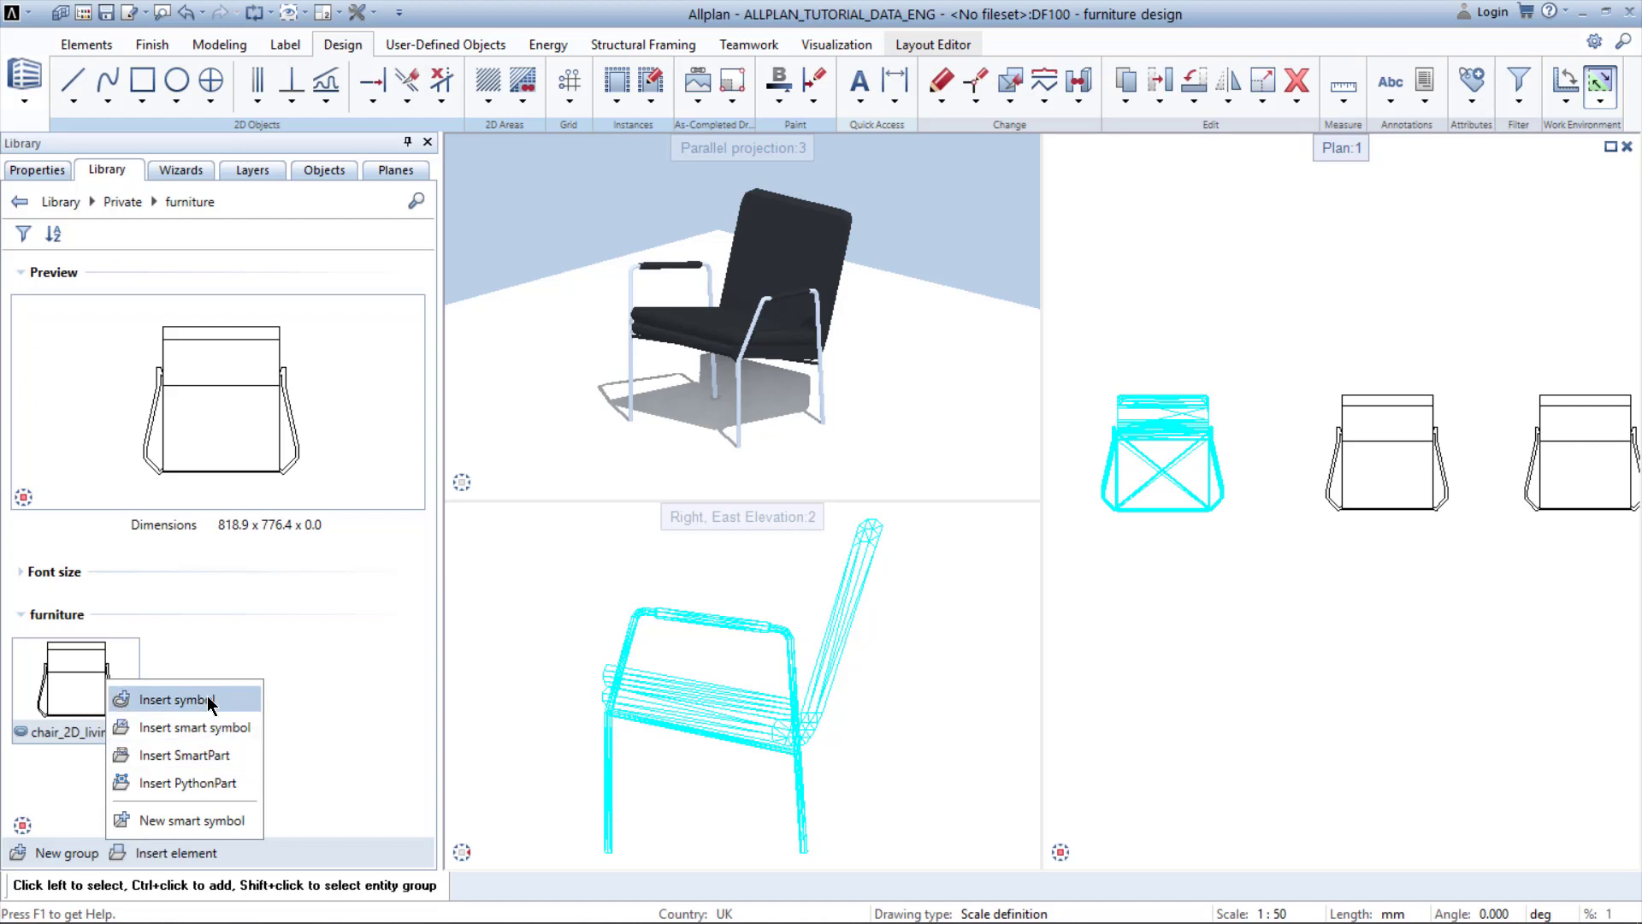
pyautogui.moveTo(209, 781)
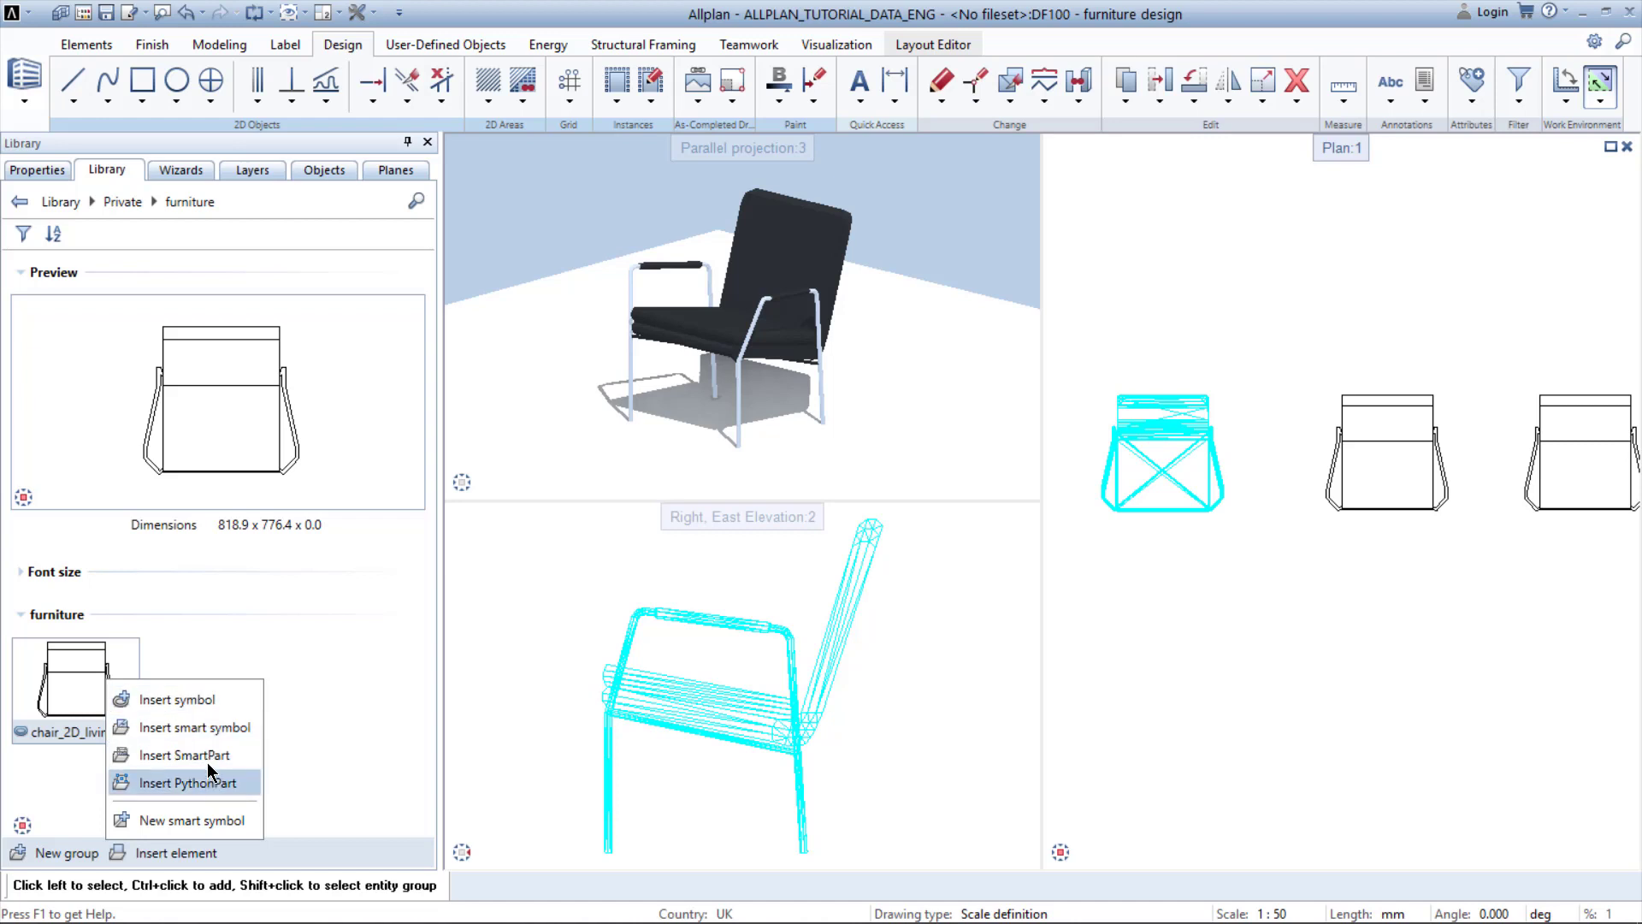
pyautogui.moveTo(225, 711)
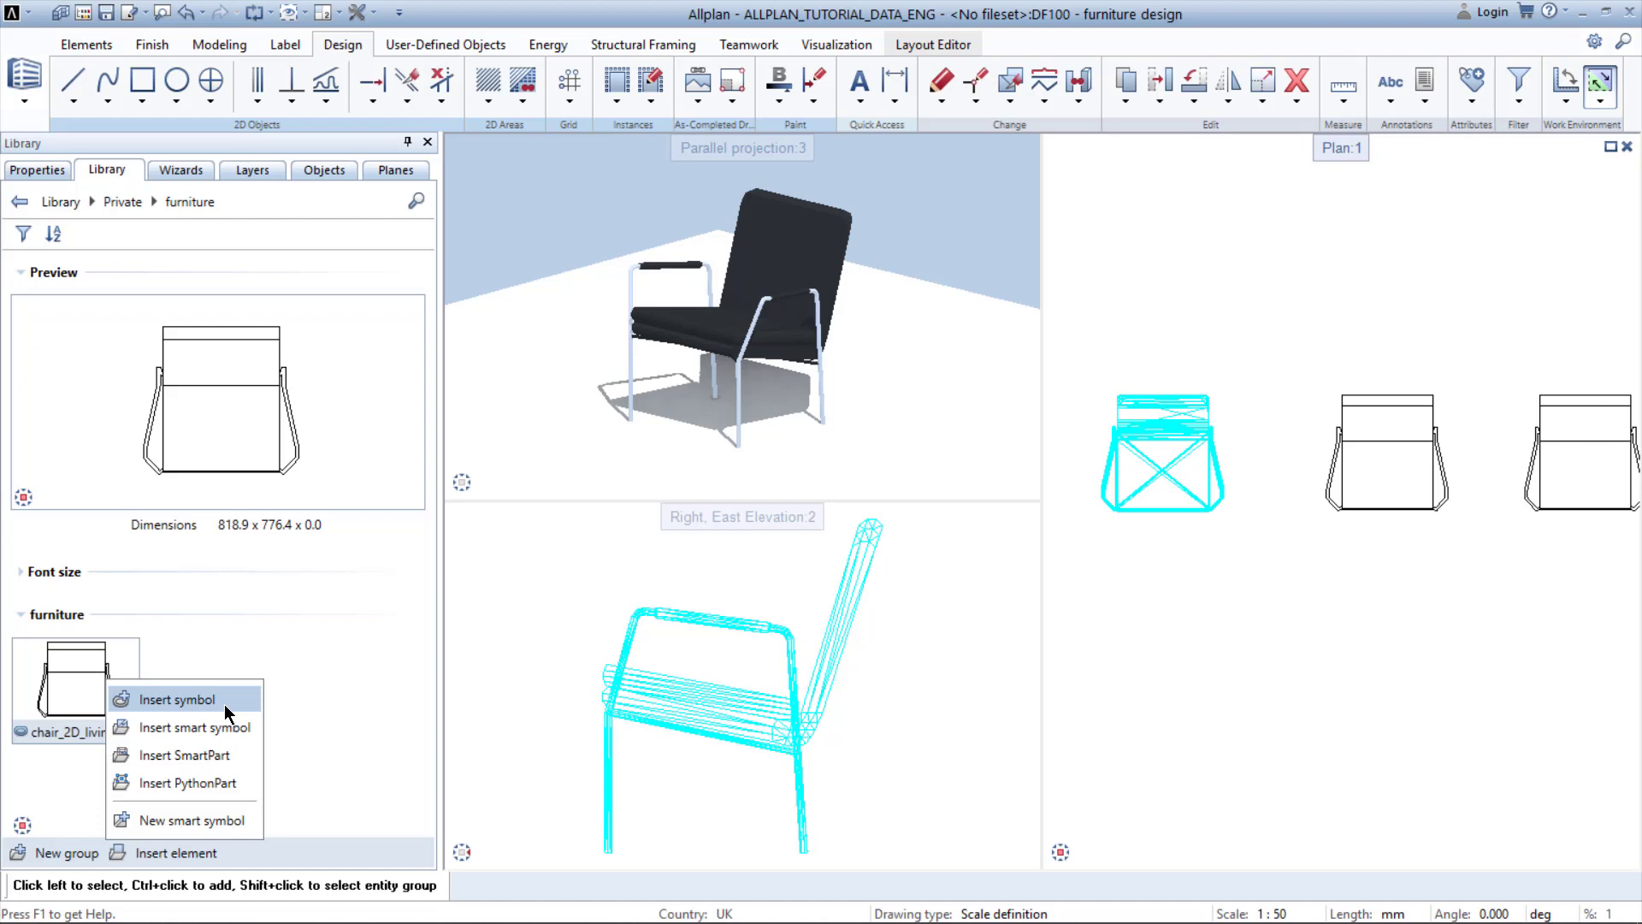
pyautogui.moveTo(221, 729)
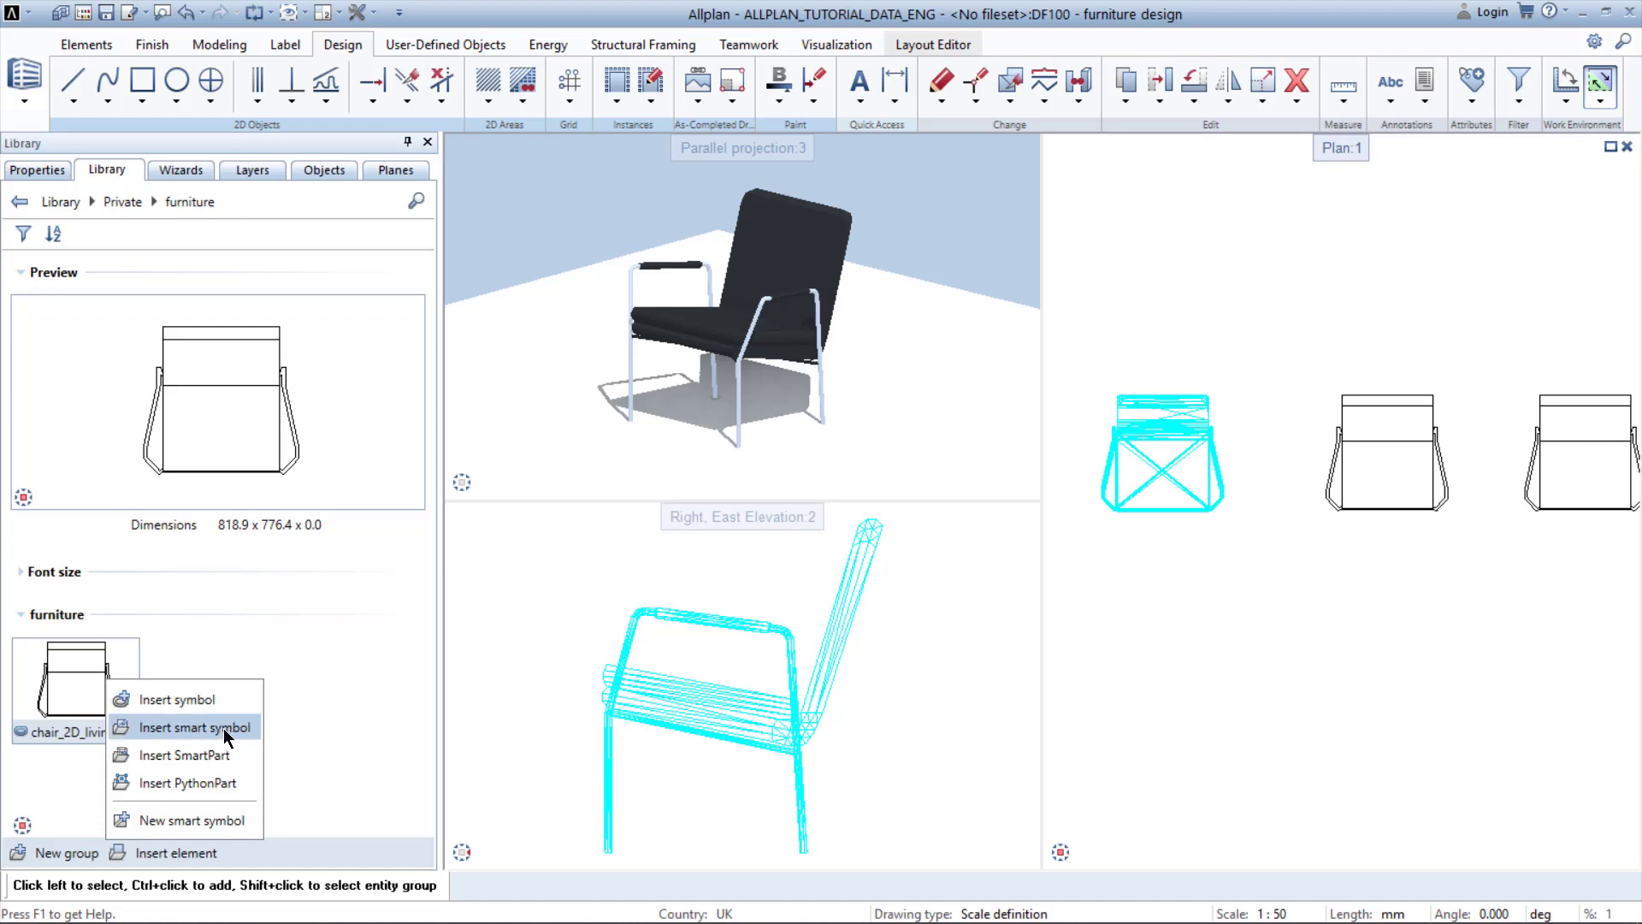
pyautogui.moveTo(212, 730)
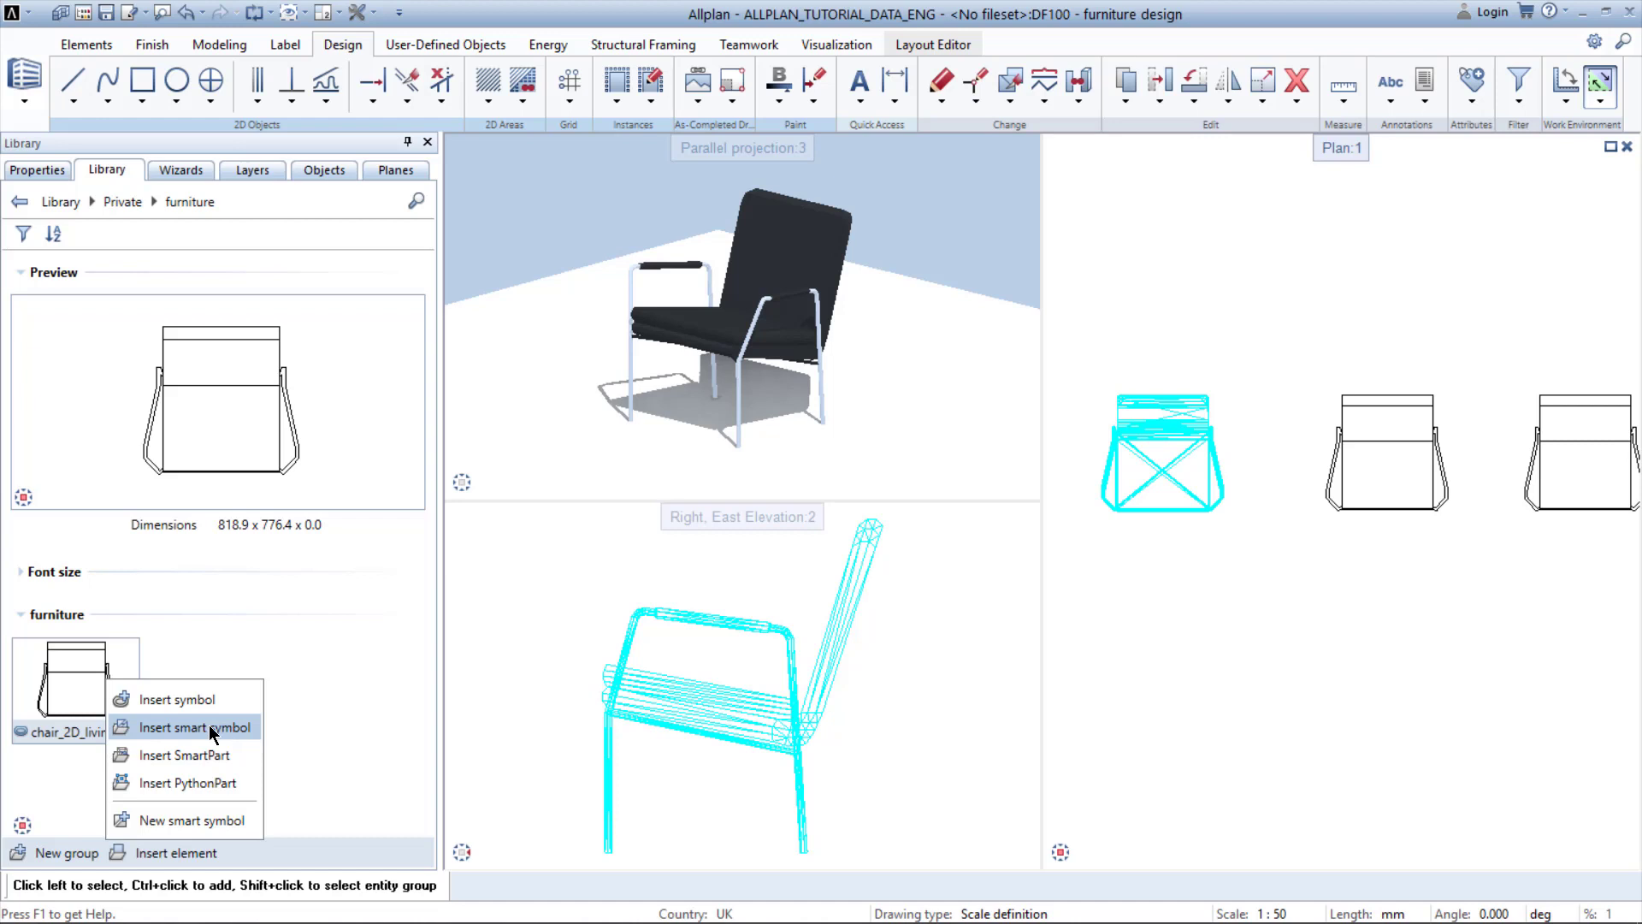
pyautogui.moveTo(228, 754)
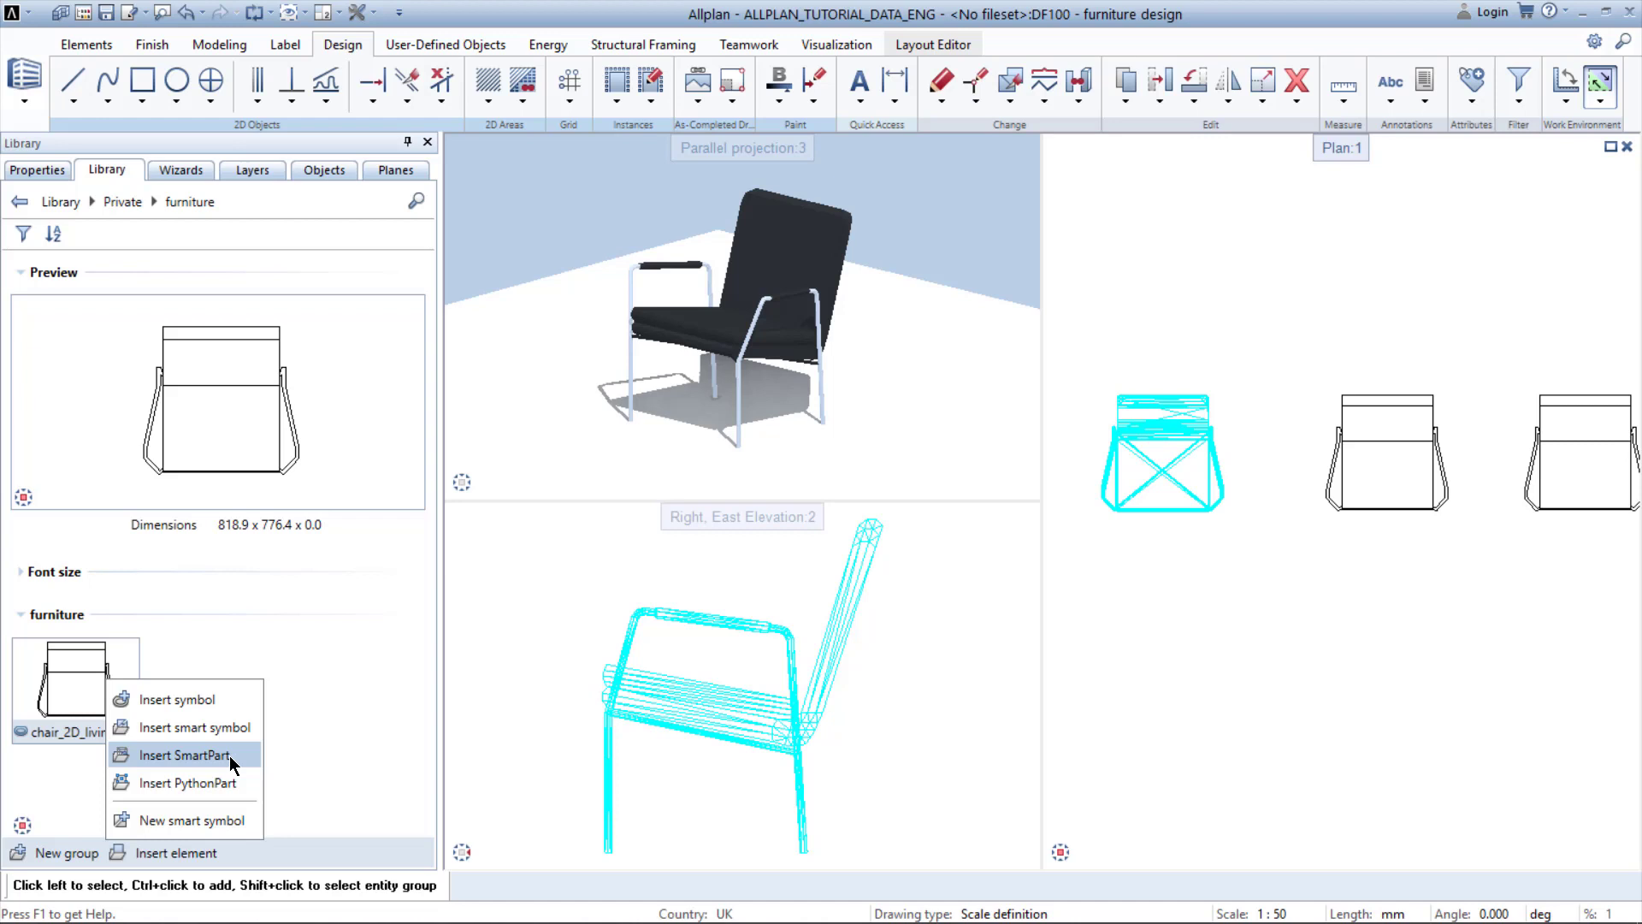
pyautogui.moveTo(217, 788)
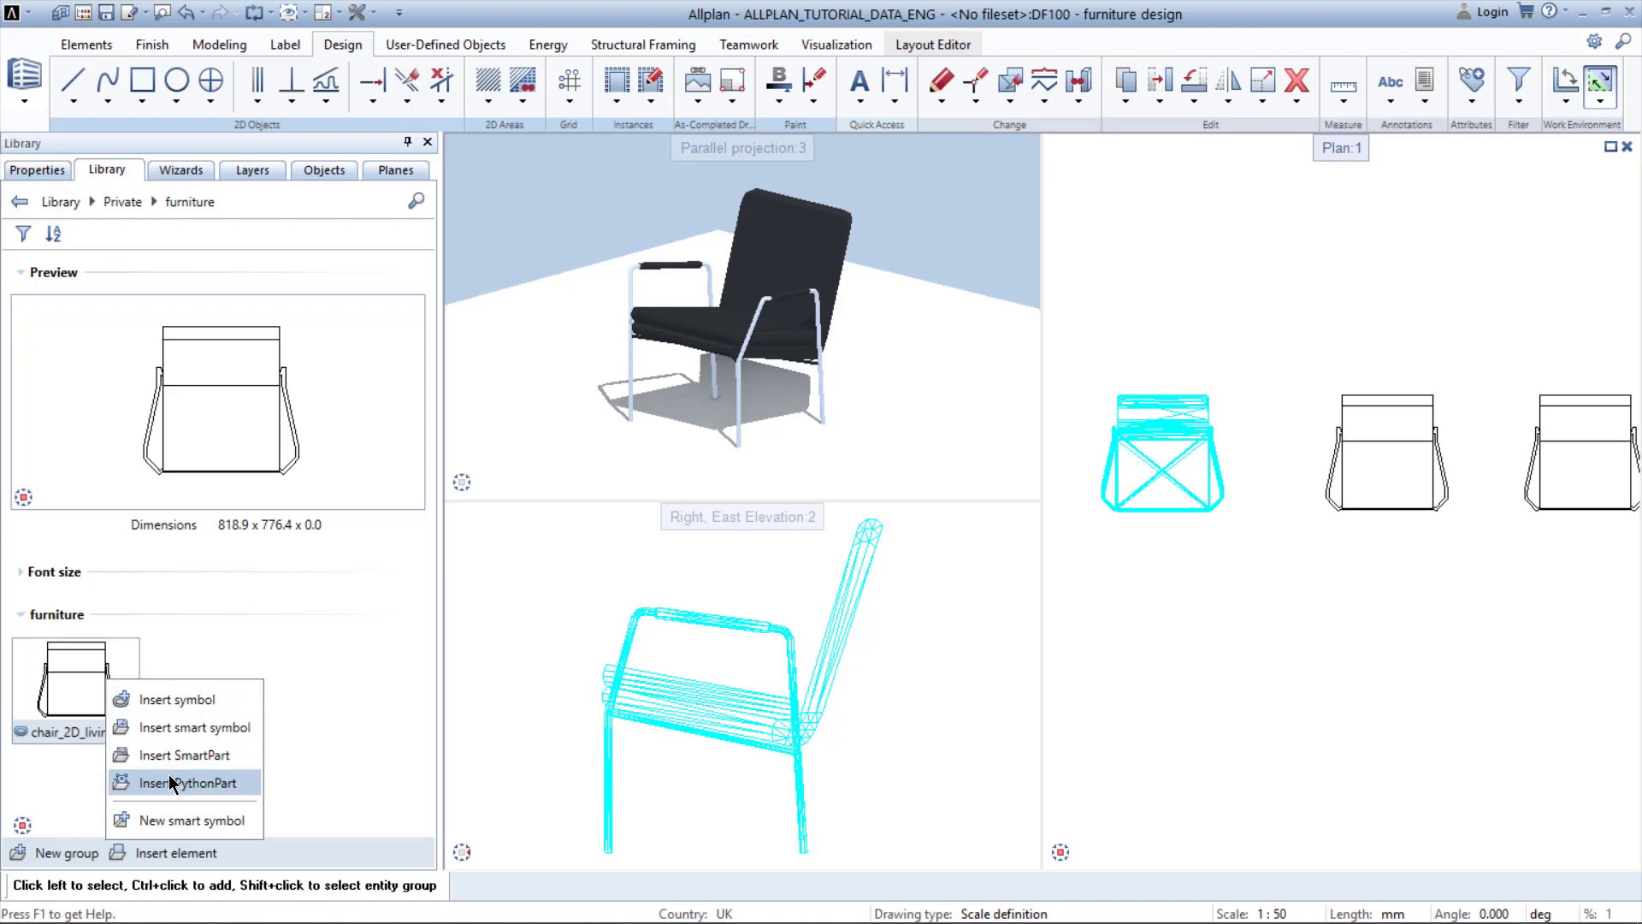
pyautogui.moveTo(208, 754)
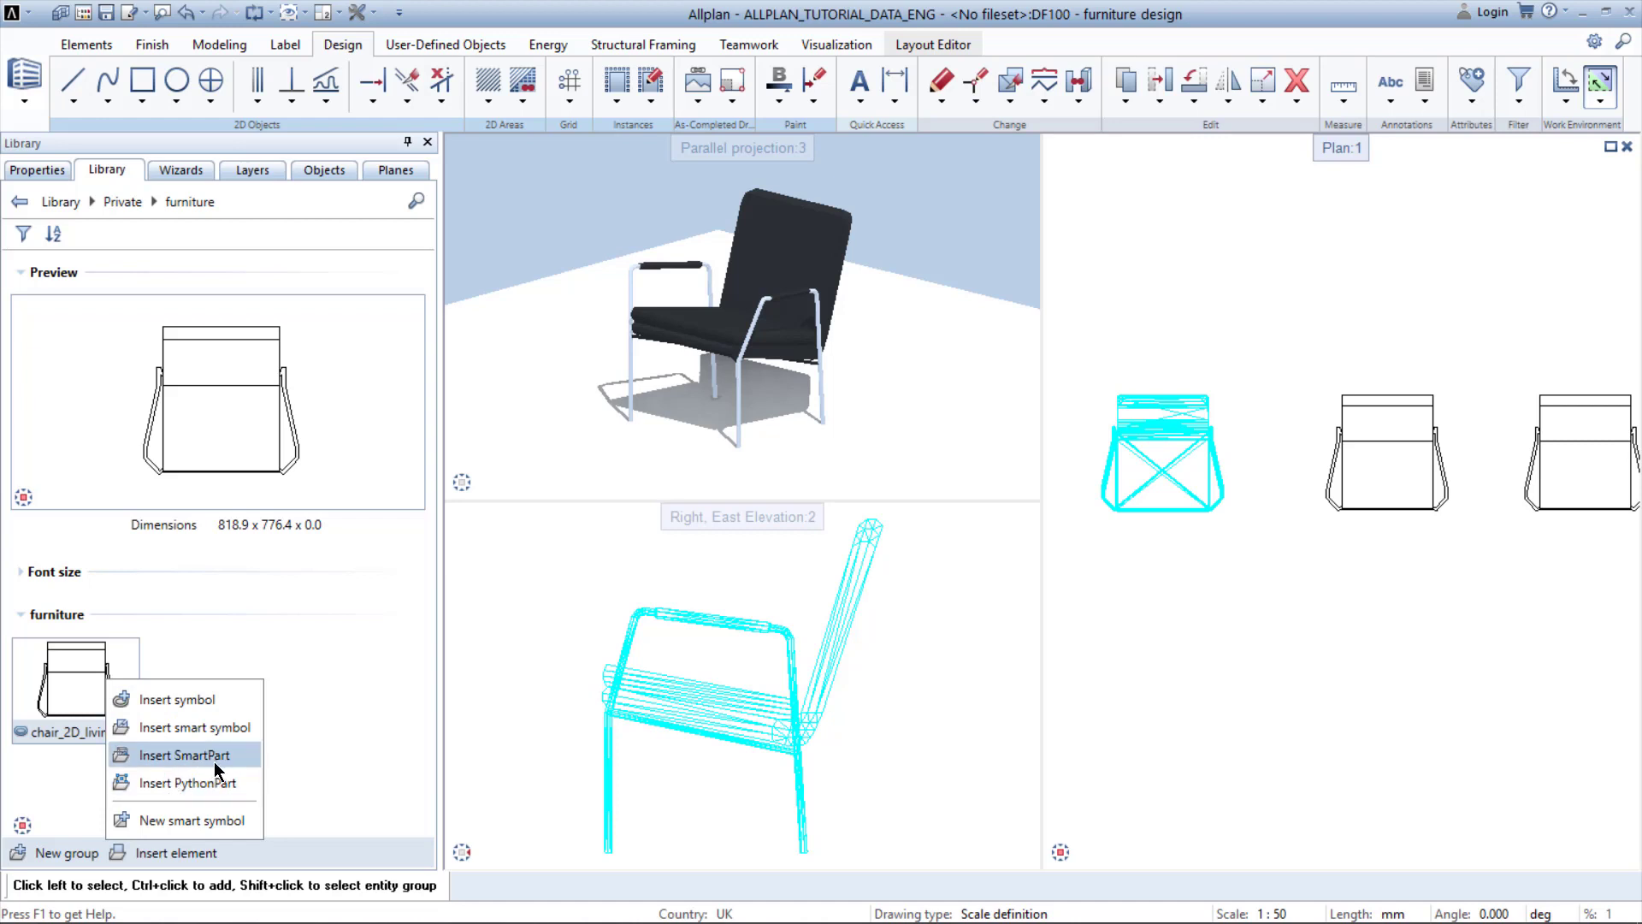
pyautogui.moveTo(217, 727)
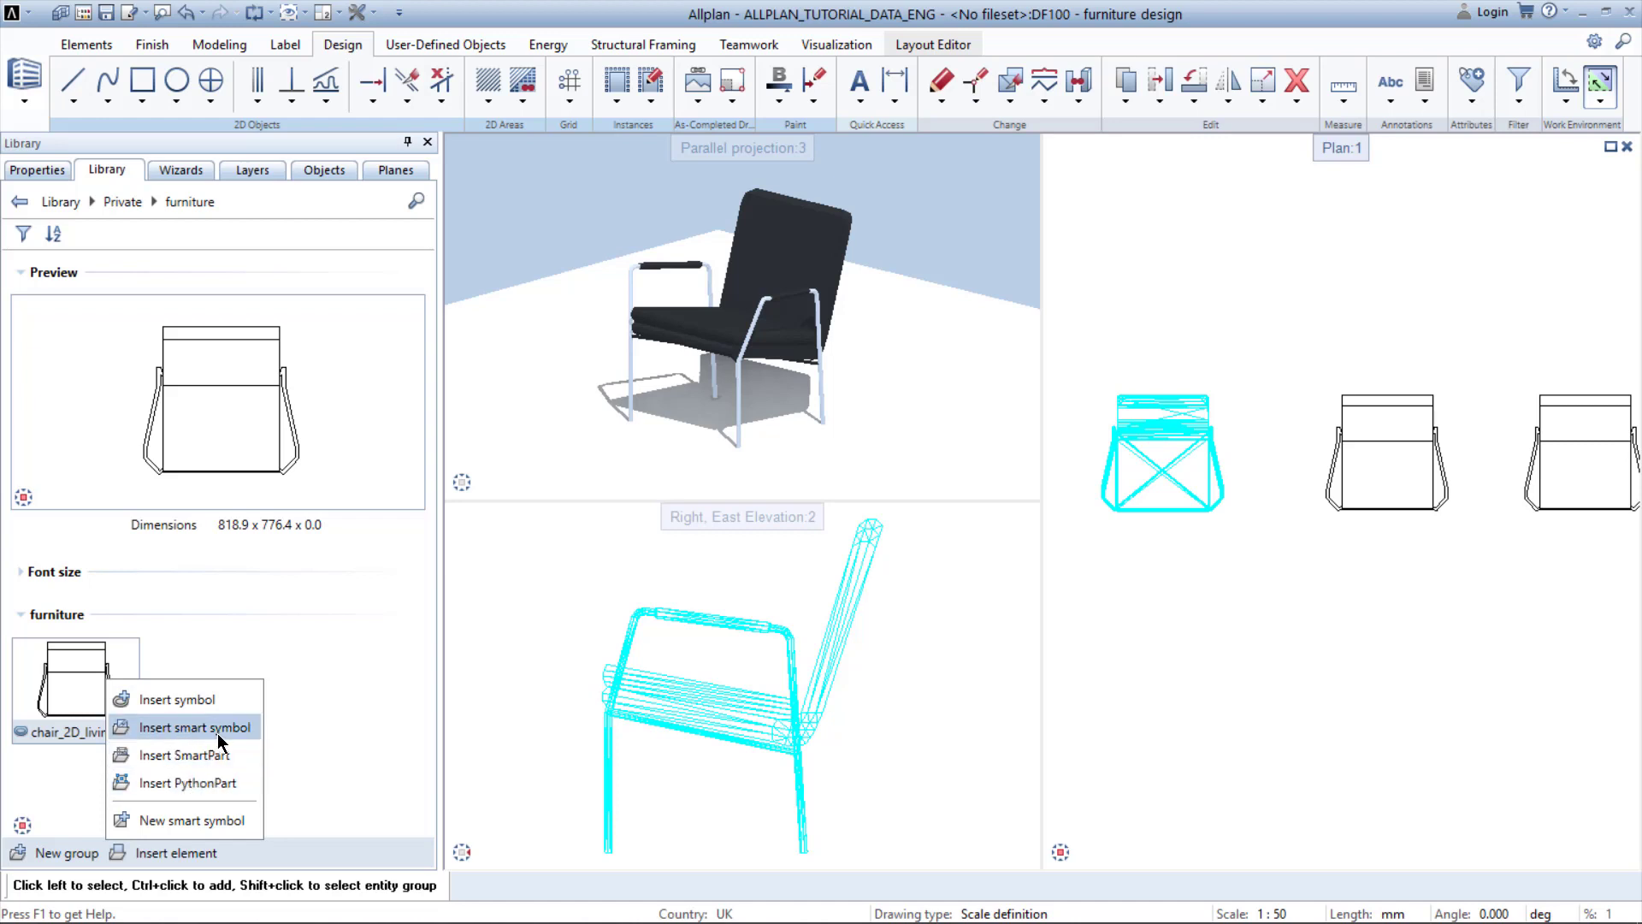
pyautogui.moveTo(209, 819)
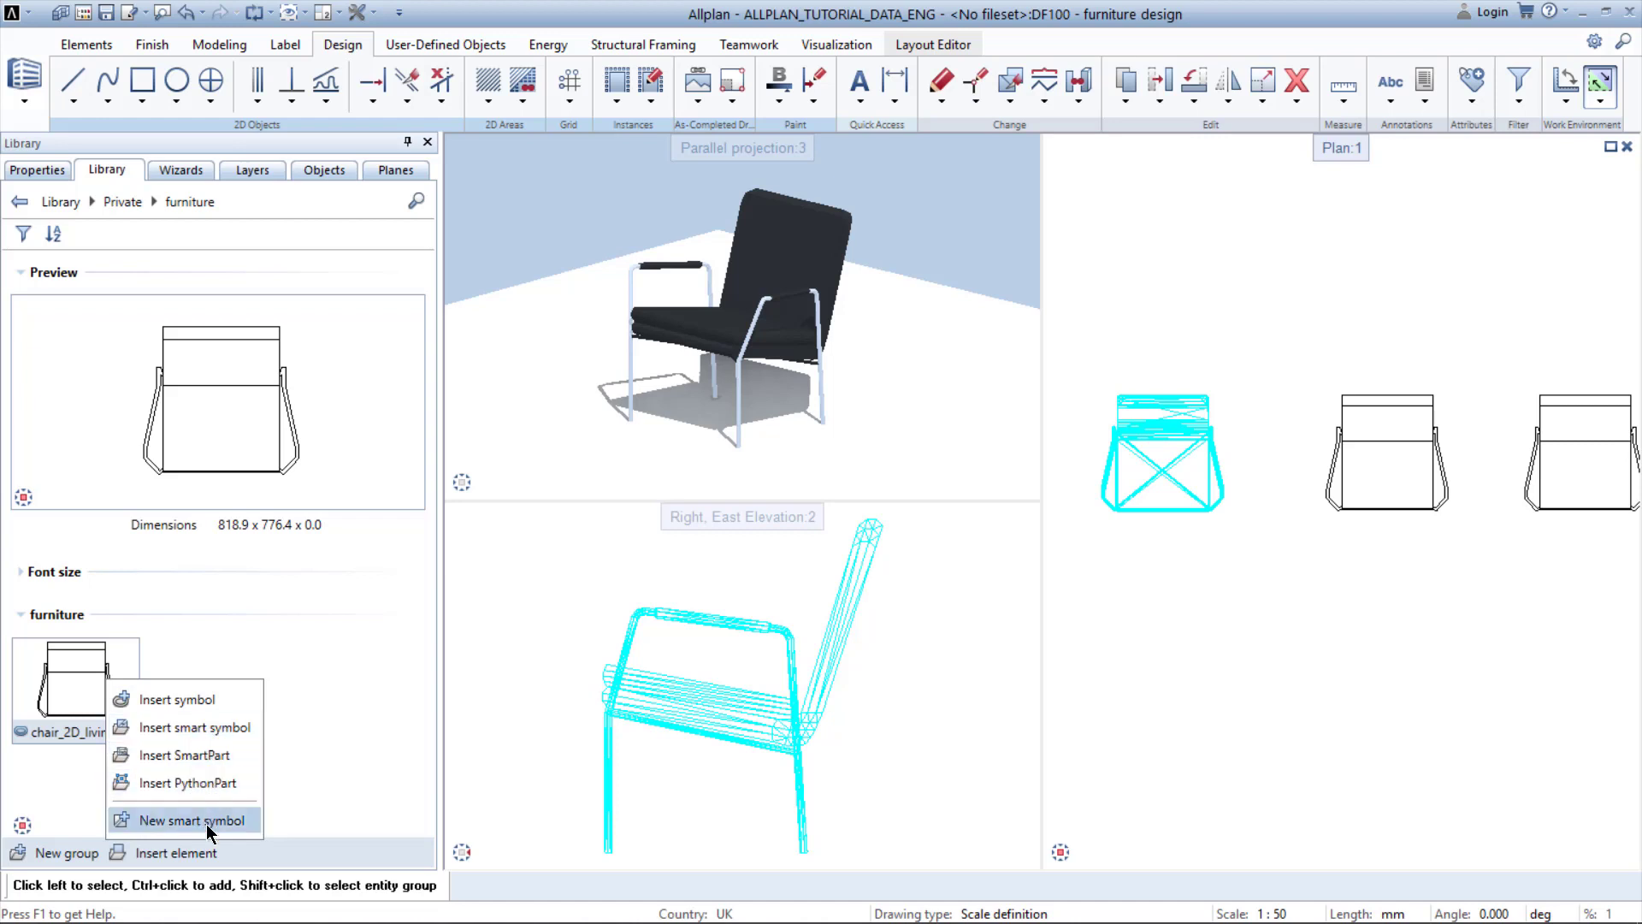
pyautogui.moveTo(1136, 439)
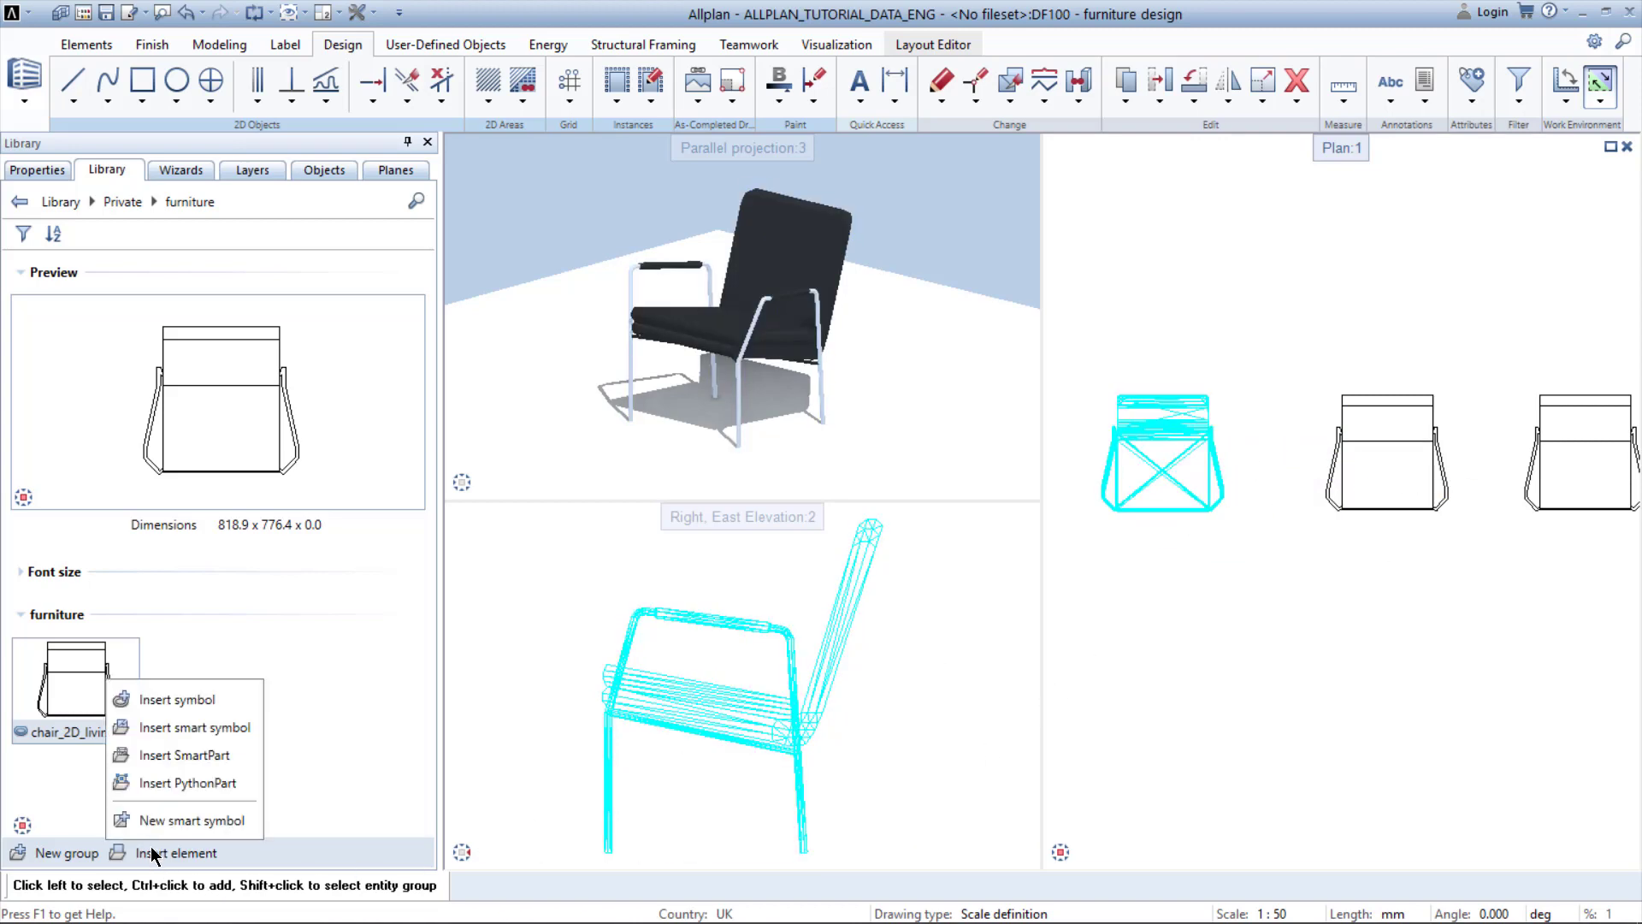
# Create a new smart symbol named black_livingroom_chair_business and start defining its first foil
pyautogui.click(187, 820)
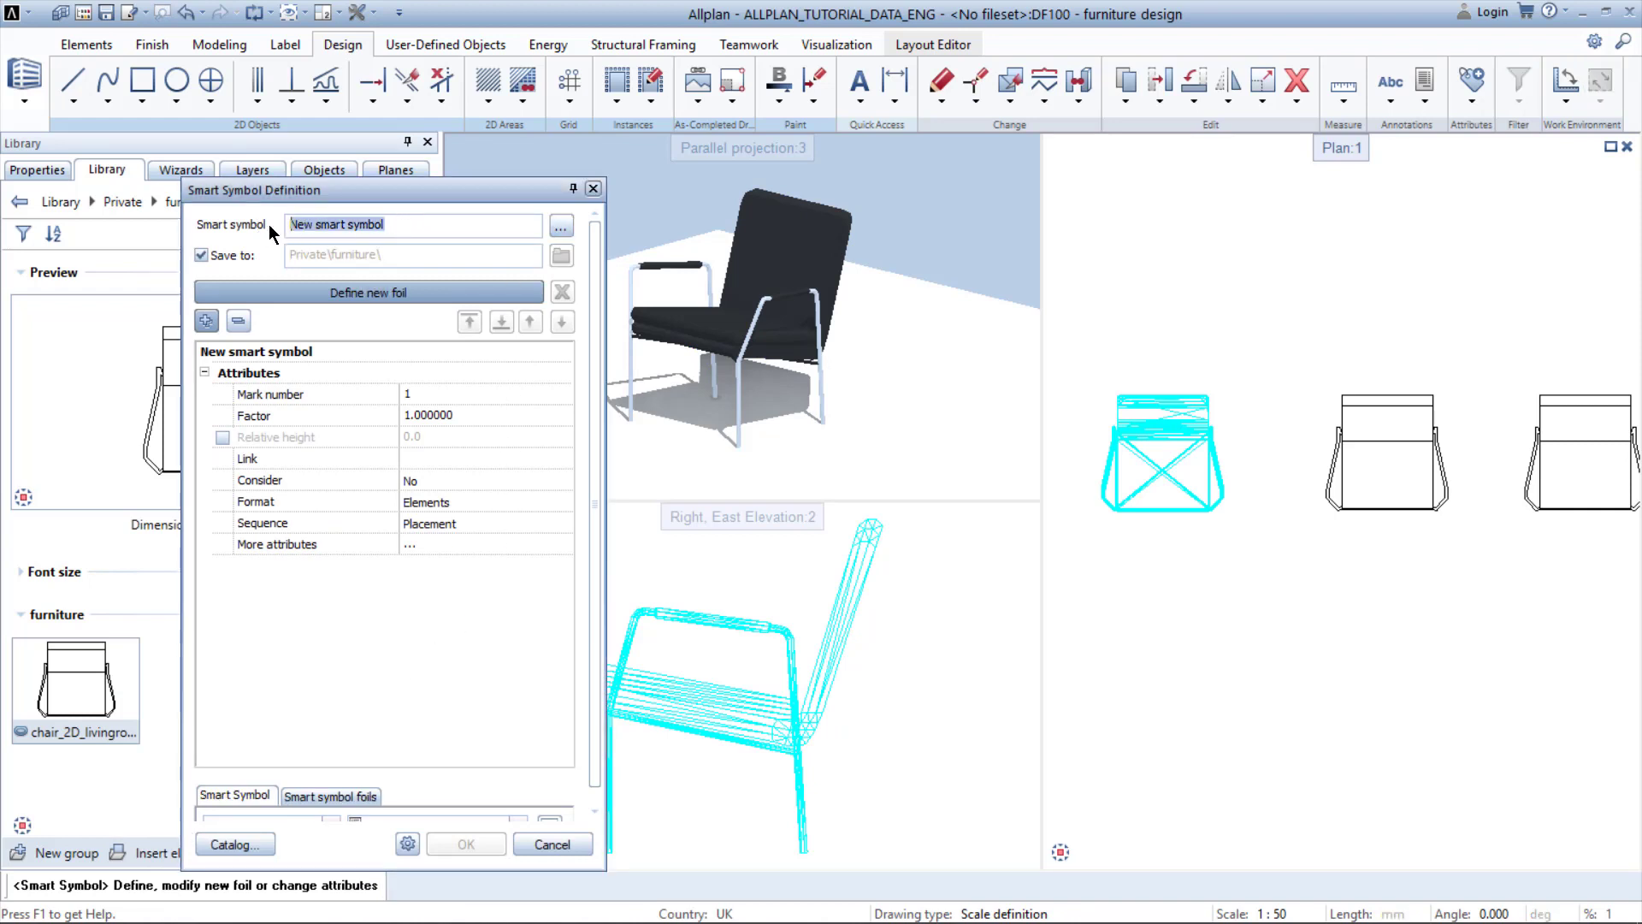
pyautogui.write('black_')
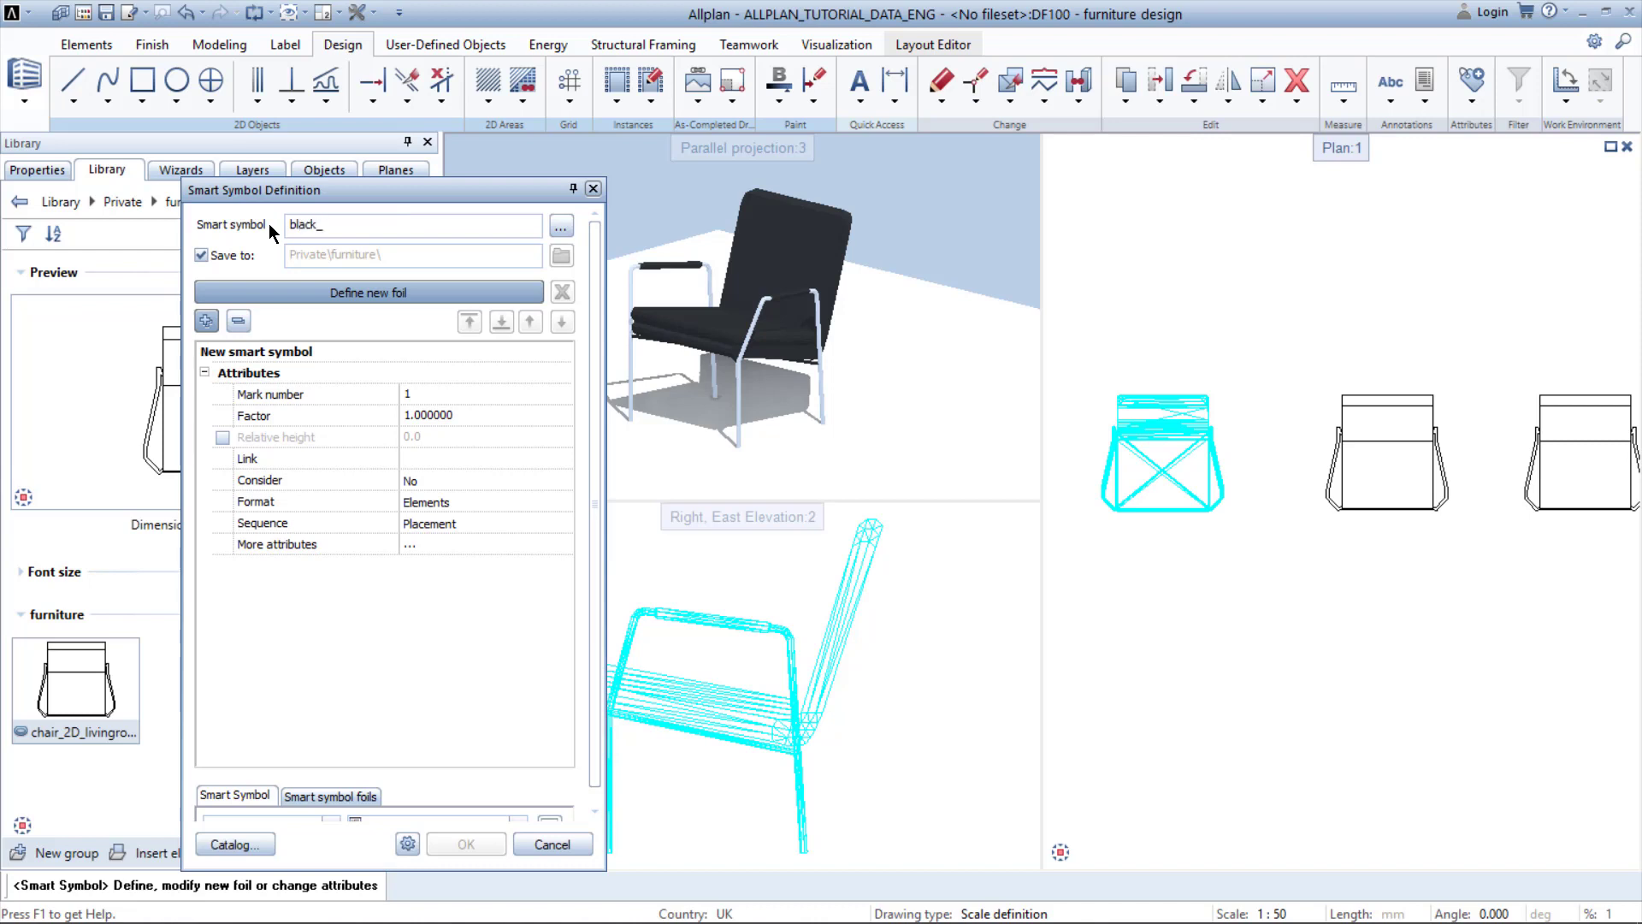
pyautogui.write('livingroom_chair_')
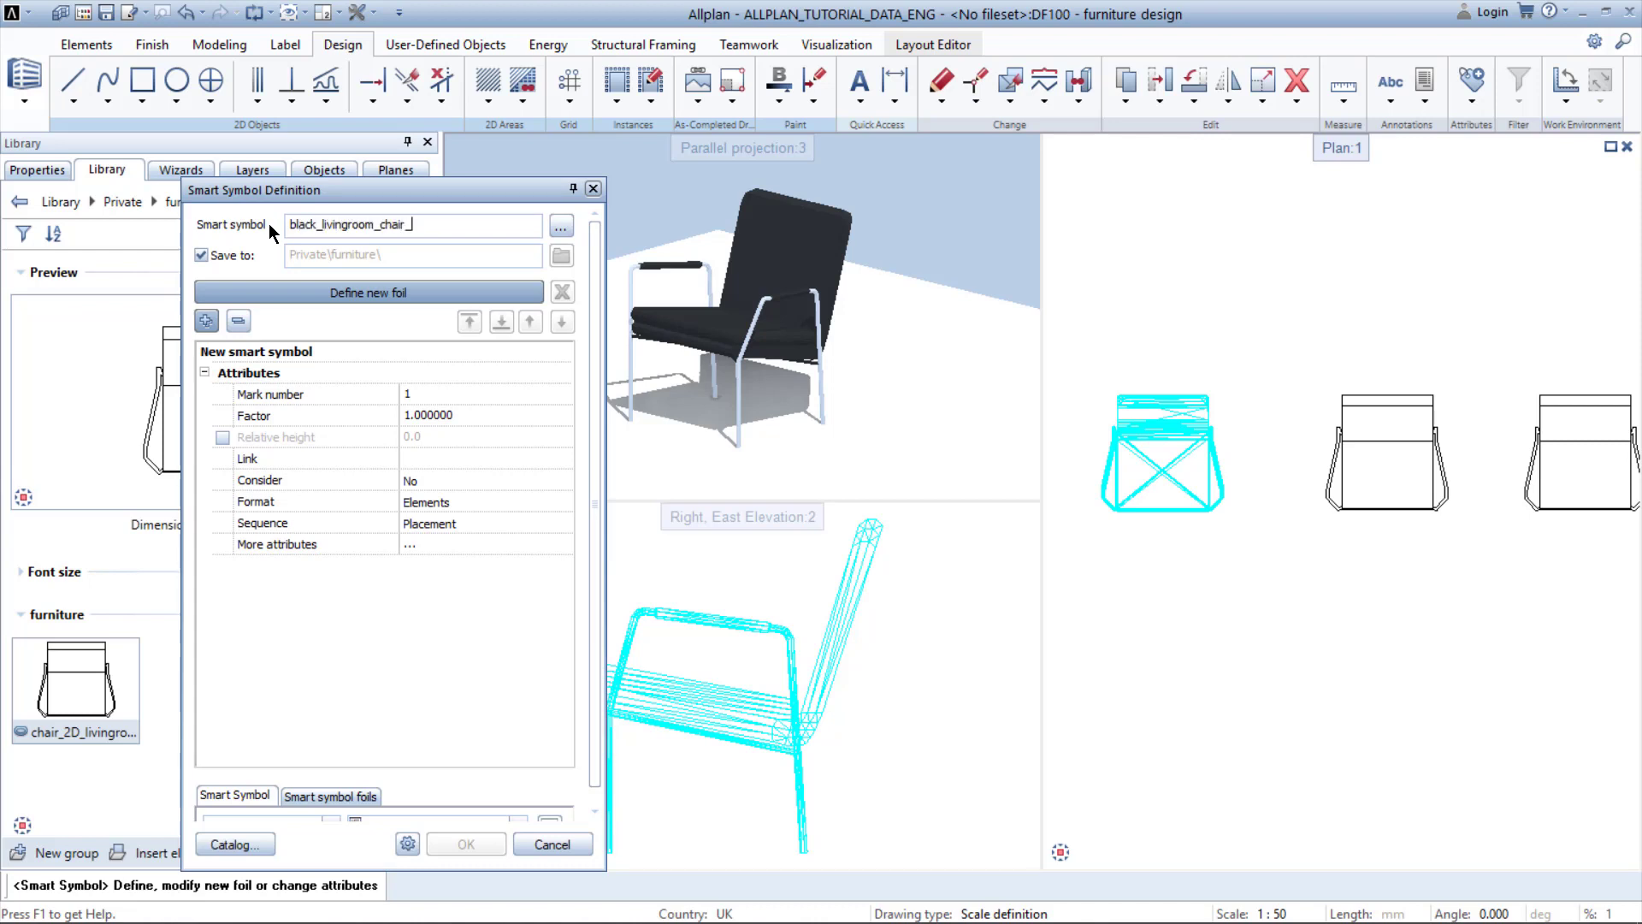
pyautogui.write('business')
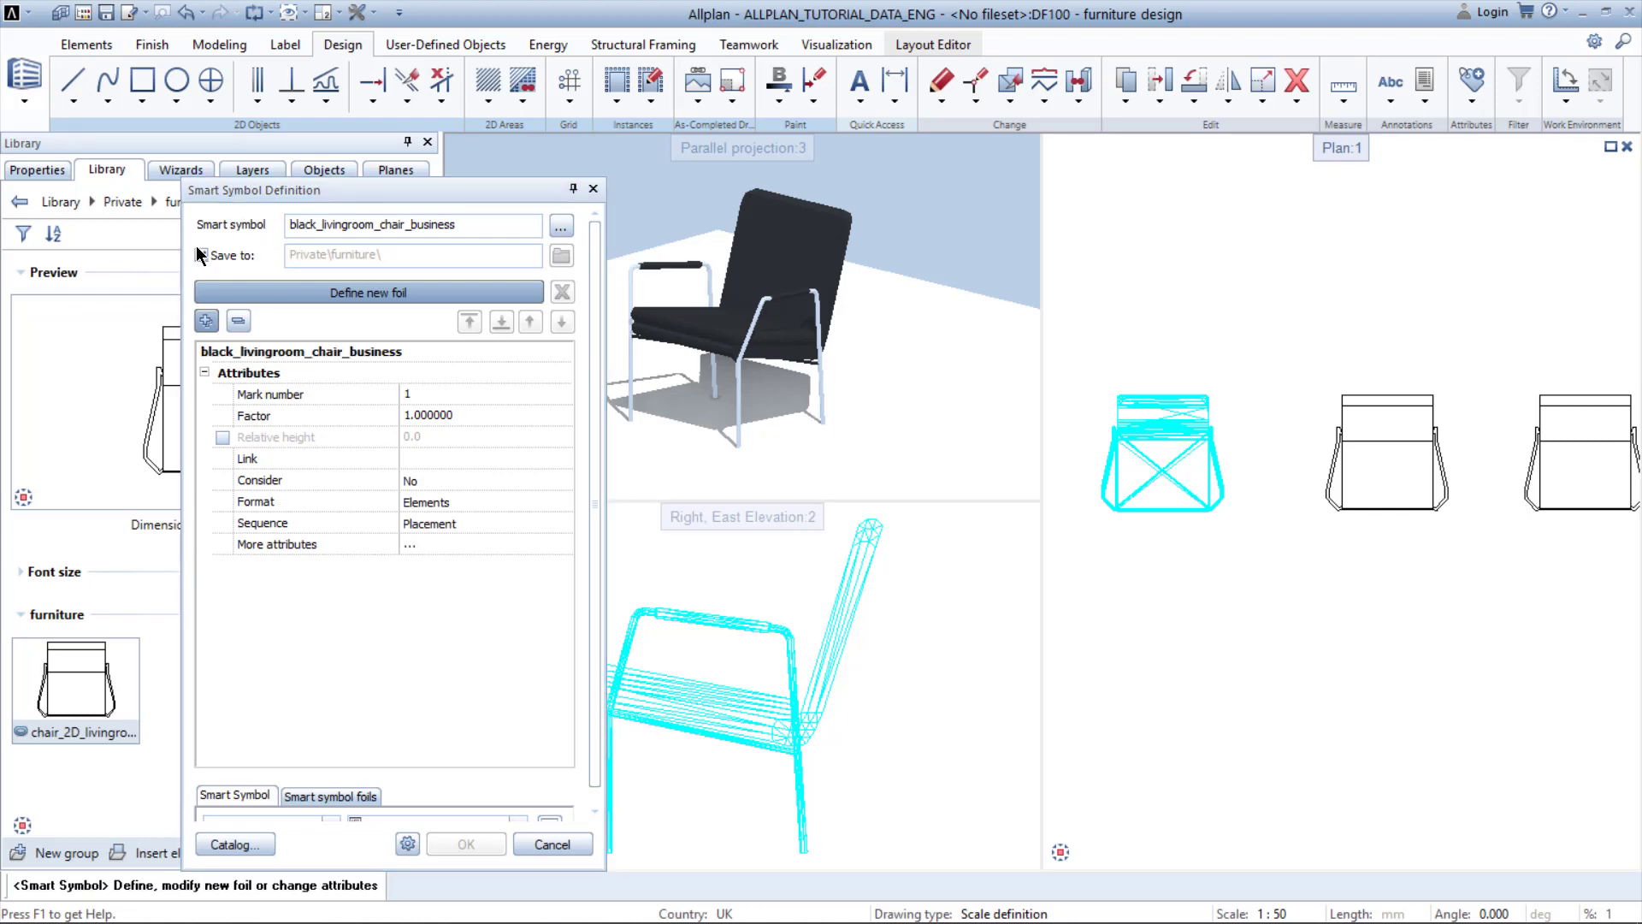
pyautogui.click(202, 255)
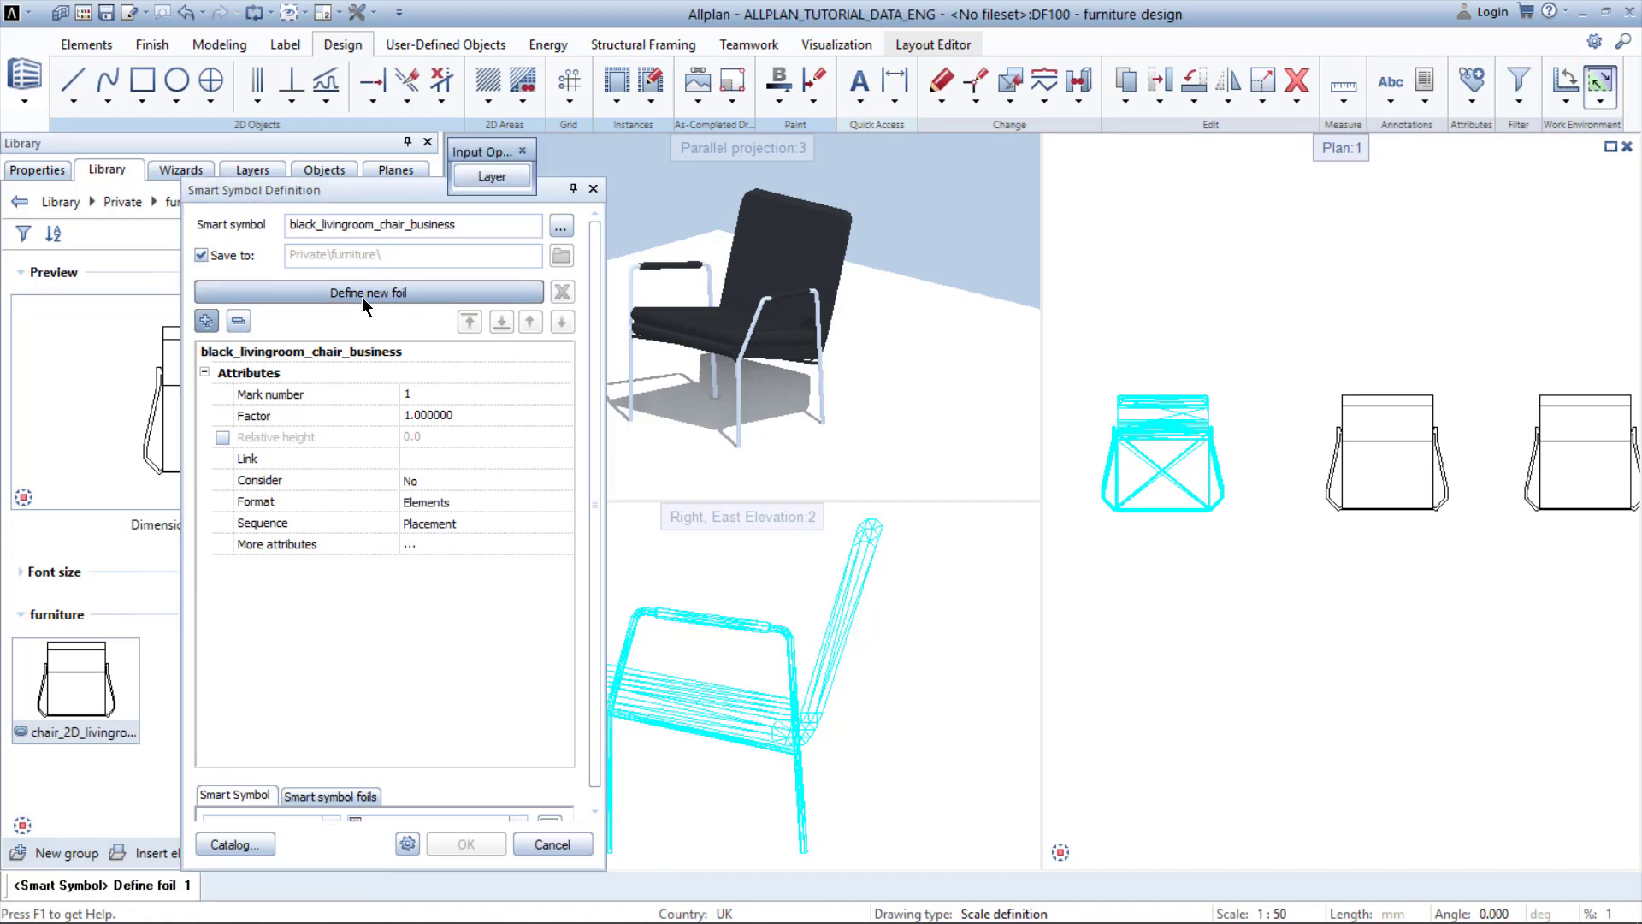
# Select the 3D chair as foil 1 and set the smart symbol's reference point
pyautogui.rightClick(75, 681)
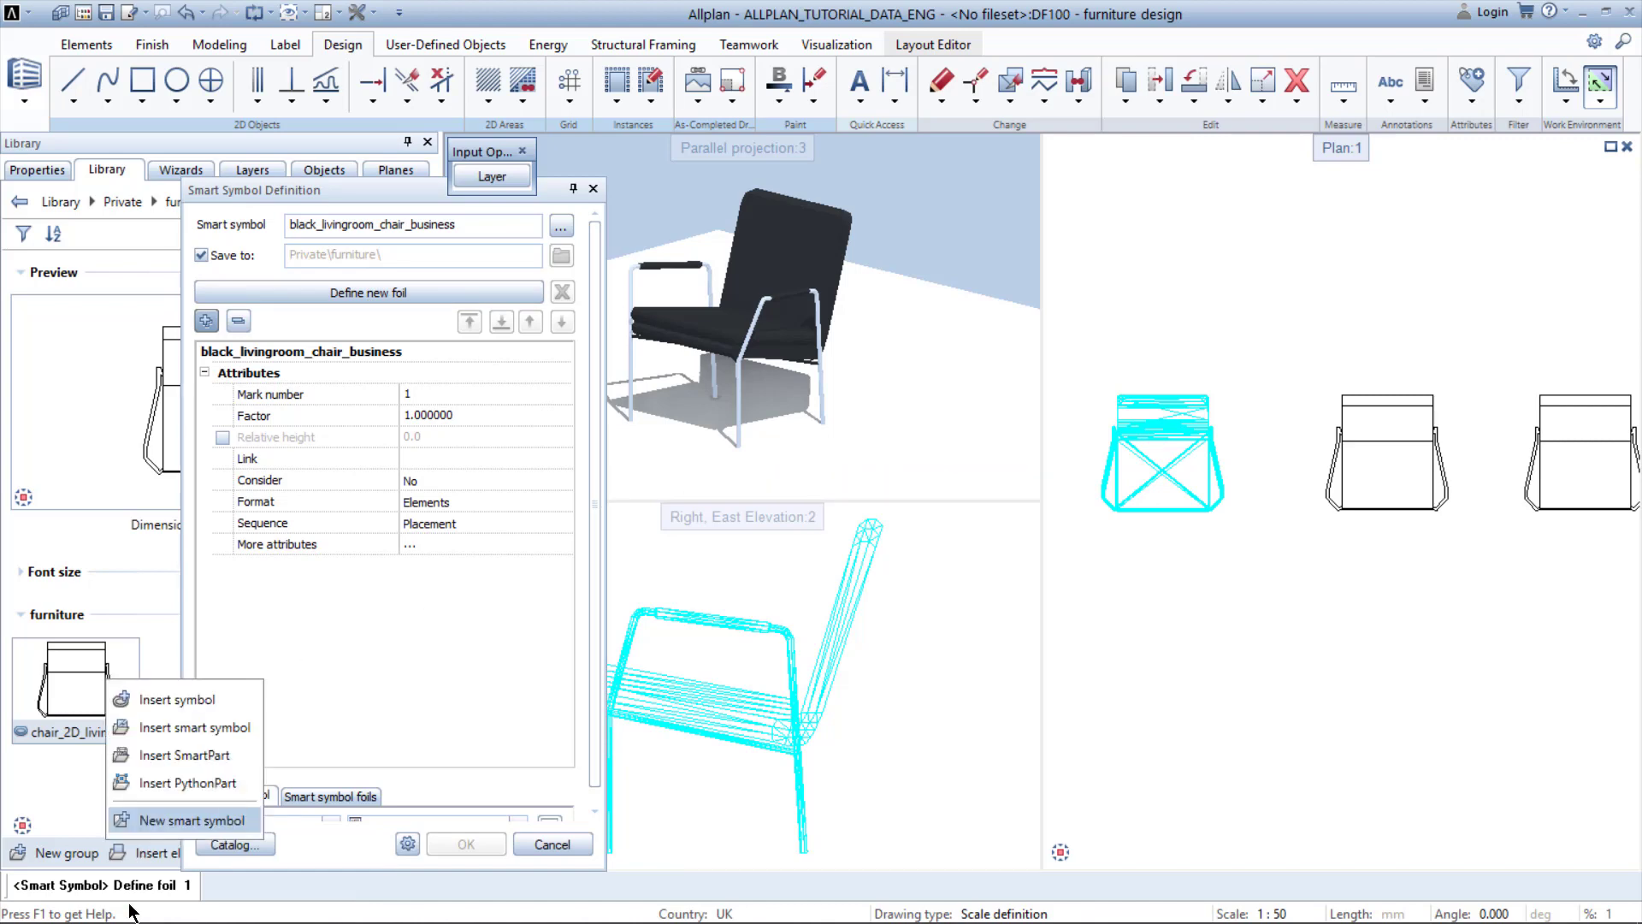
pyautogui.click(183, 820)
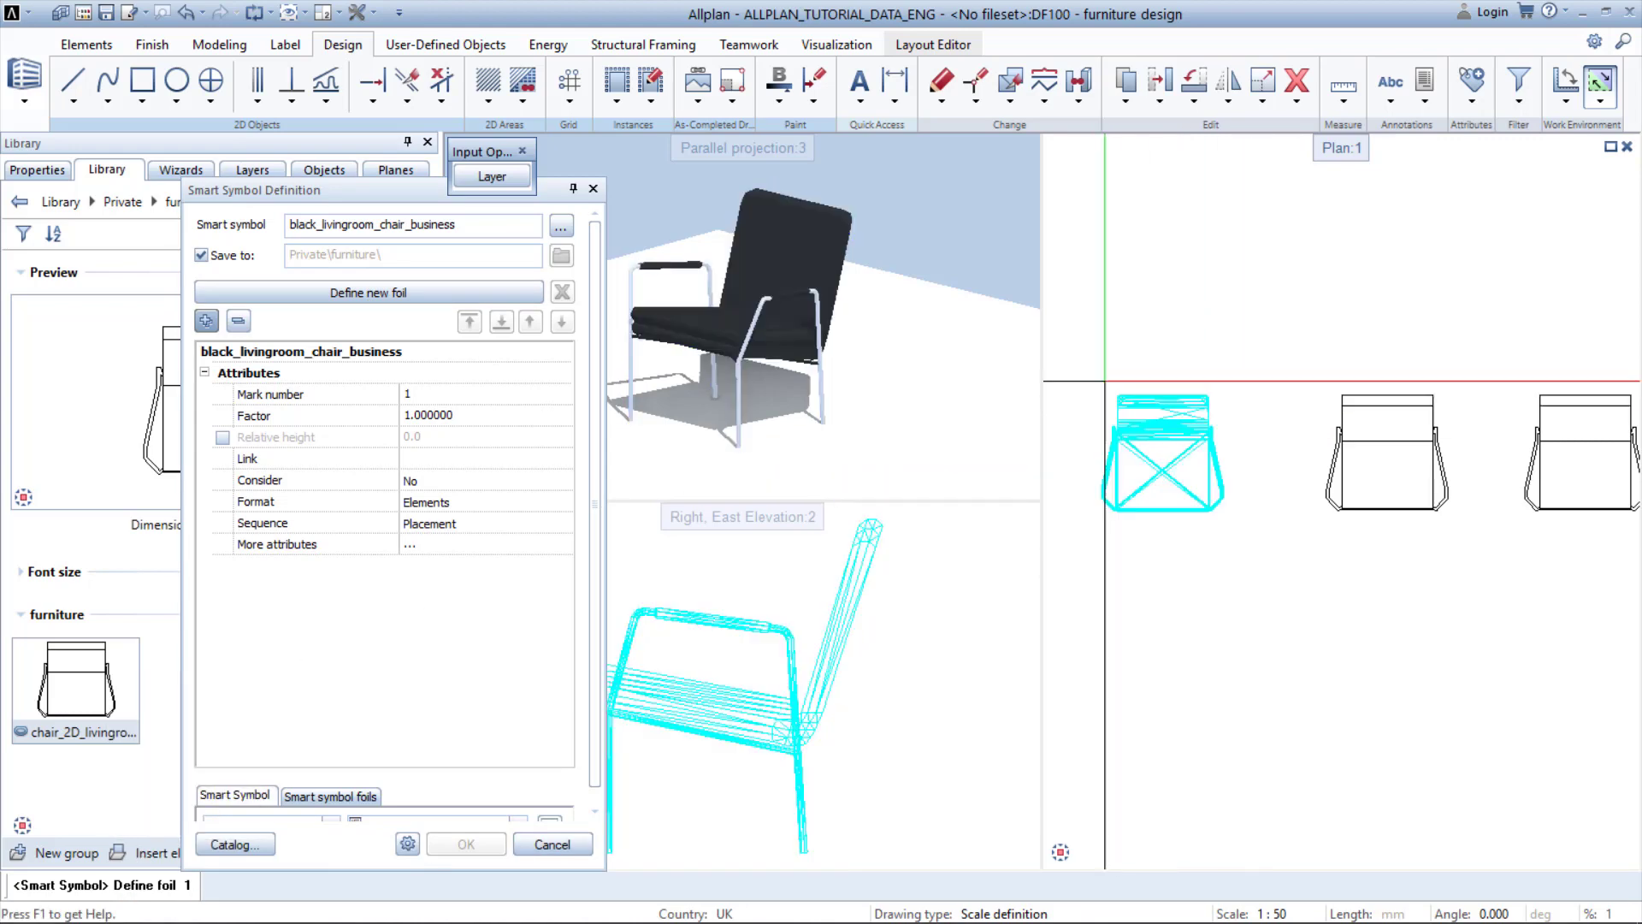
pyautogui.click(1161, 454)
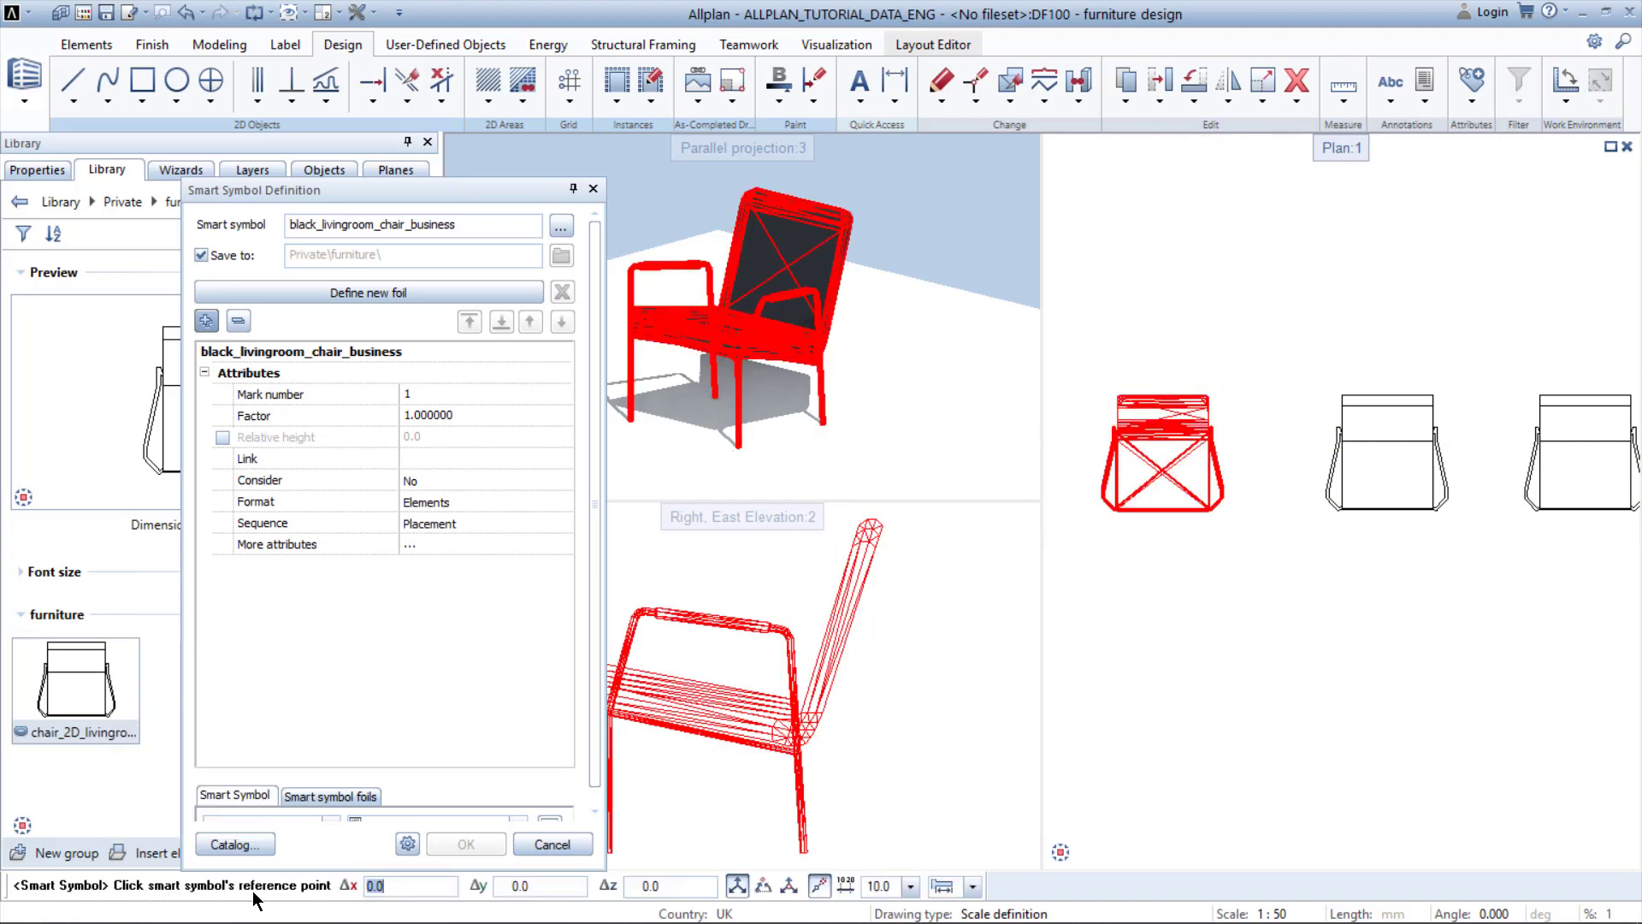
pyautogui.click(1158, 477)
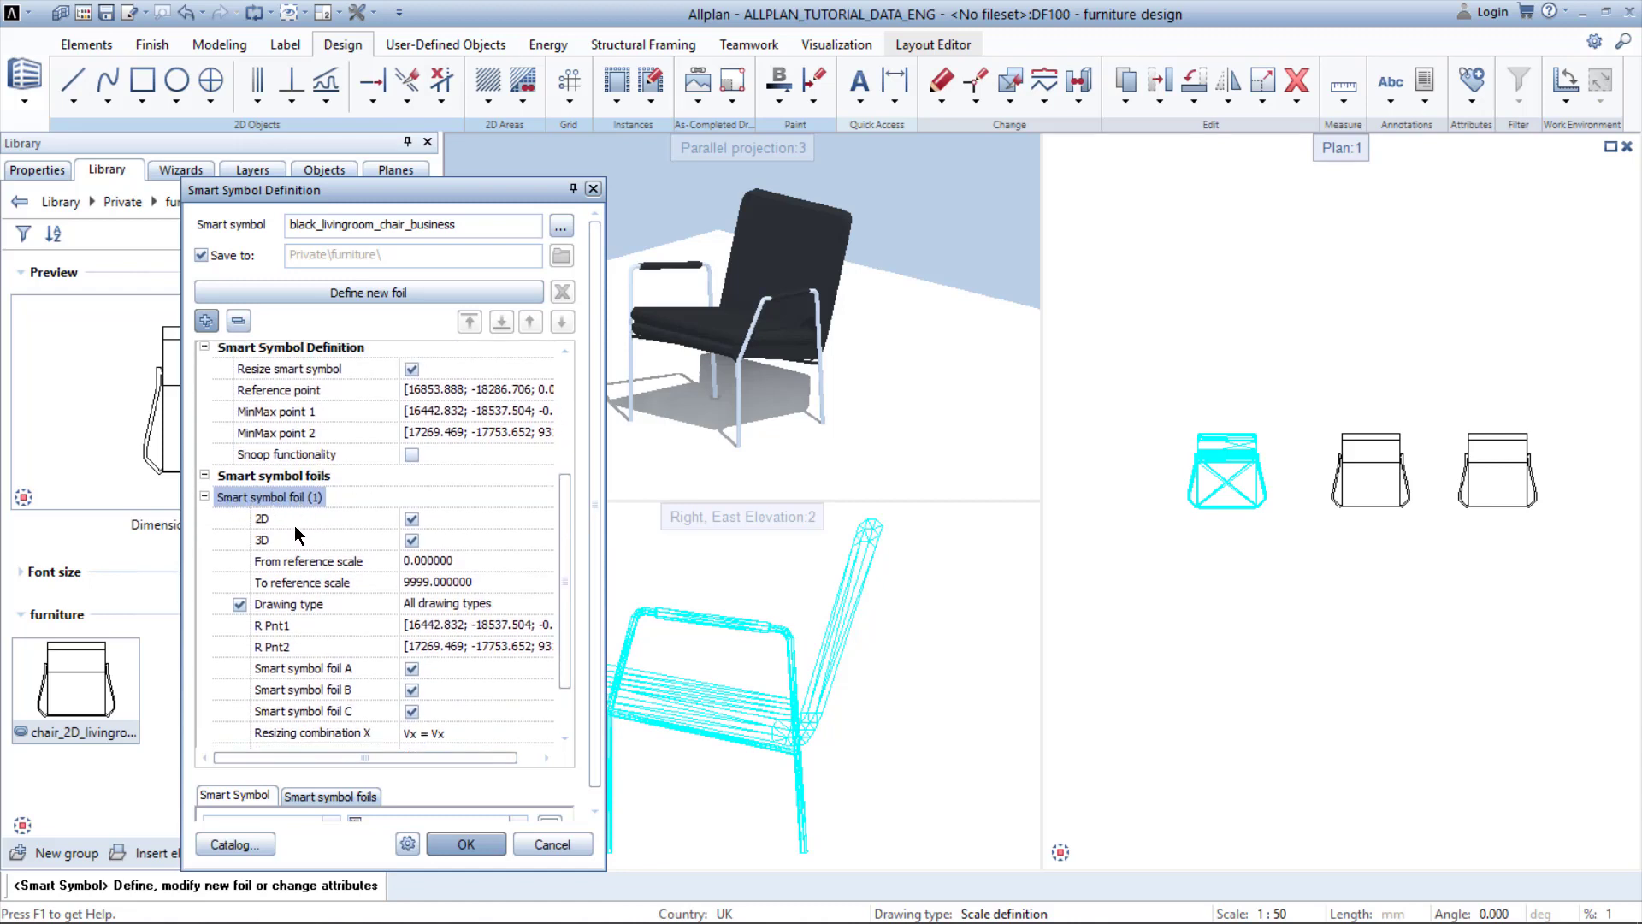
pyautogui.moveTo(353, 744)
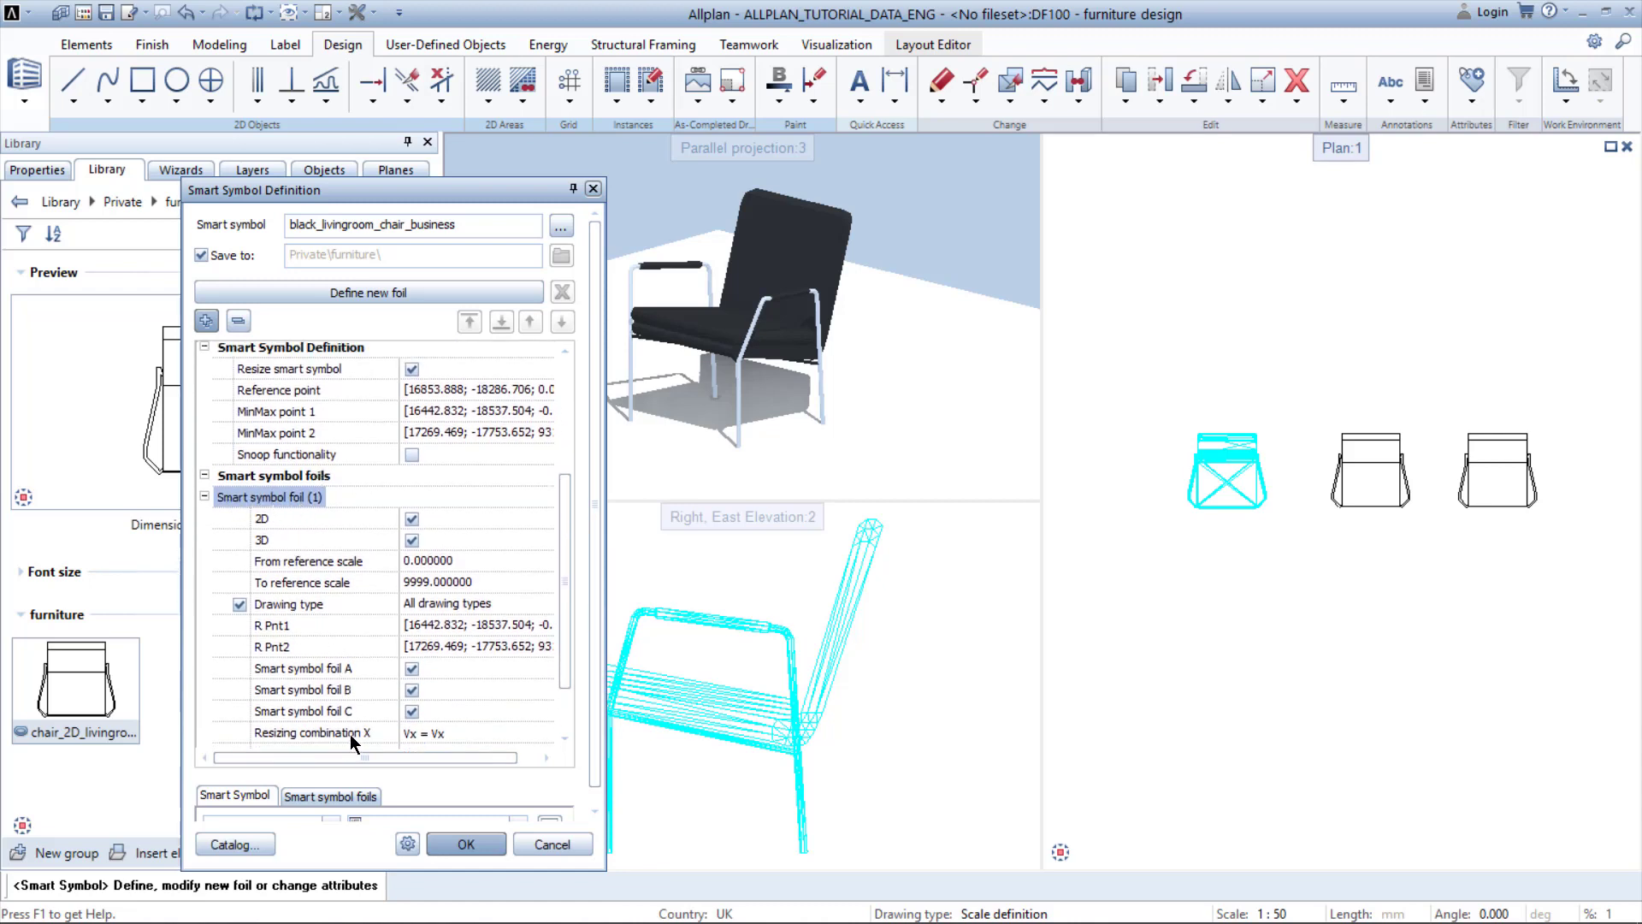
pyautogui.moveTo(390, 817)
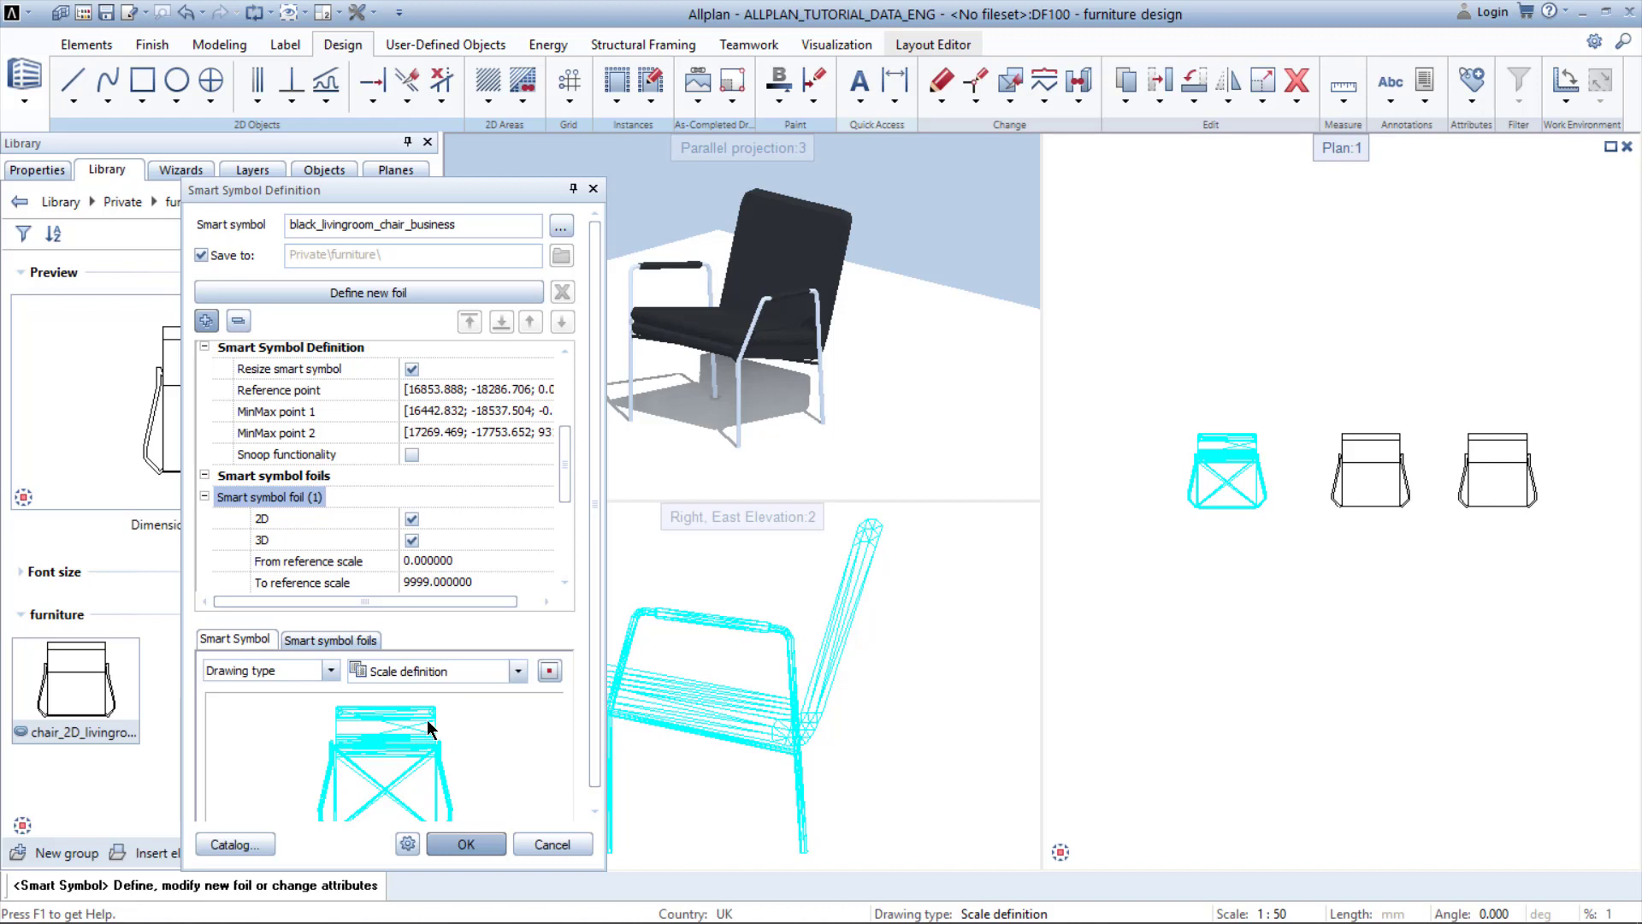
pyautogui.moveTo(436, 737)
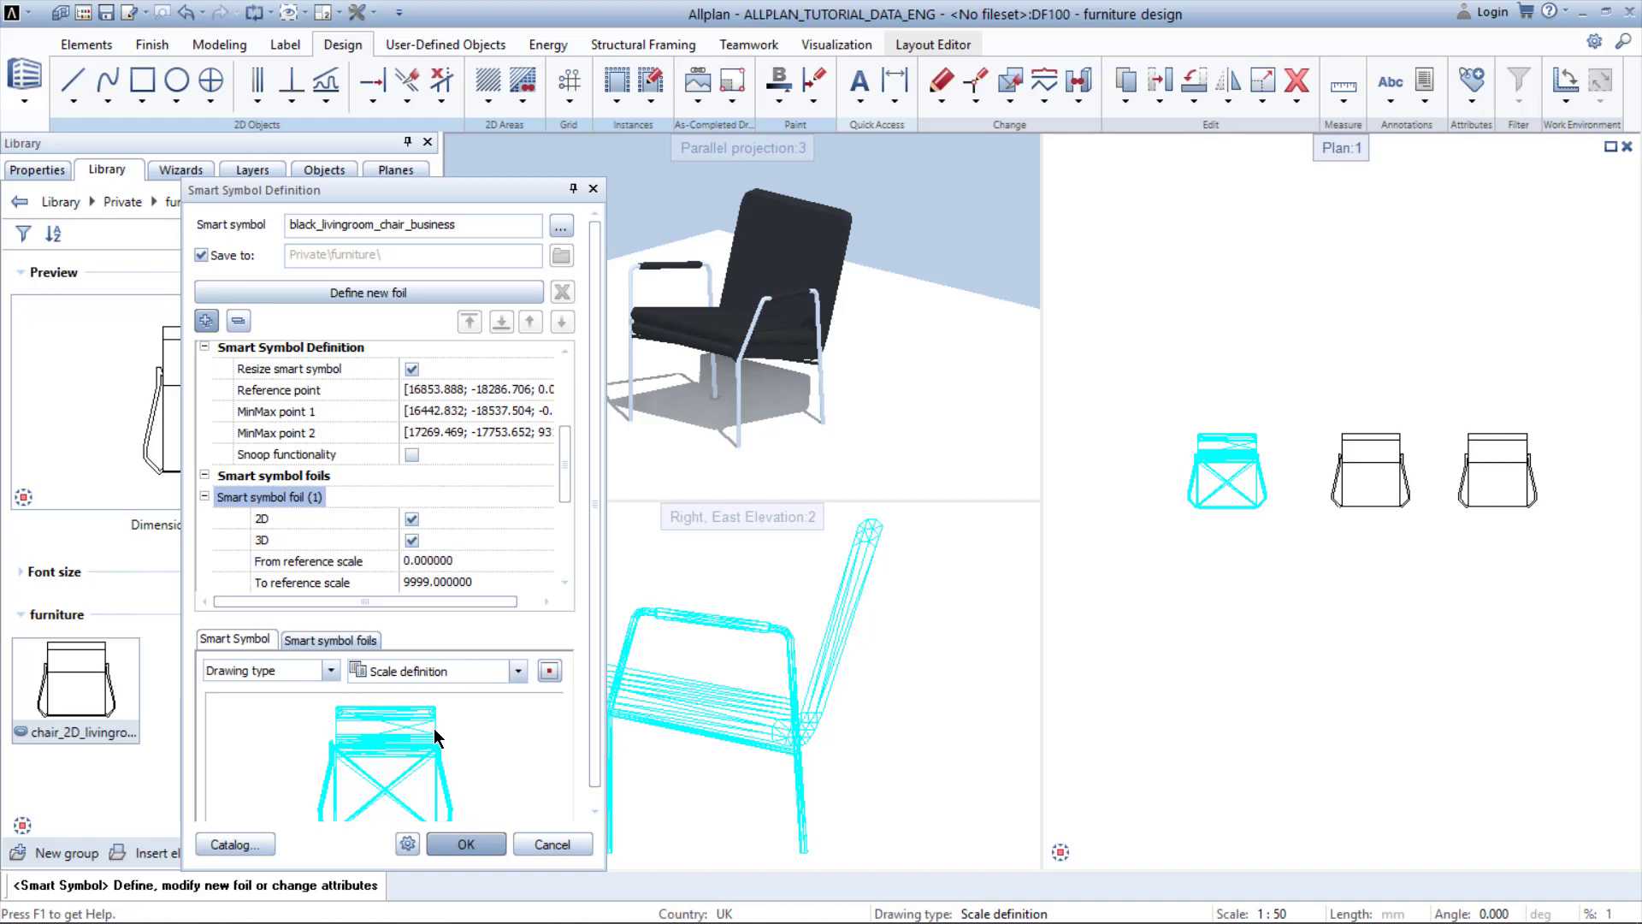
pyautogui.moveTo(393, 561)
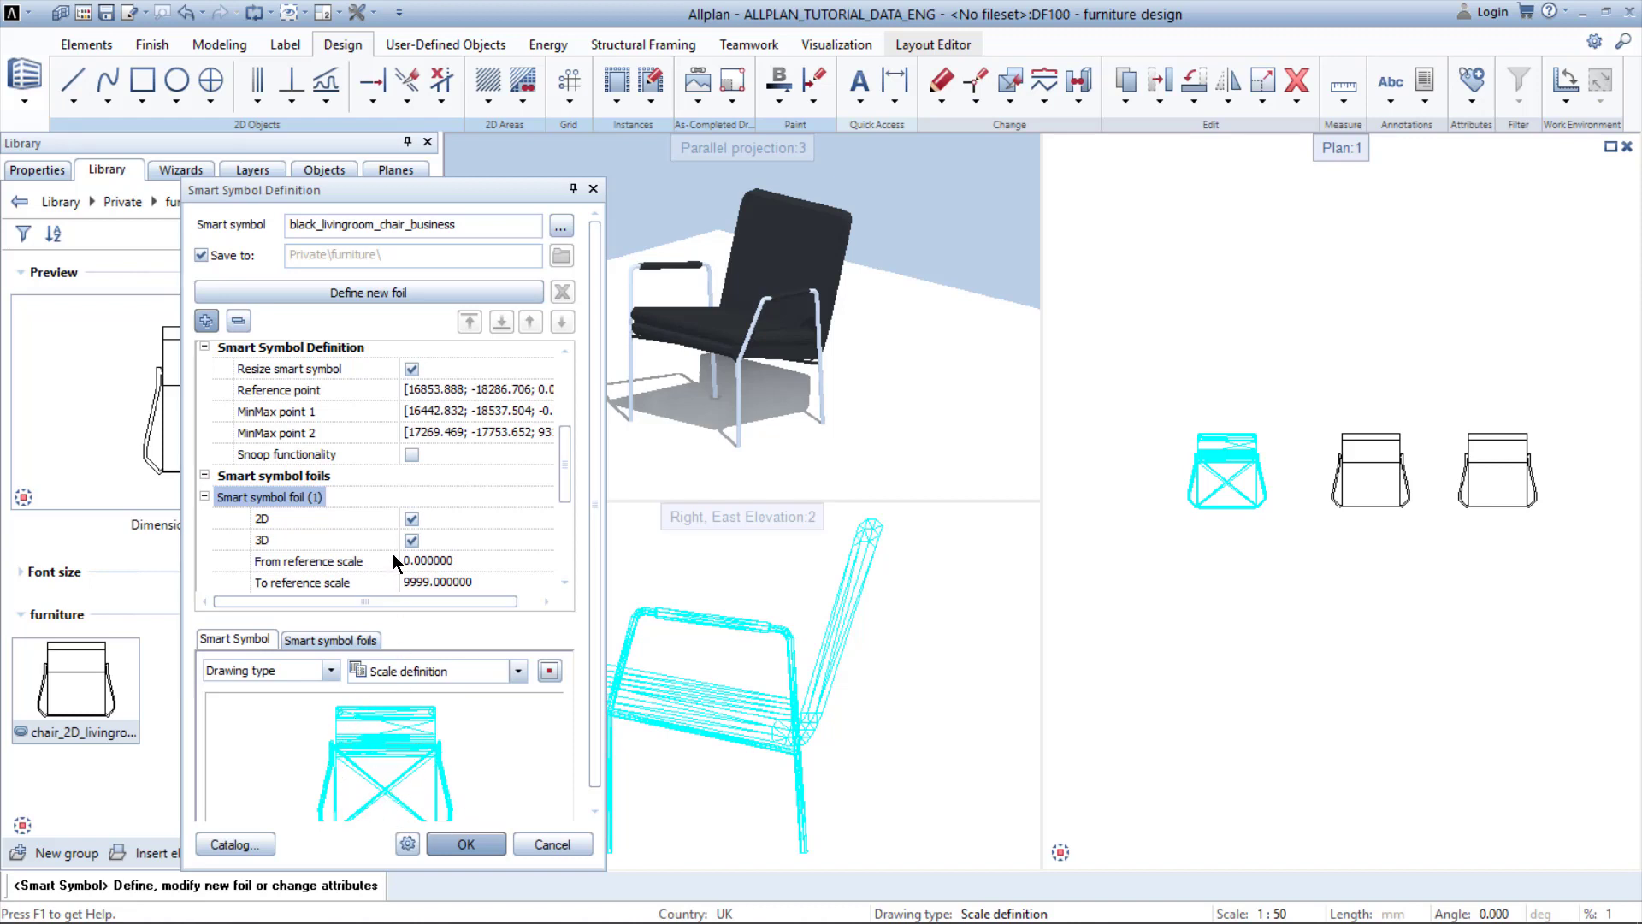
# Switch off the 2D representation of Smart symbol foil (1) so it shows in 3D only
pyautogui.click(412, 518)
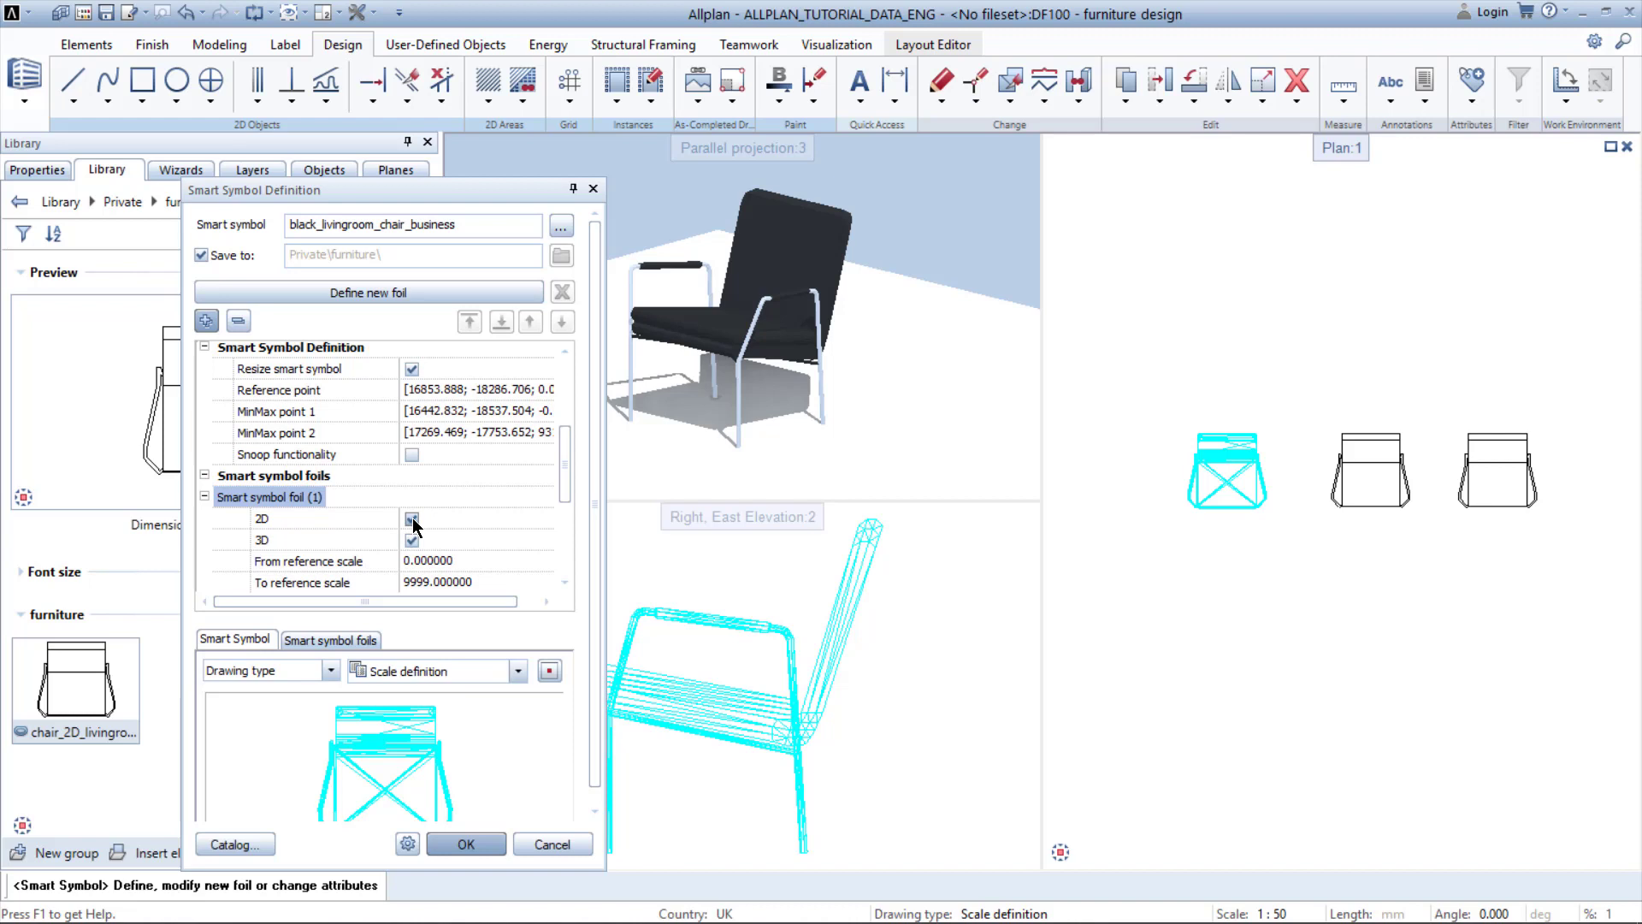
pyautogui.click(412, 518)
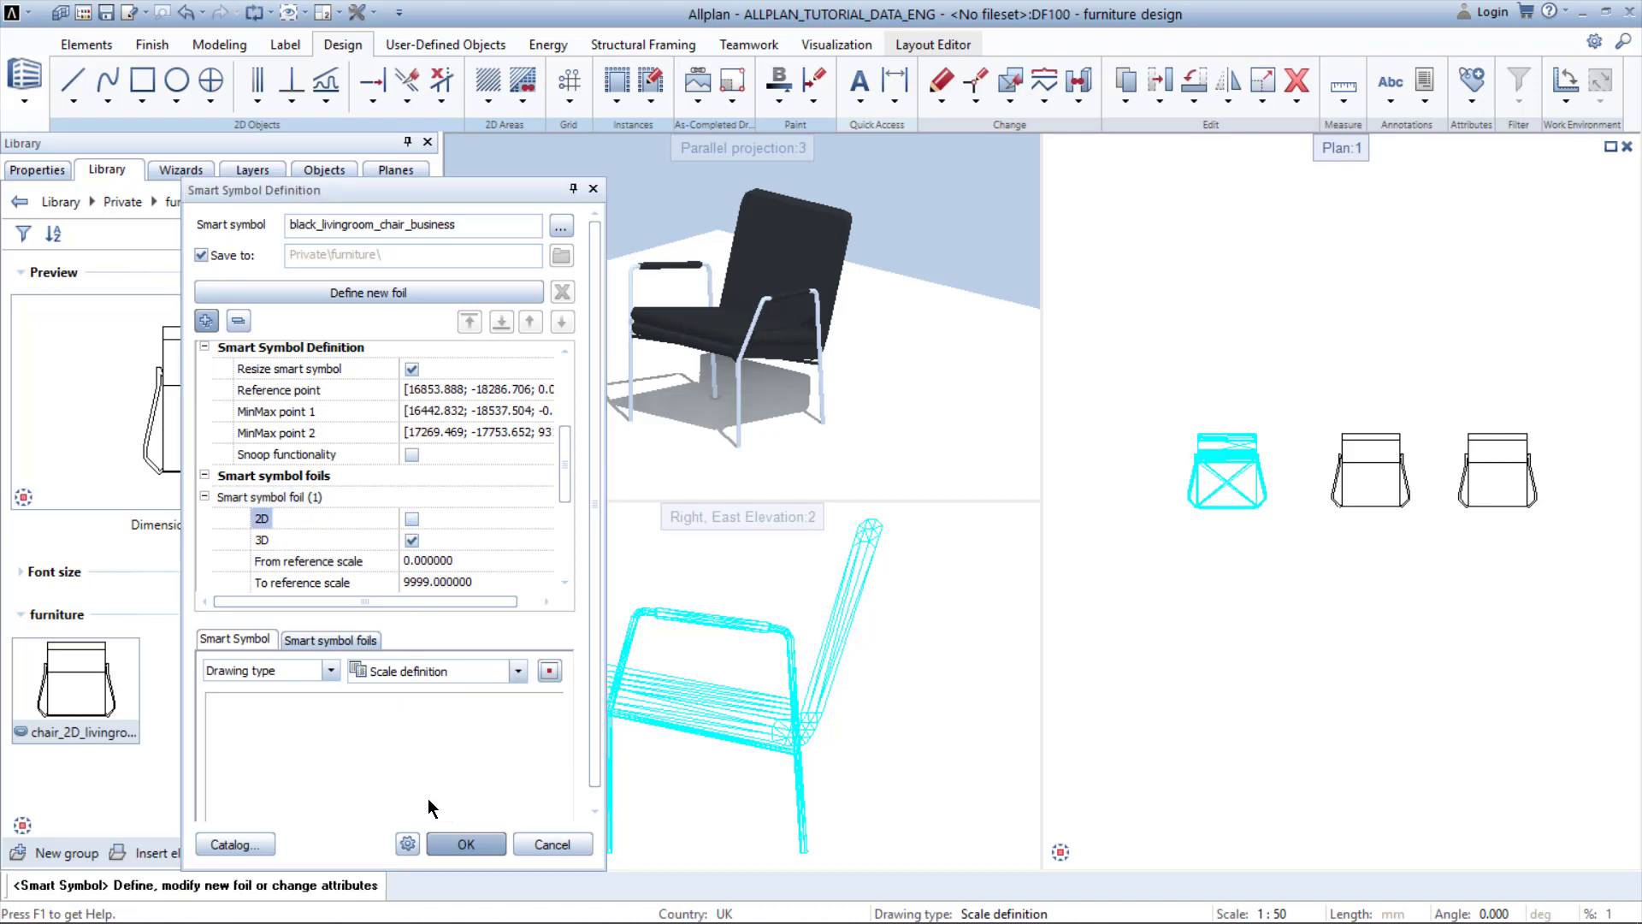
pyautogui.moveTo(367, 292)
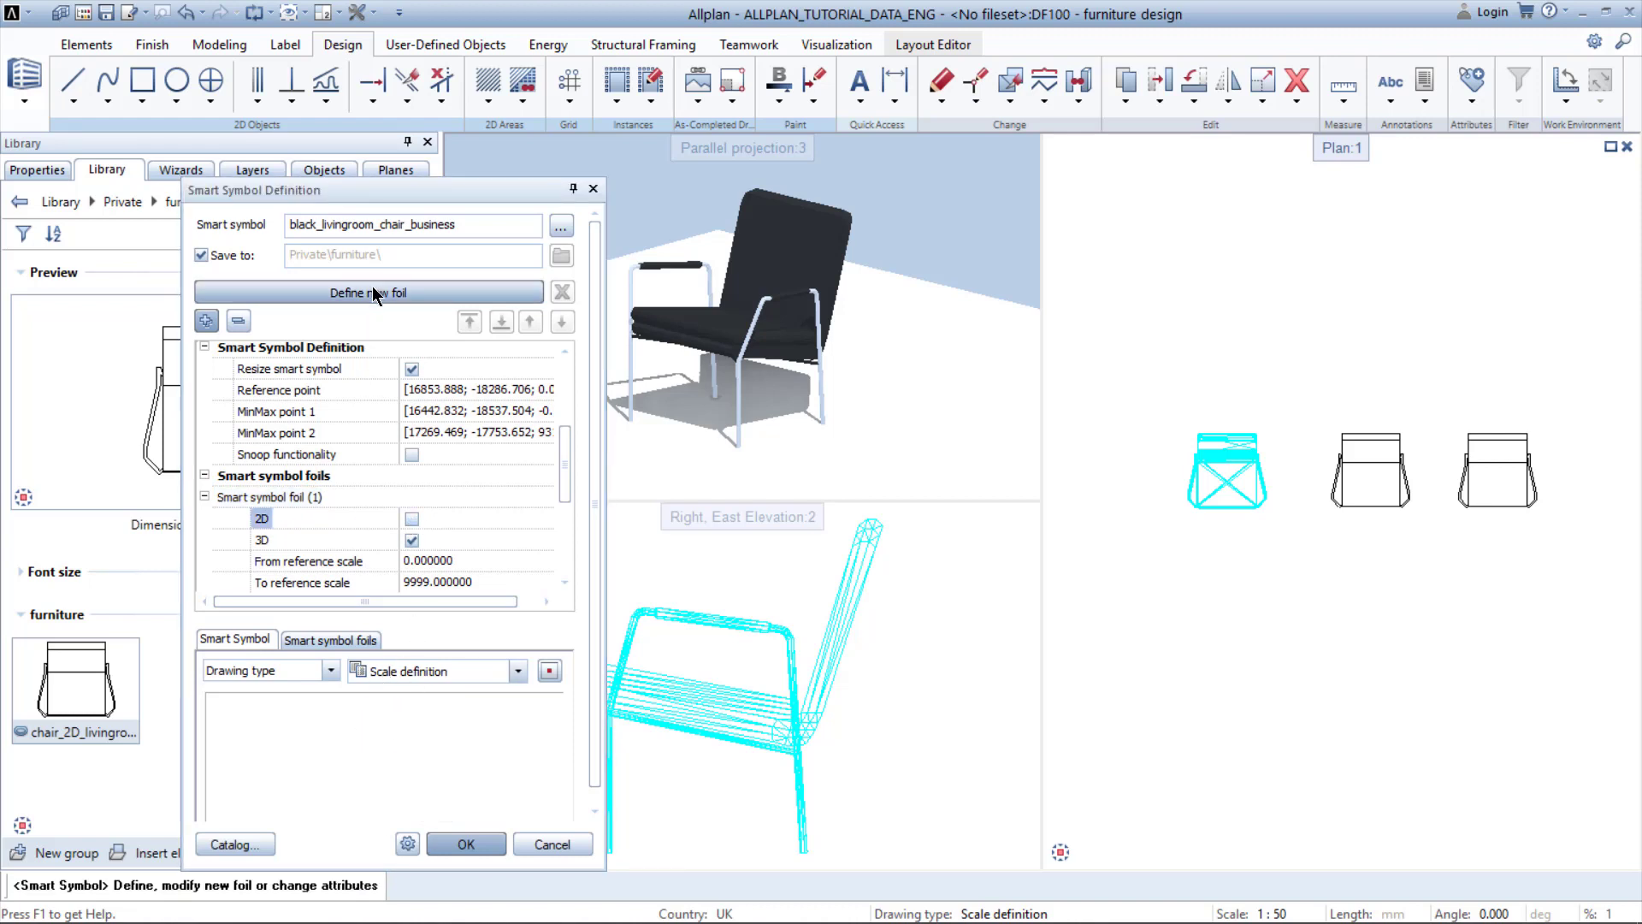
# Start a second foil for the 2D chair plan drawing
pyautogui.click(368, 293)
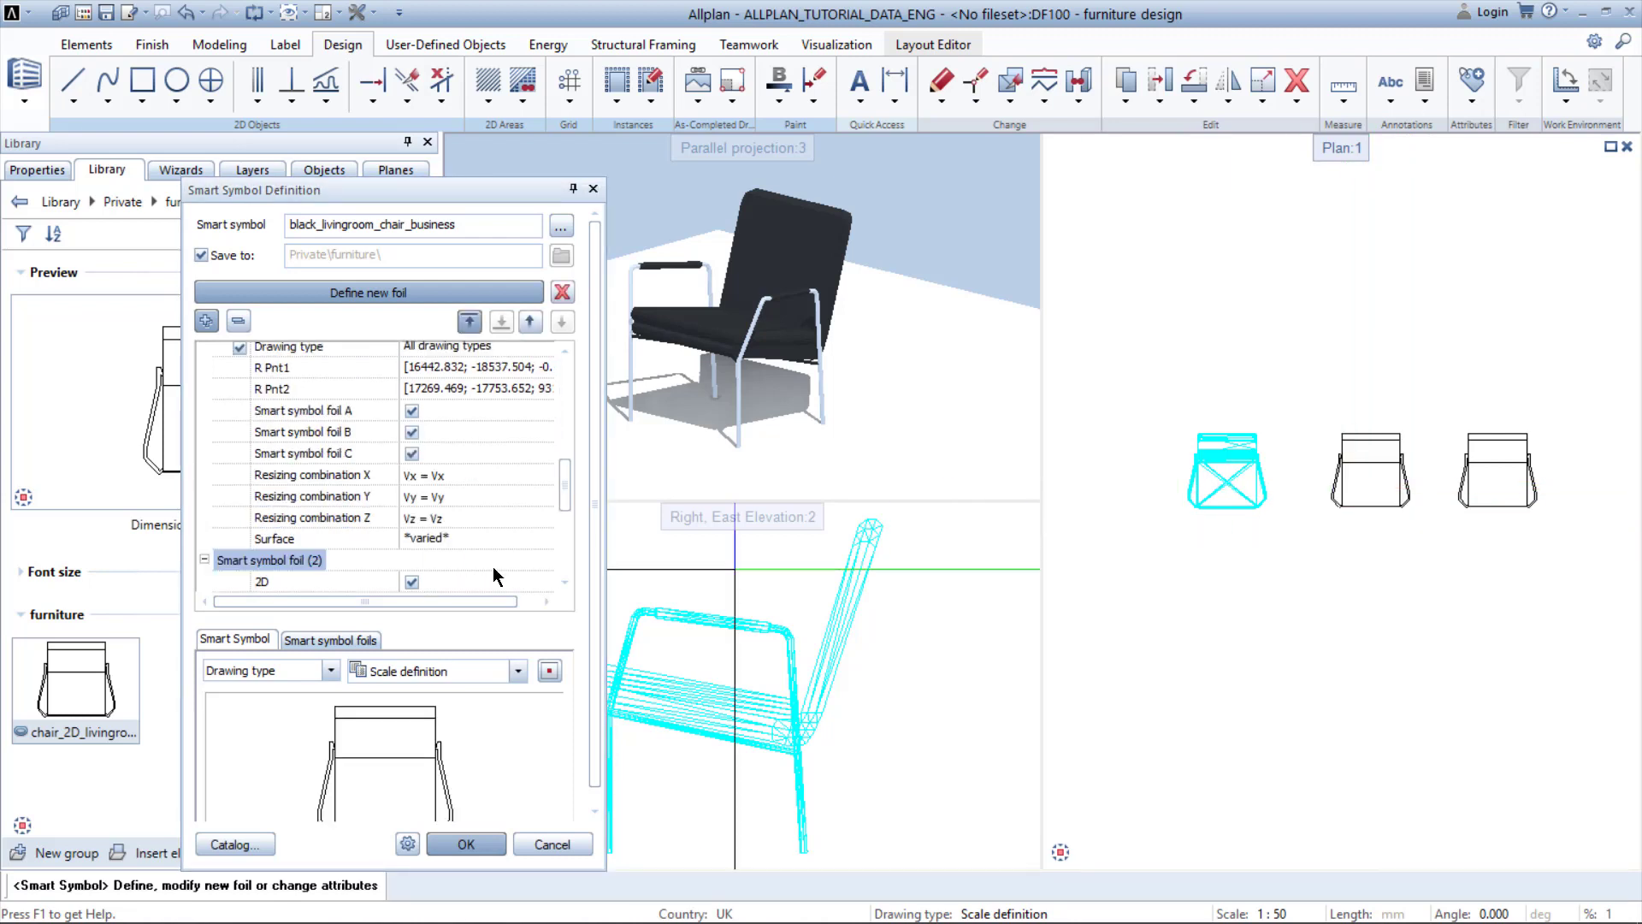
pyautogui.moveTo(395, 770)
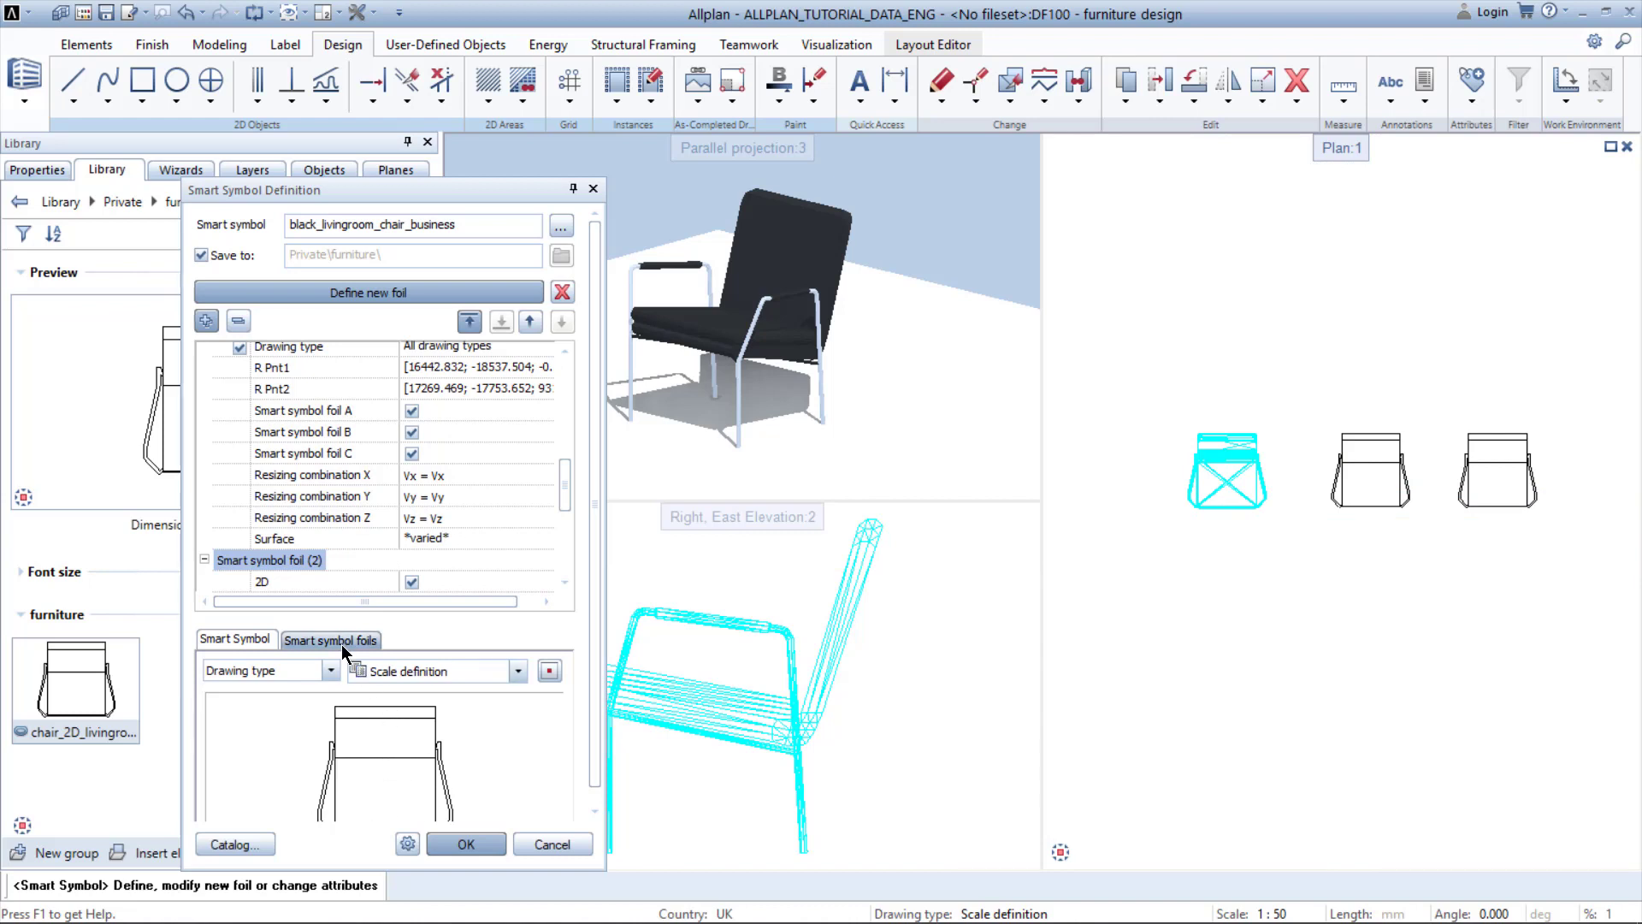
# Review both foil previews and save black_livingroom_chair_business to the Private furniture group
pyautogui.click(330, 640)
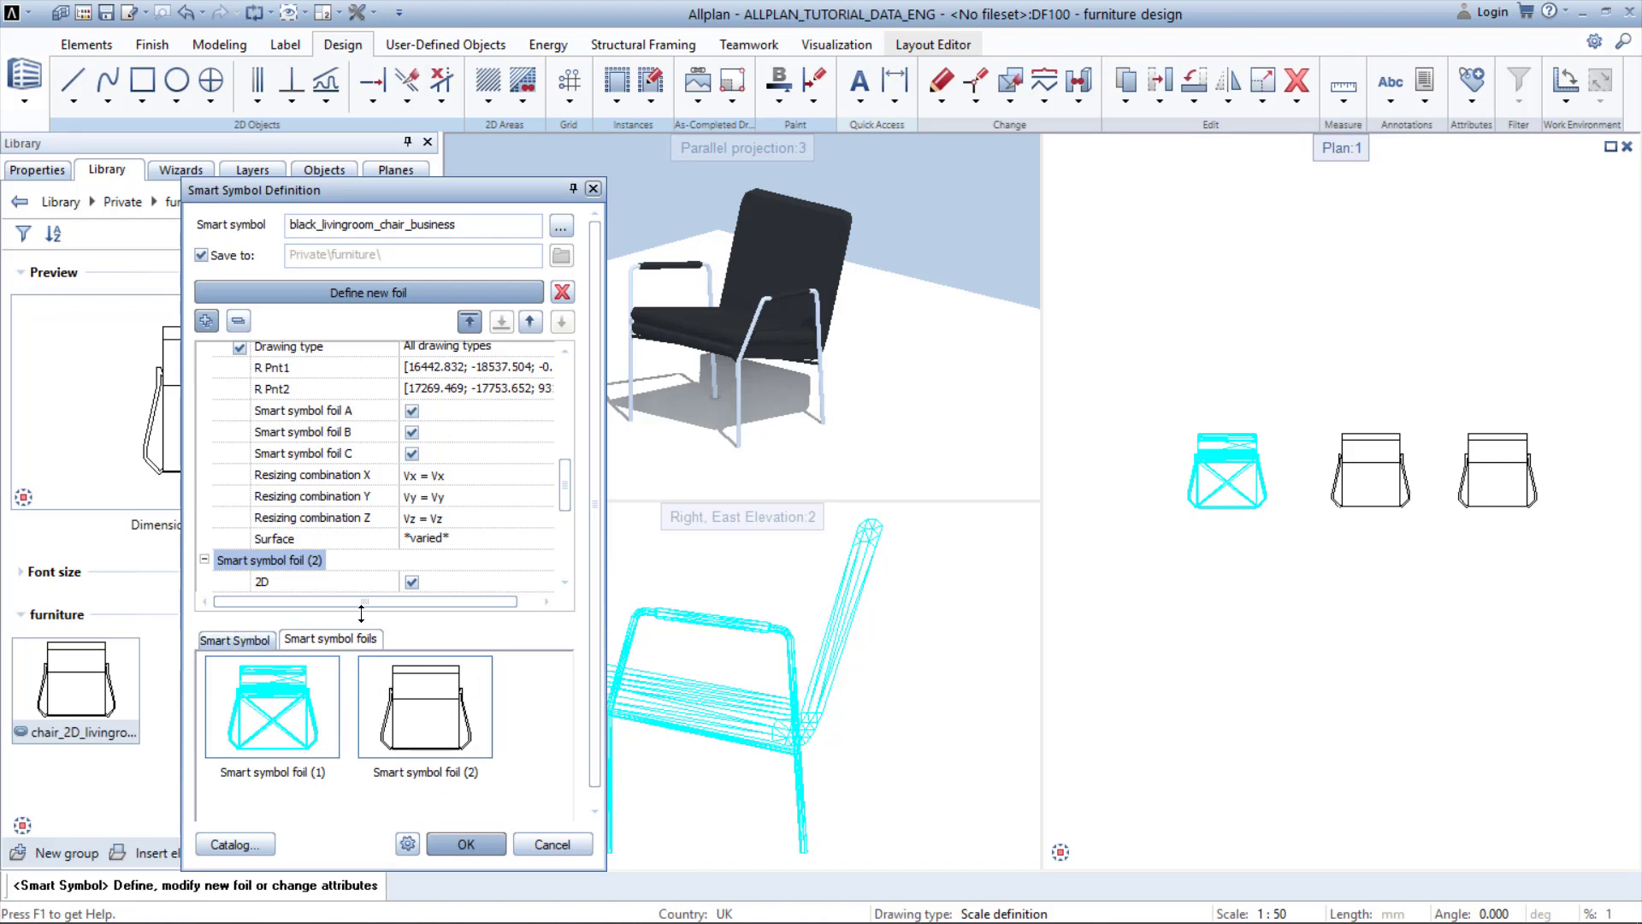
pyautogui.scroll(-3)
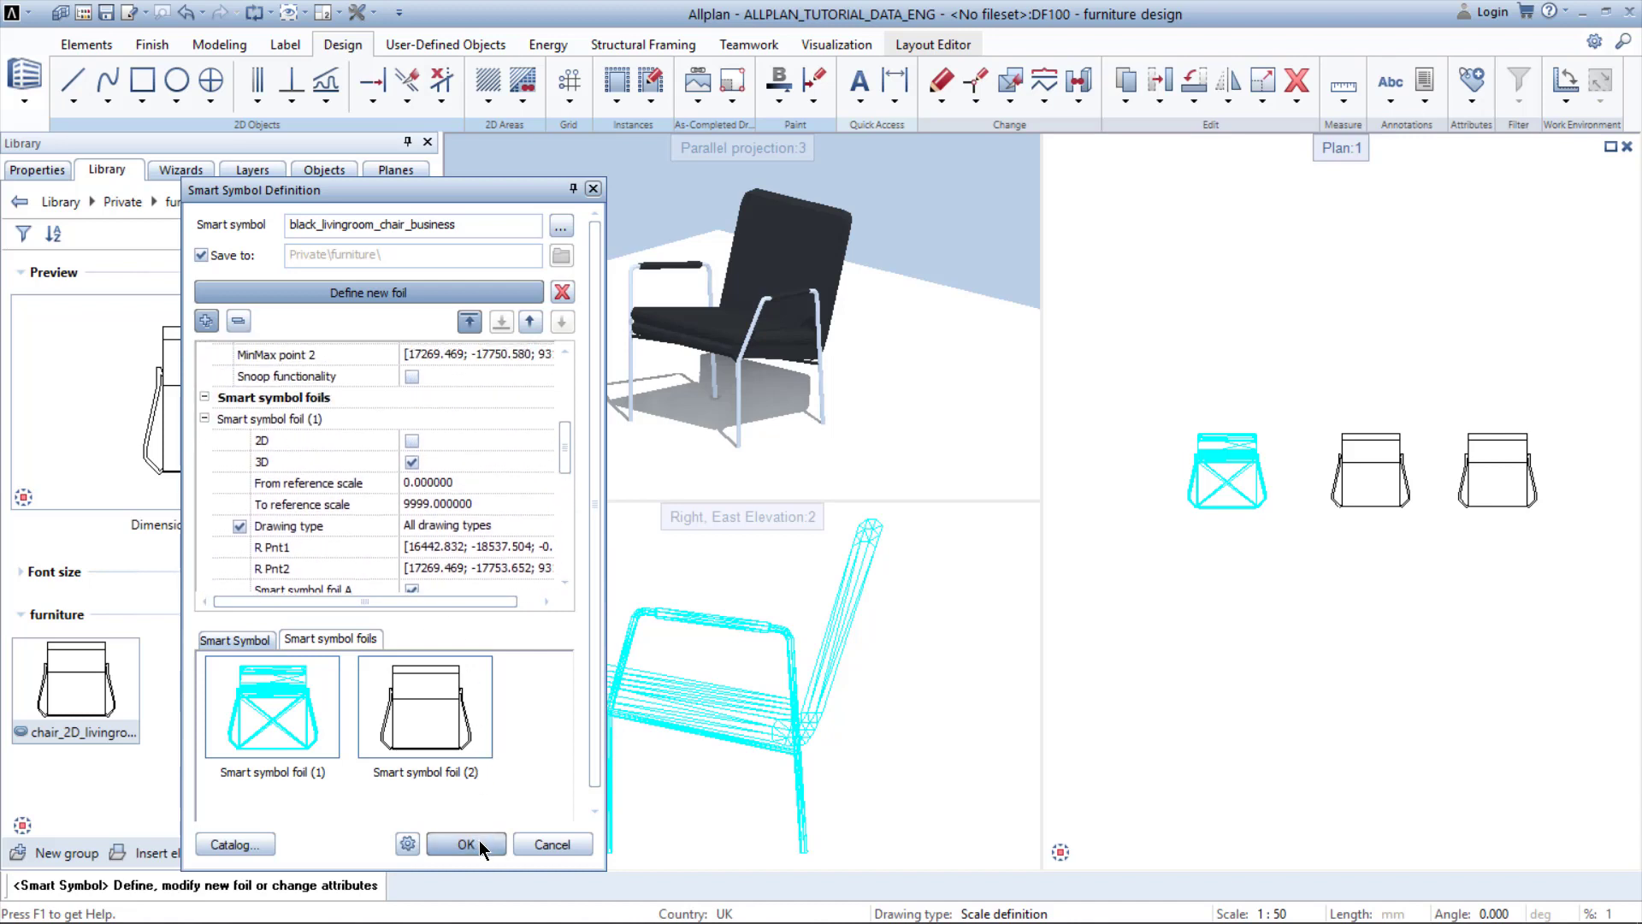
pyautogui.click(465, 843)
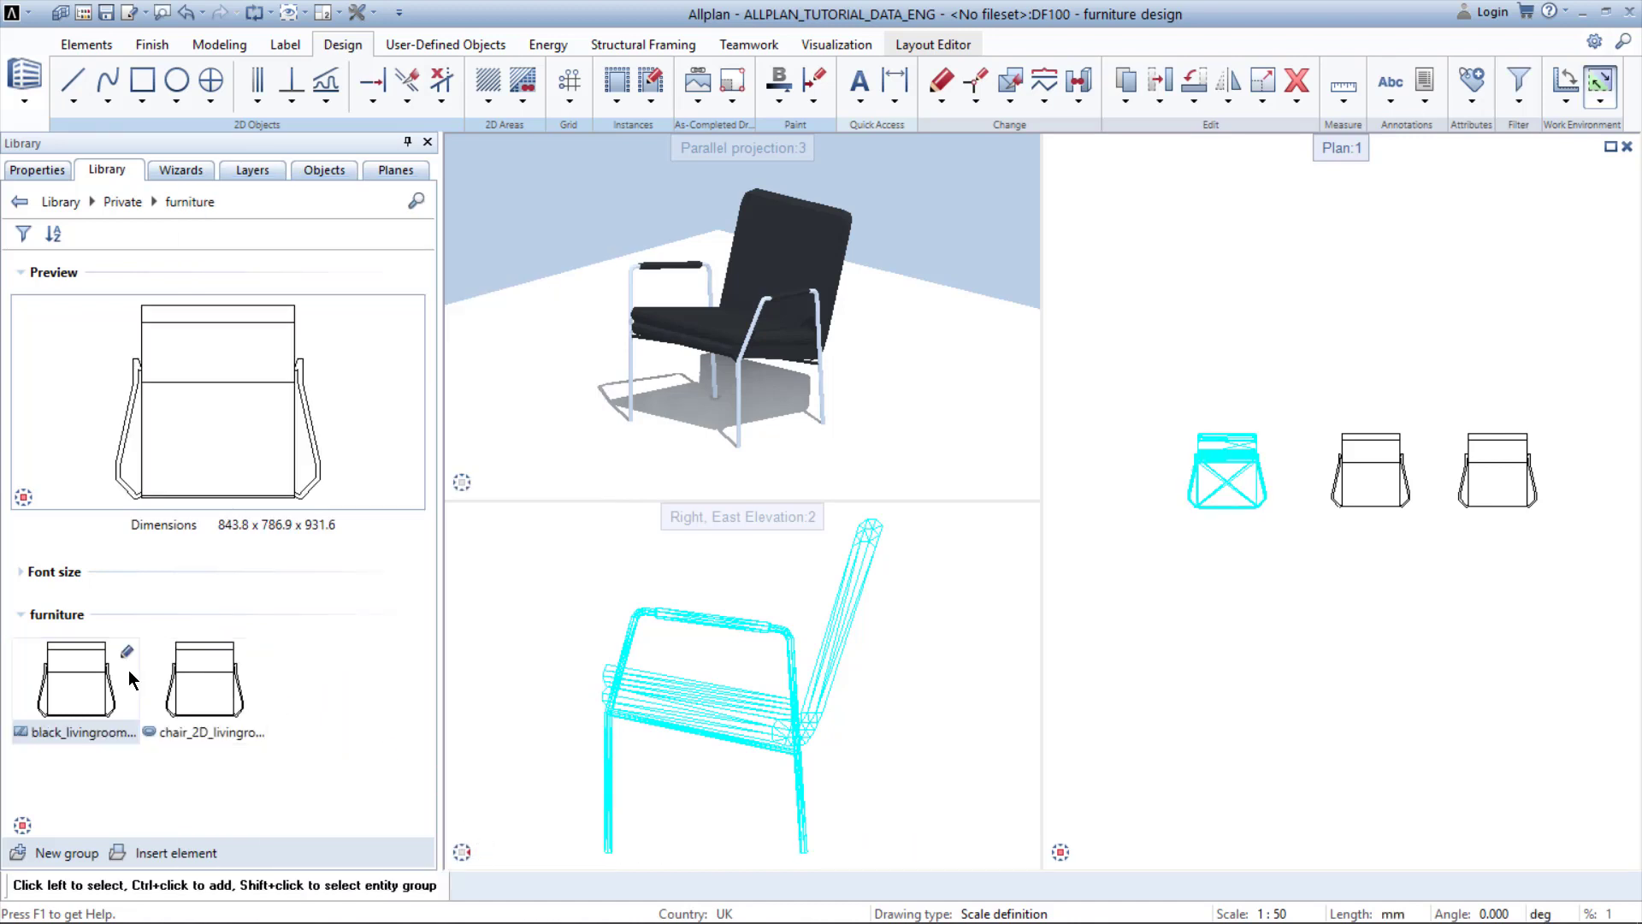
pyautogui.moveTo(79, 722)
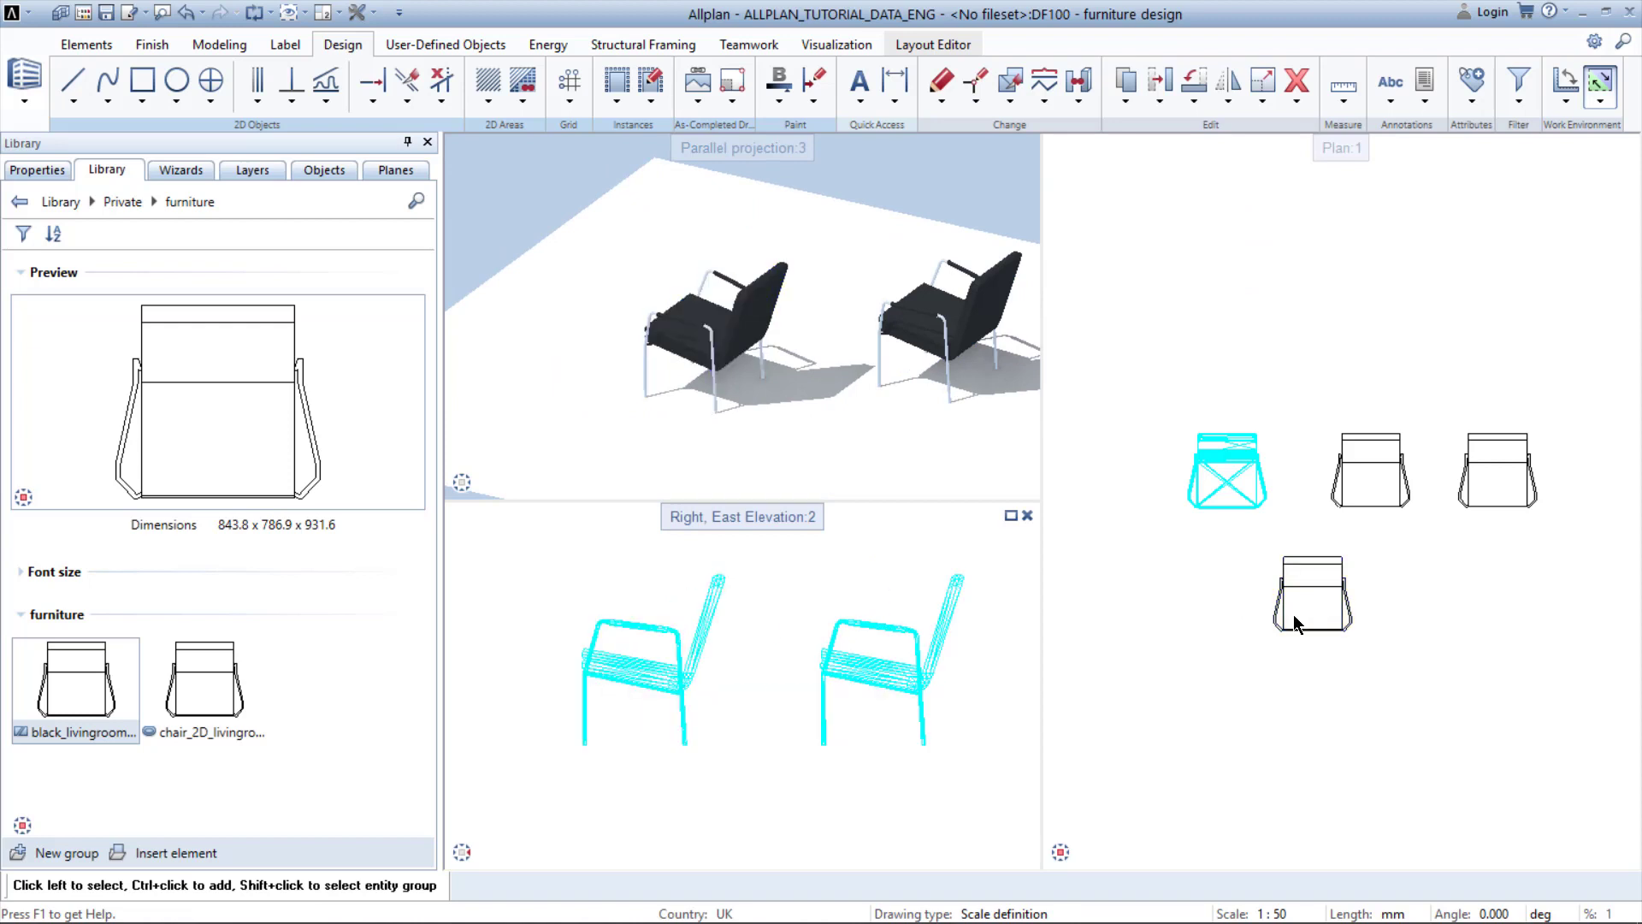
# Place black_livingroom_chair_business in the Plan viewport below the existing chairs
pyautogui.click(1312, 605)
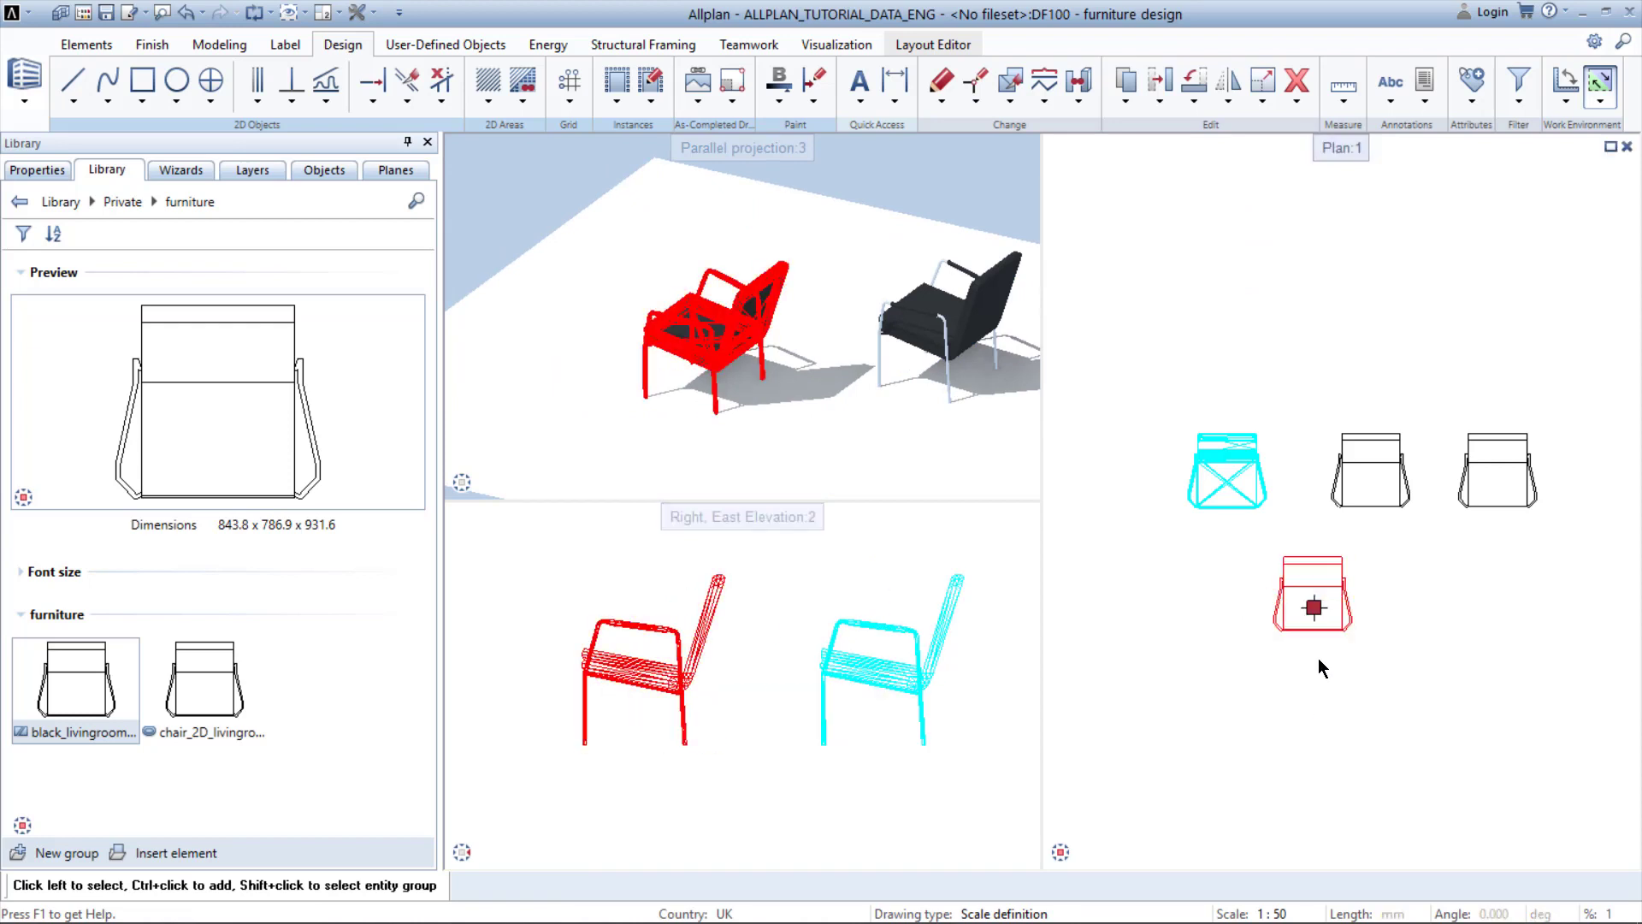